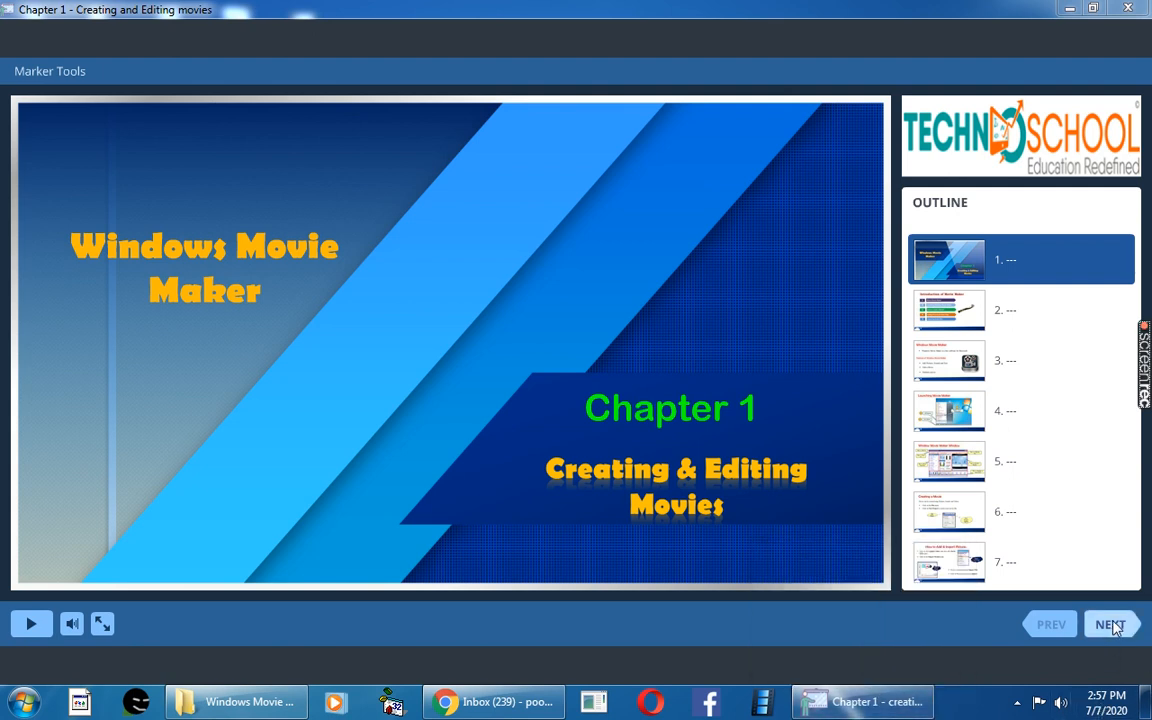
Advance from the Chapter 1 title slide to slide 2, Introduction of Movie Maker
click(1110, 624)
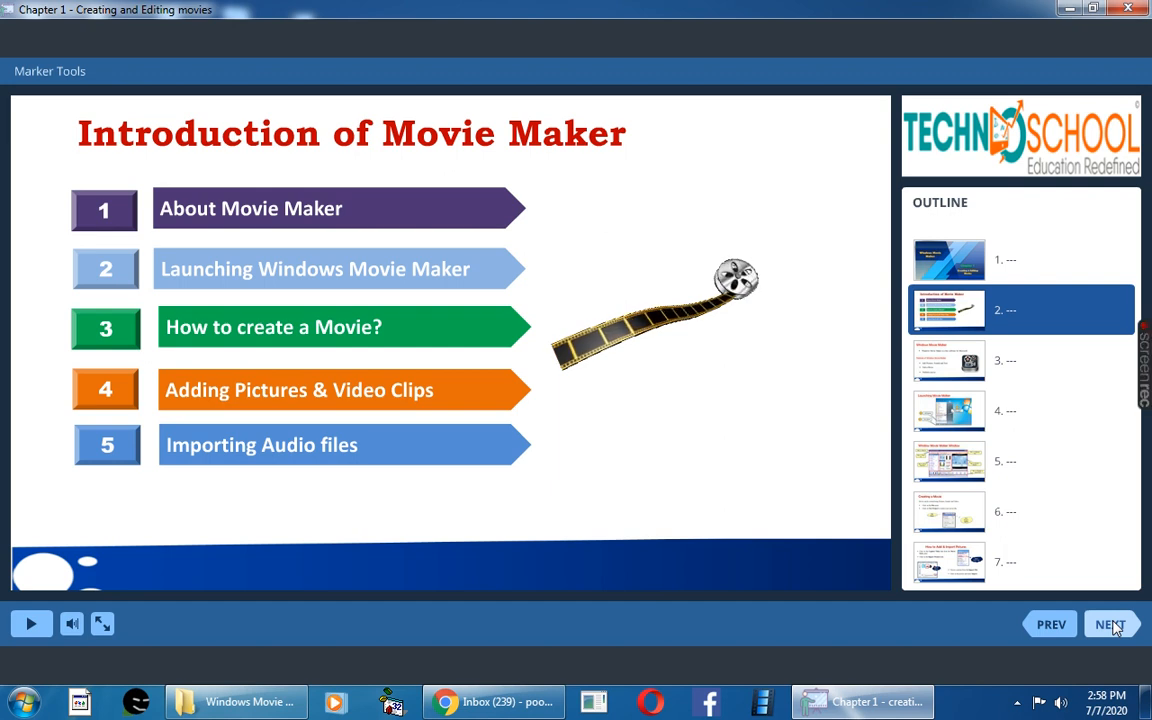
Advance through slide 3, Windows Movie Maker features, toward slide 4
click(1110, 624)
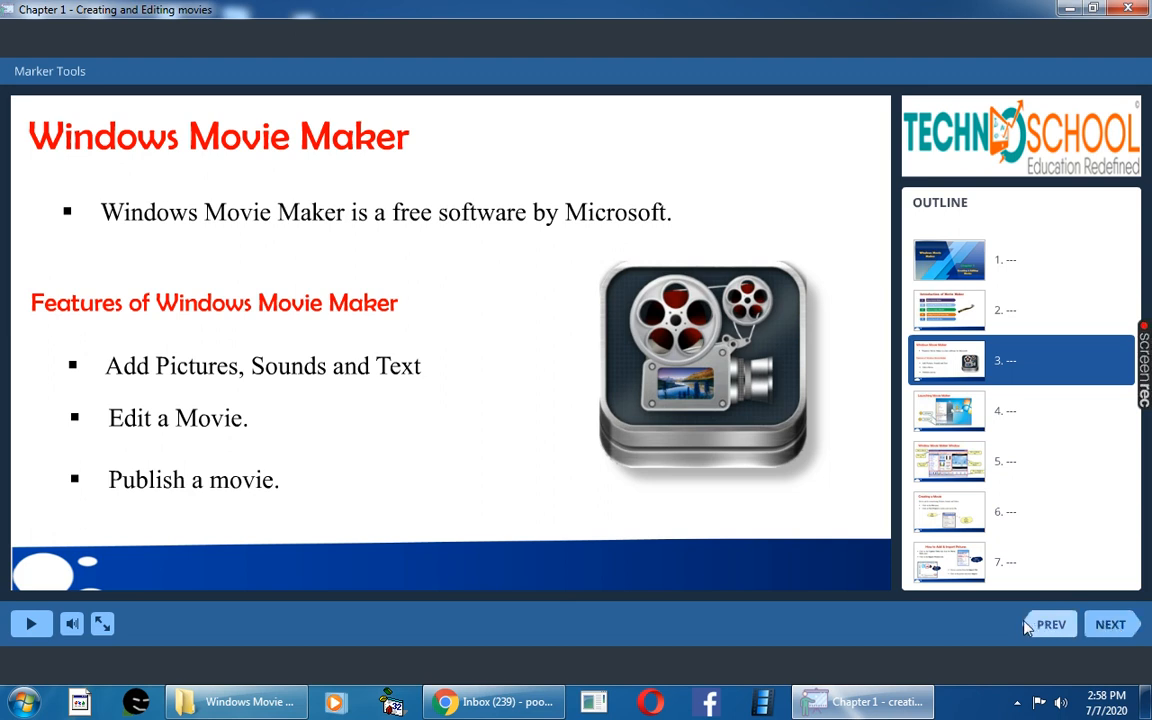
click(1110, 624)
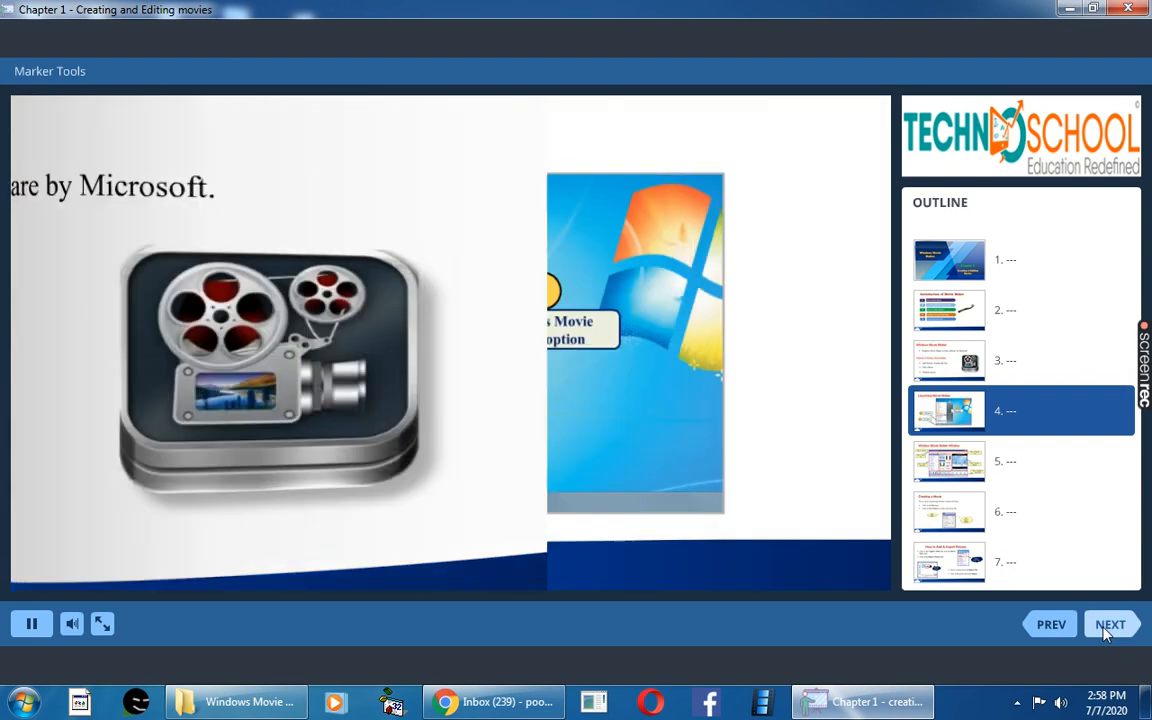
Advance past slide 4, Launching Movie Maker, to slide 5 labelling the window parts
click(1110, 624)
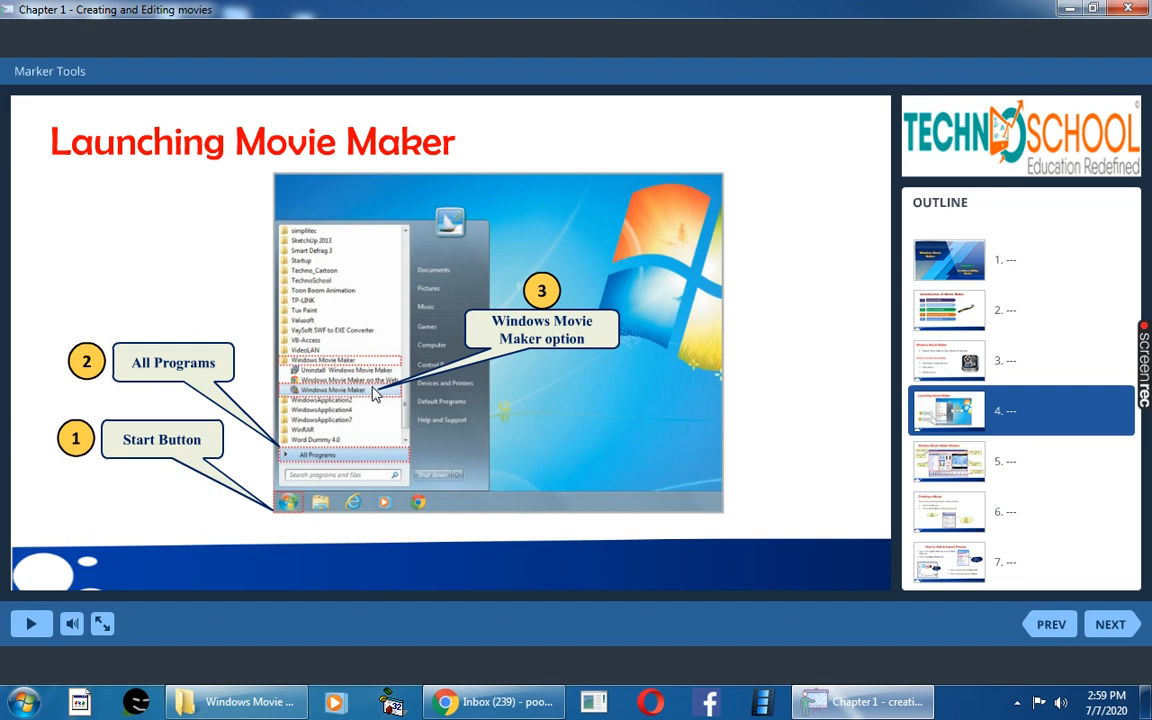
click(1110, 624)
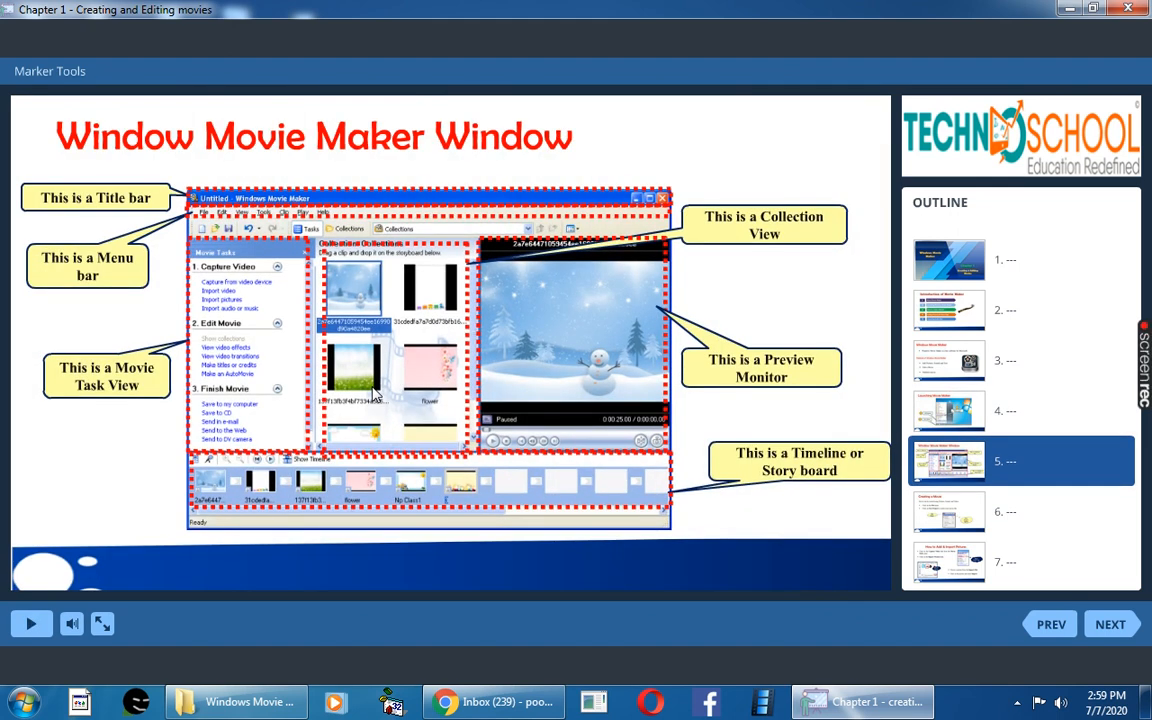
mouse_move(113, 238)
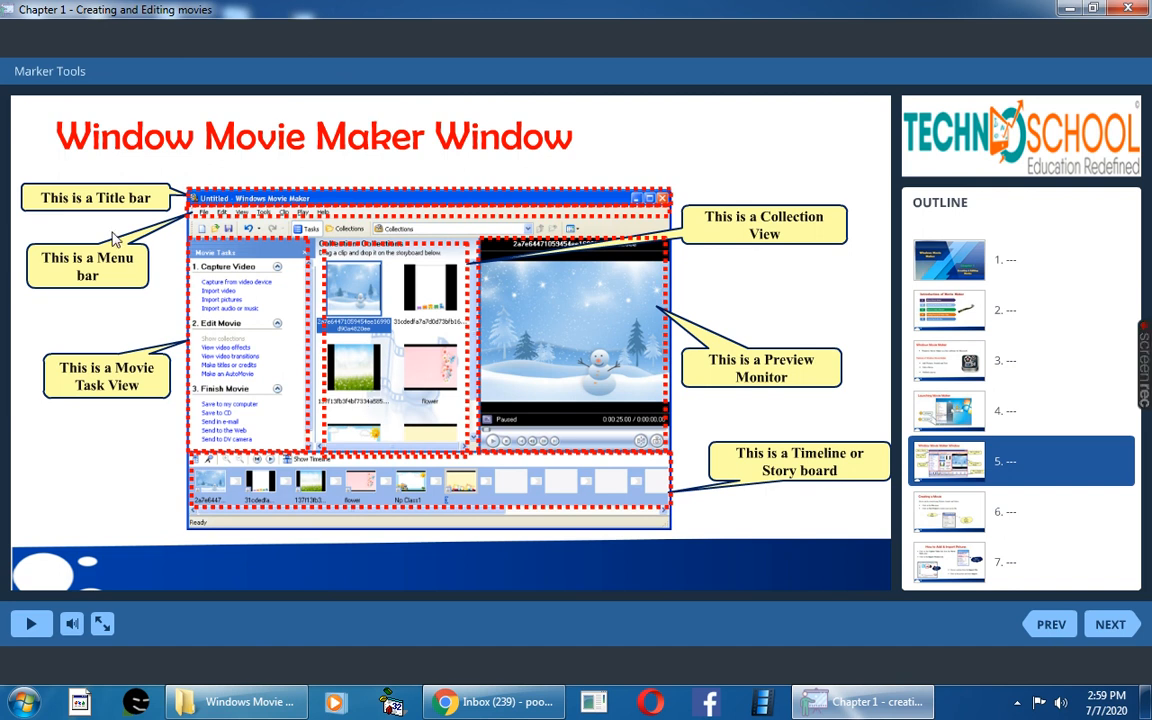
mouse_move(128, 213)
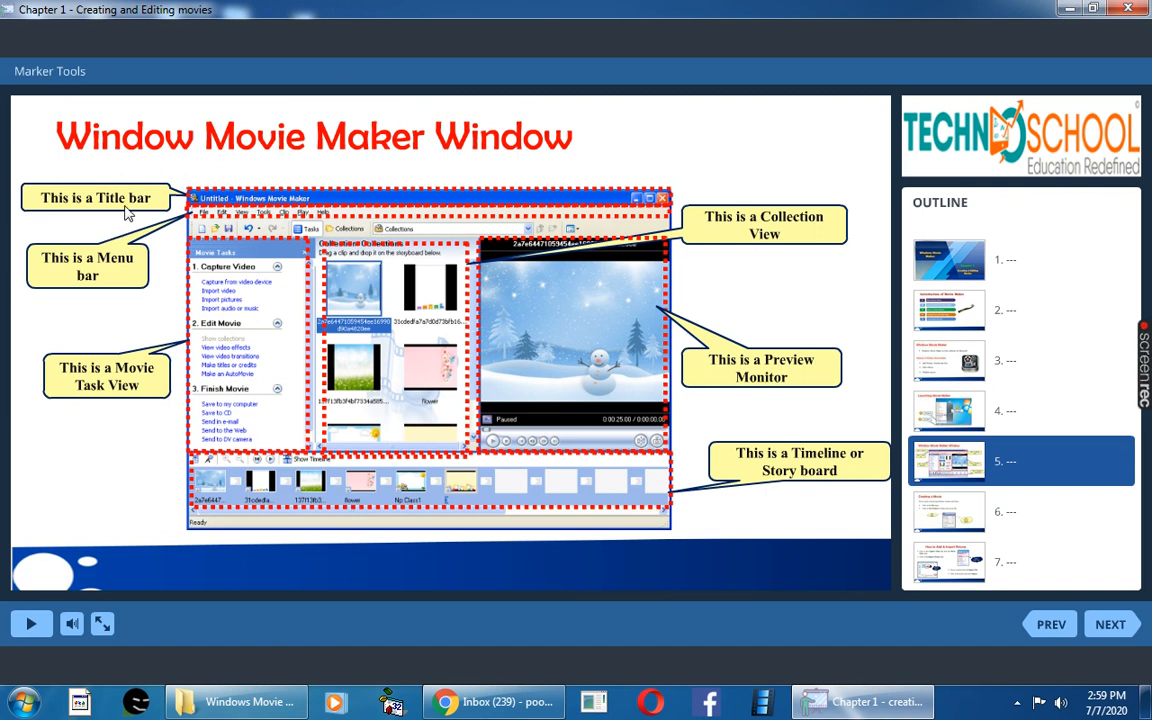
mouse_move(127, 274)
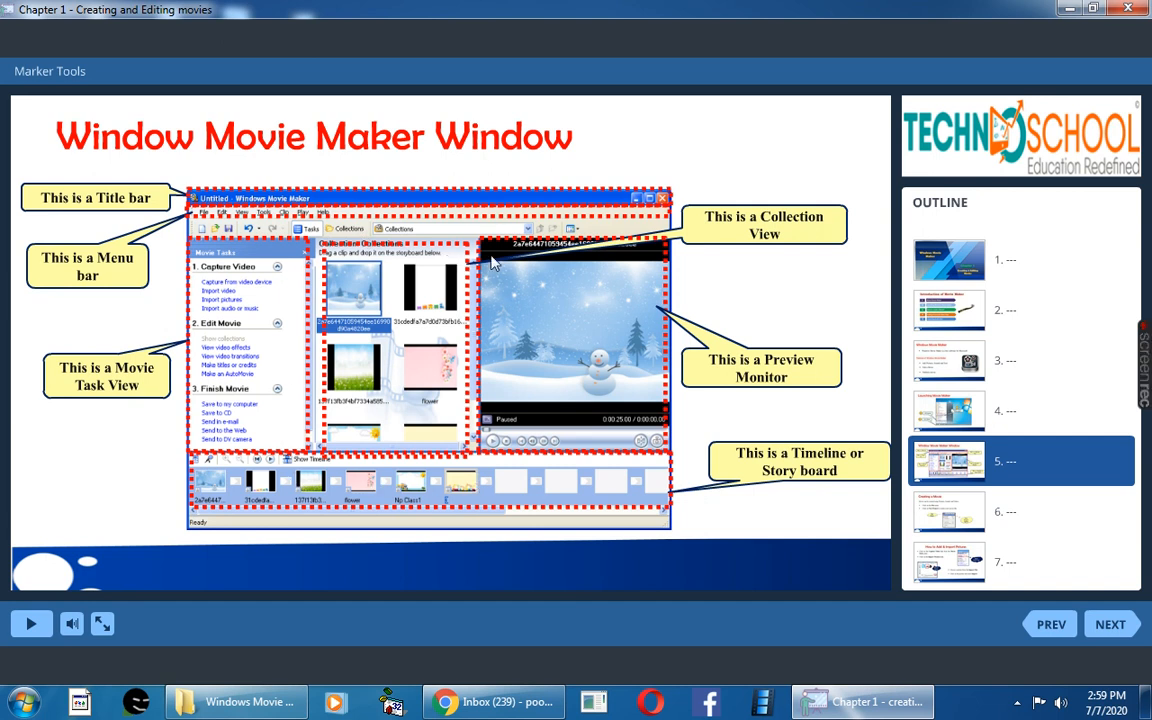
mouse_move(478, 300)
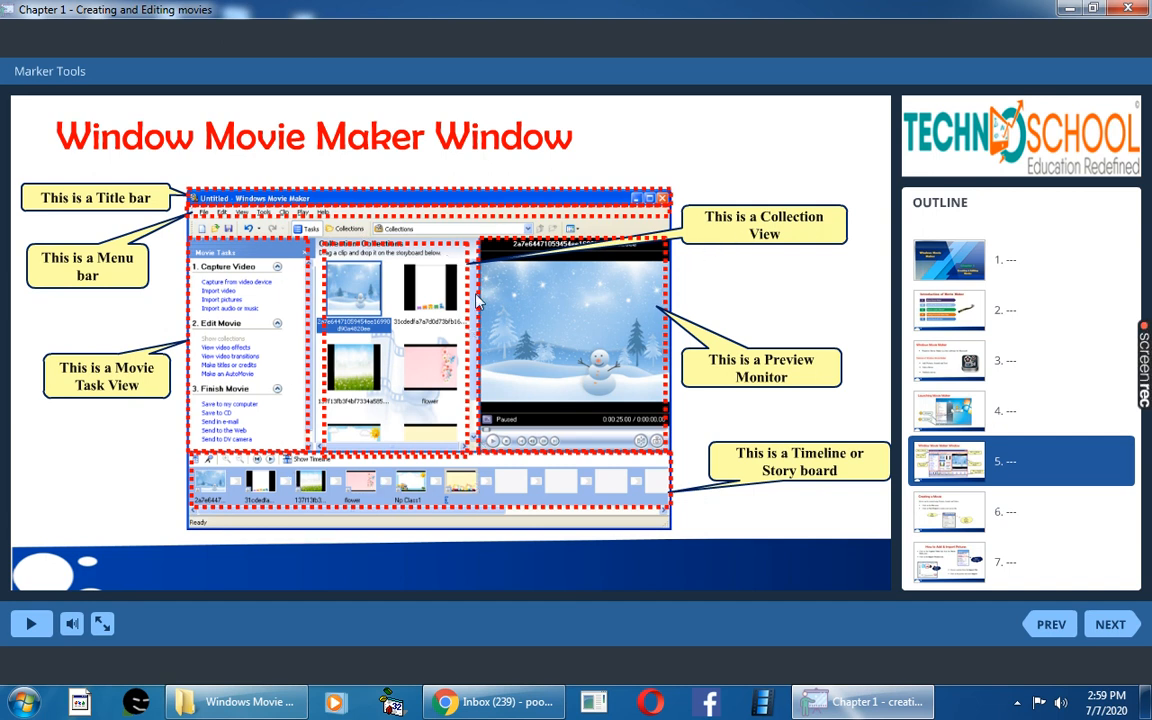
mouse_move(740, 340)
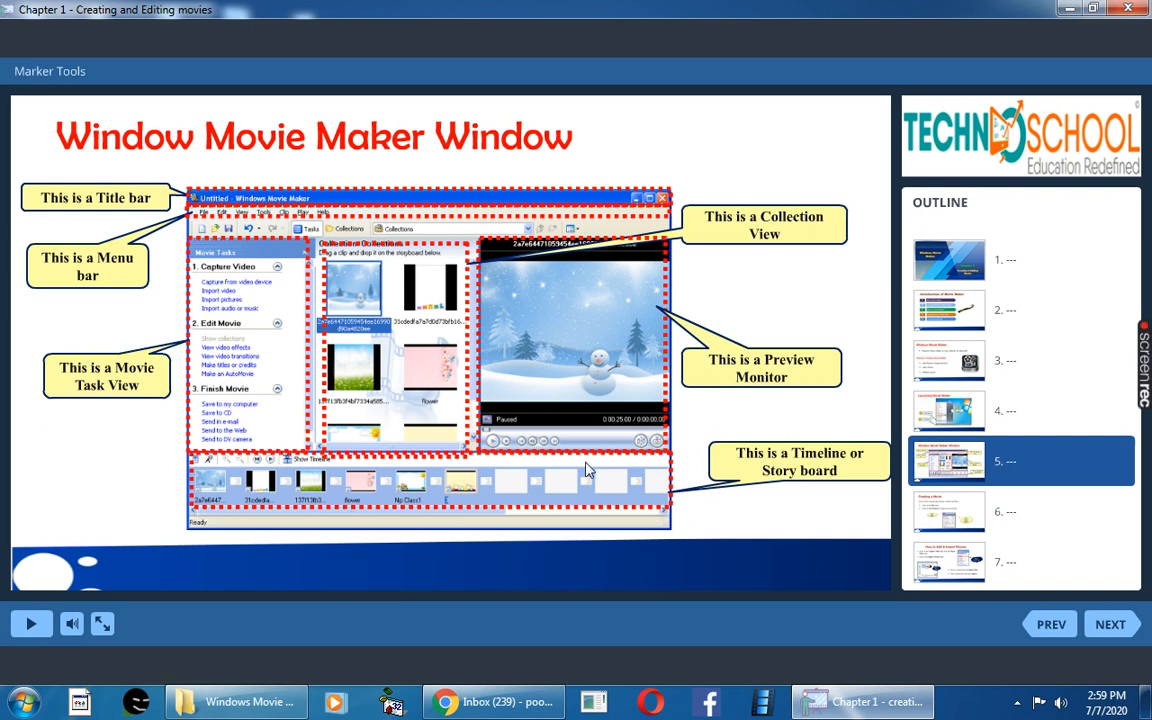
mouse_move(635, 471)
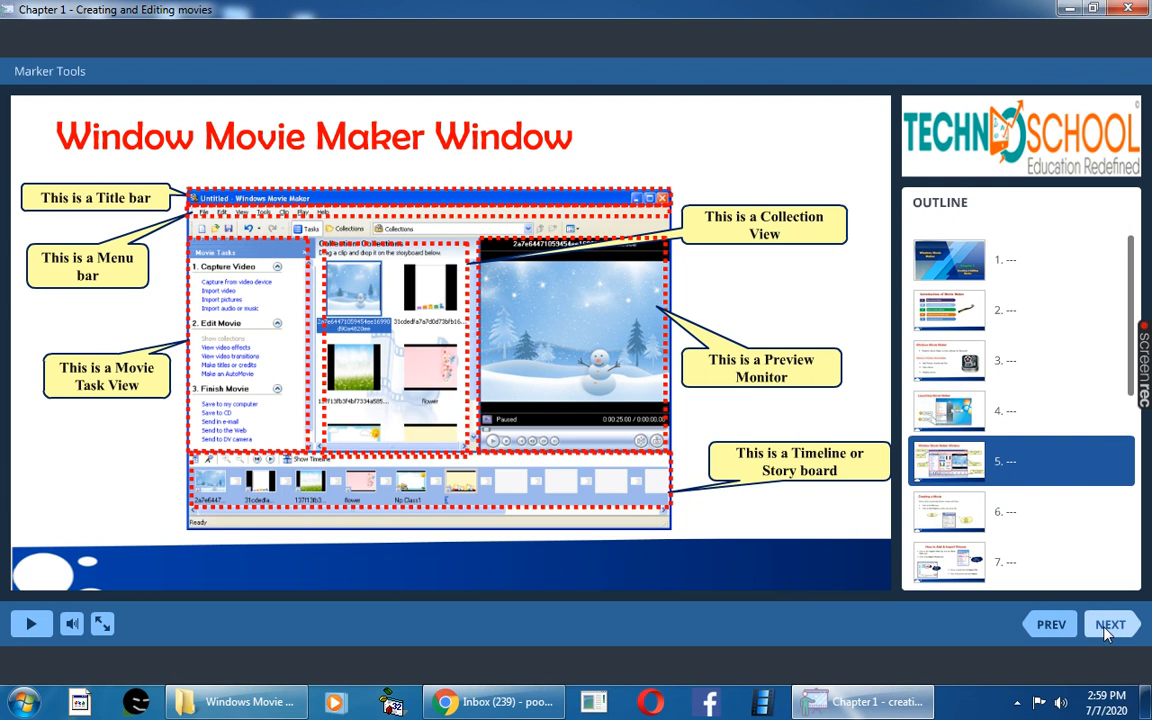
Advance to slide 6, Creating a Movie, on the File menu's New Project option
click(1110, 624)
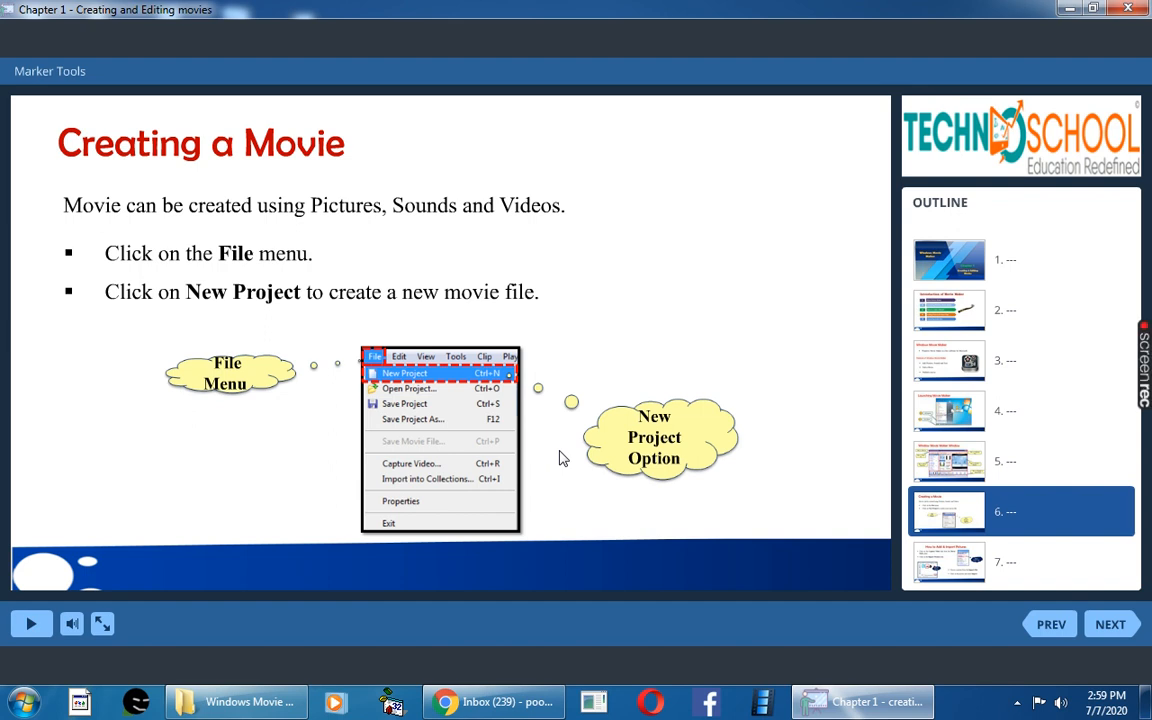
mouse_move(285, 366)
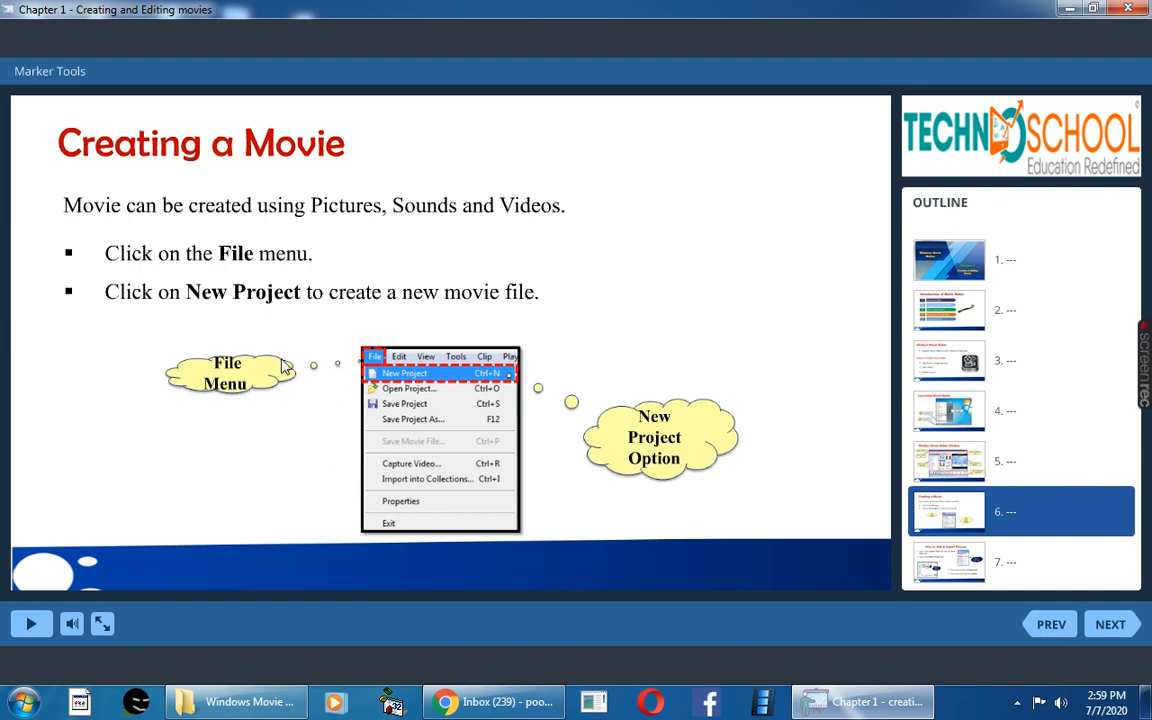
mouse_move(660, 493)
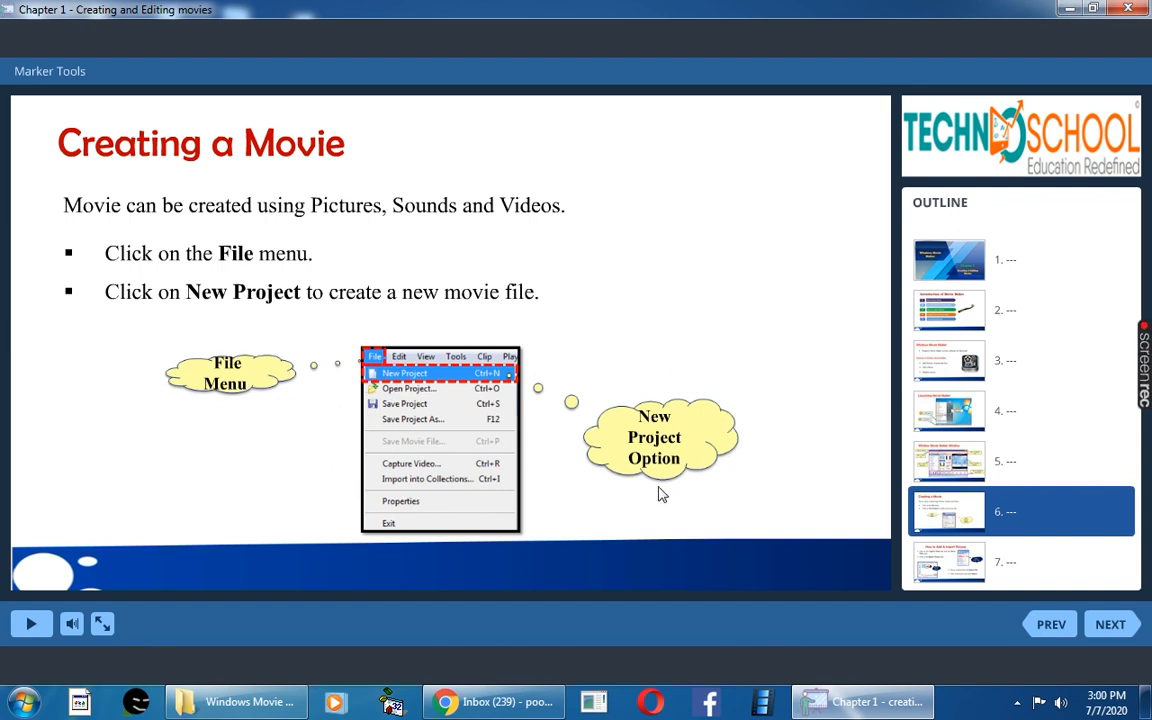
mouse_move(617, 477)
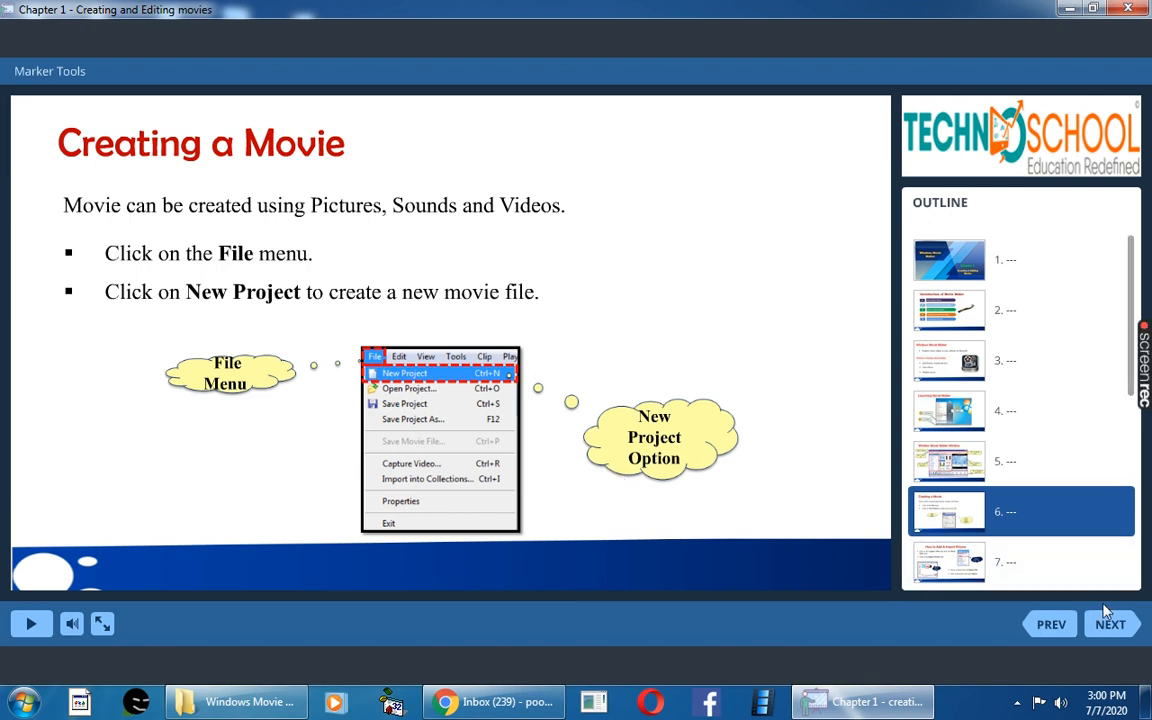
Advance to slide 7, How to Add & Import Pictures
click(1110, 623)
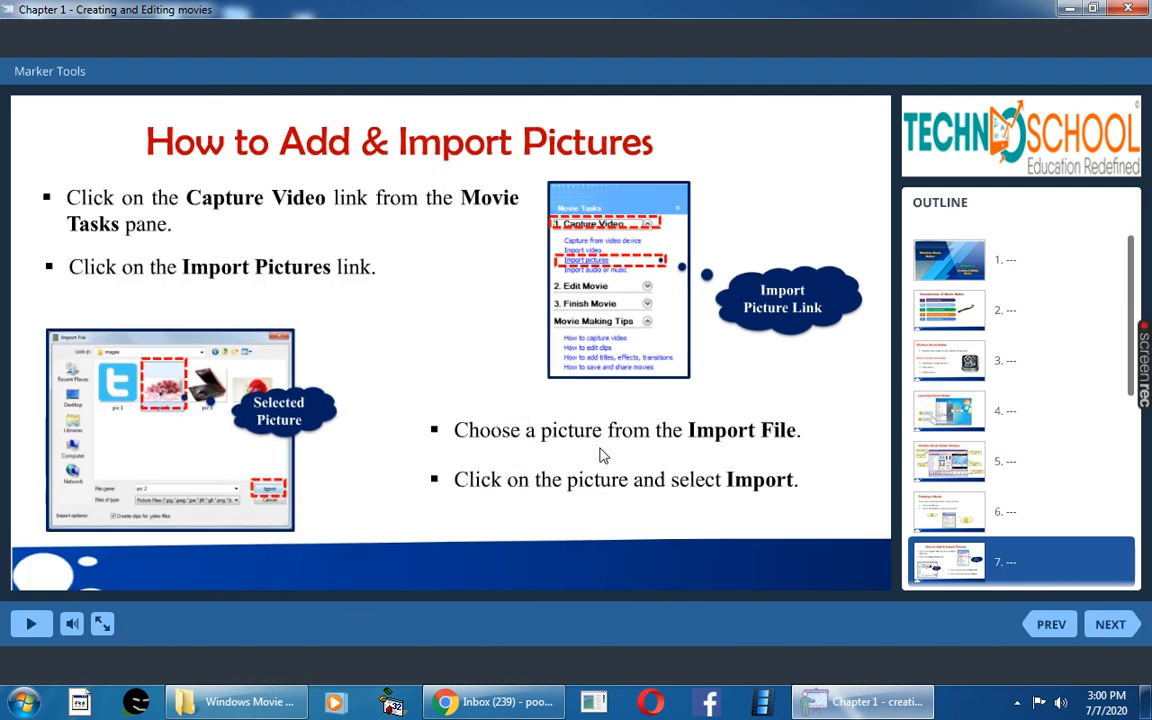
mouse_move(256, 219)
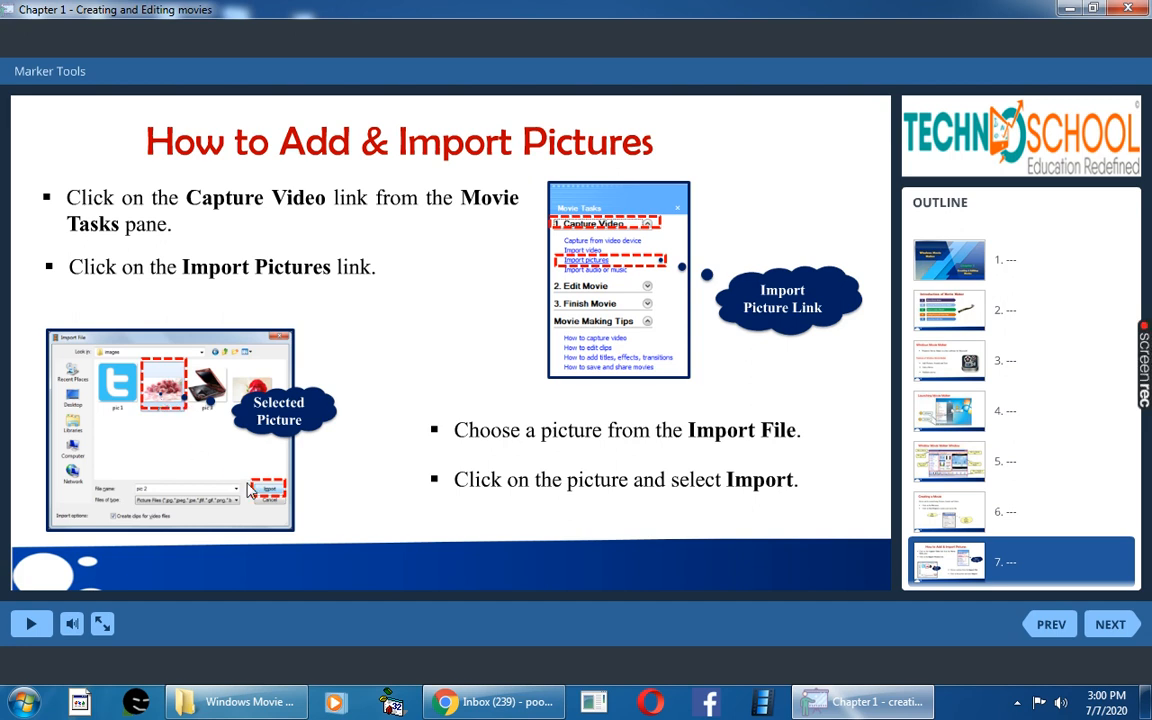
mouse_move(183, 548)
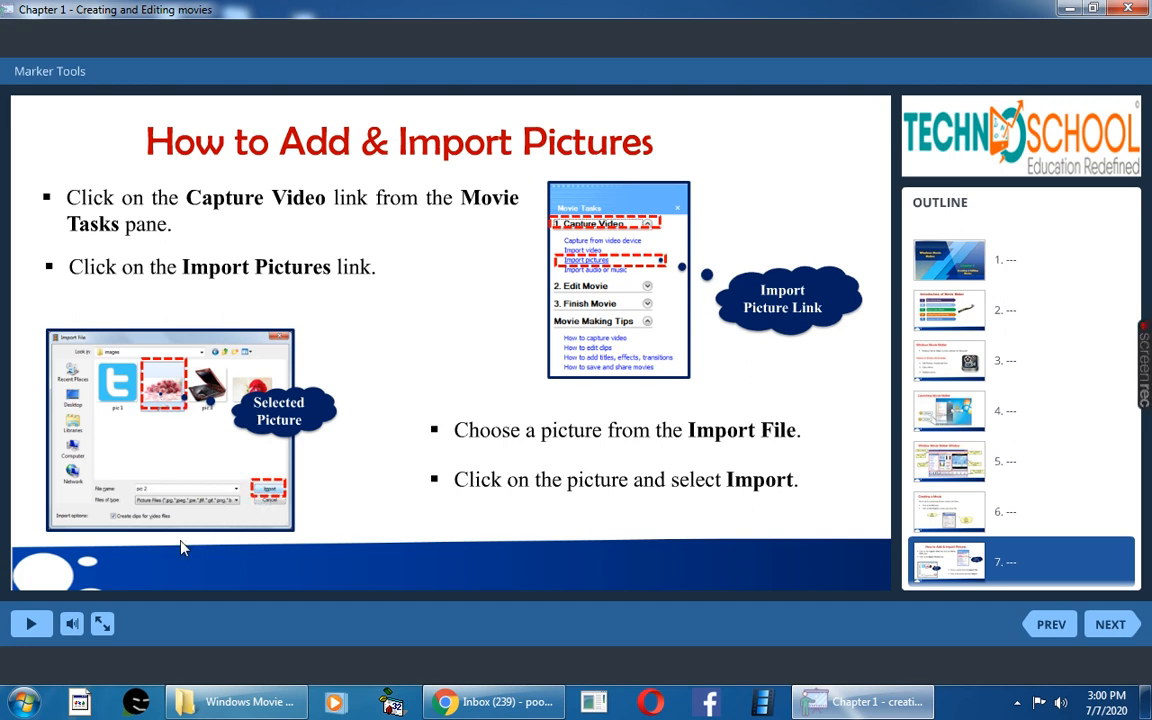
mouse_move(85, 358)
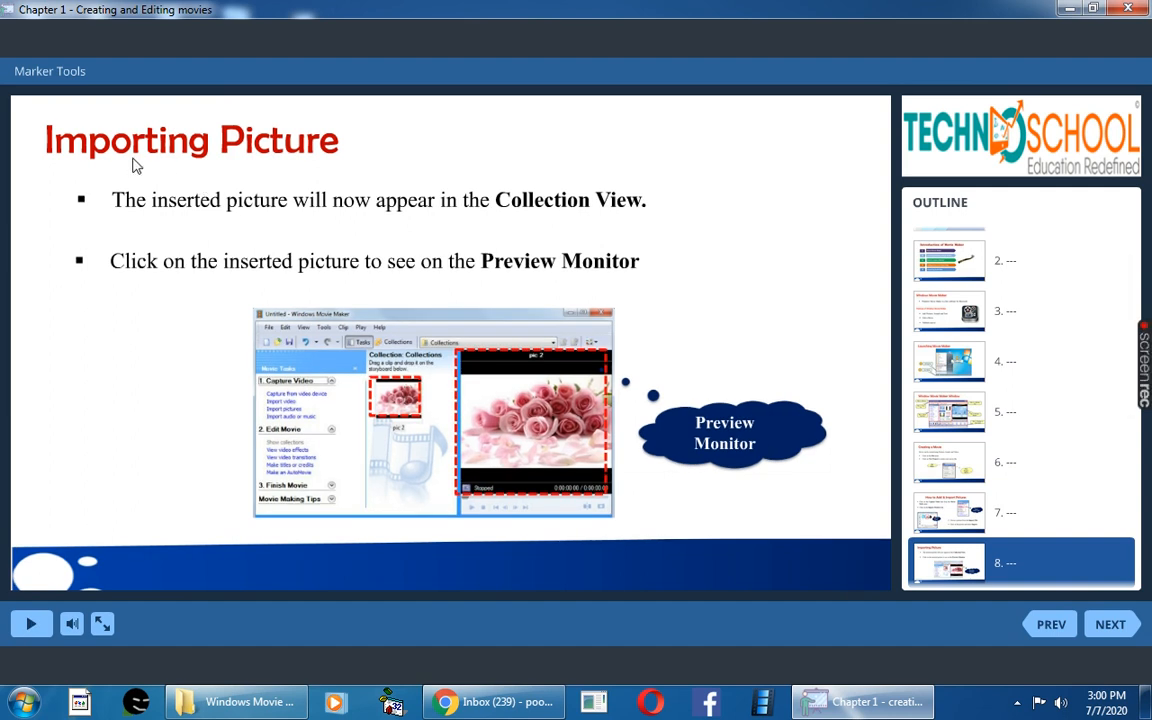
mouse_move(291, 160)
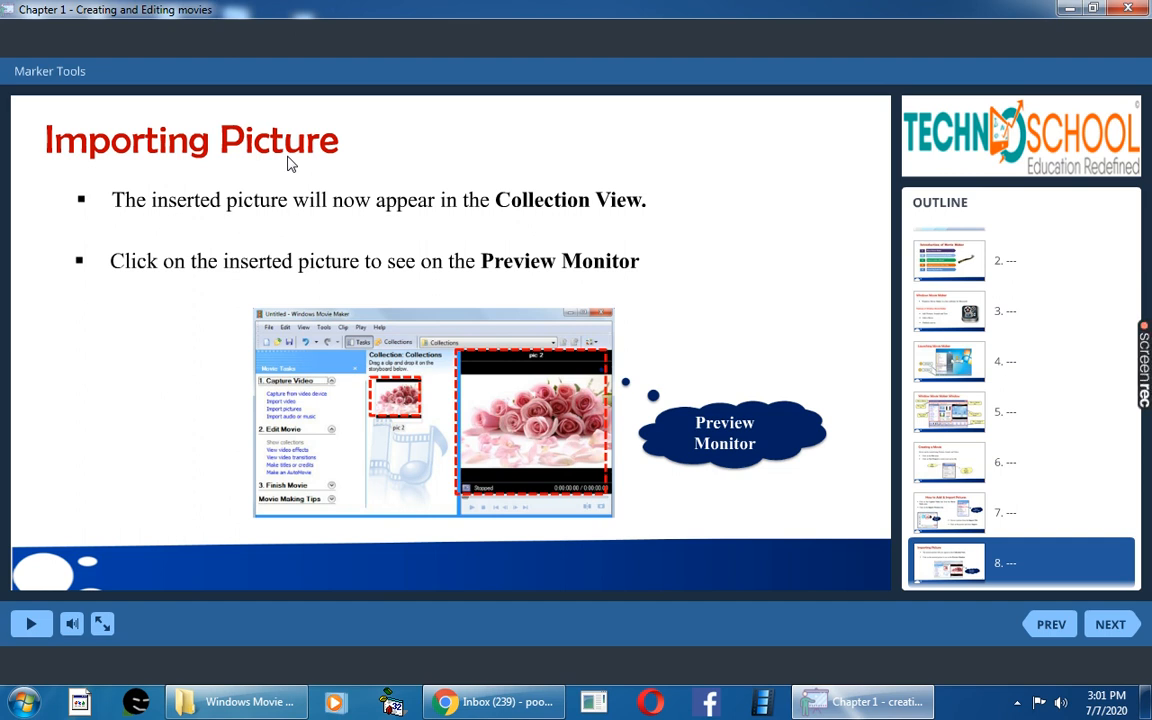
mouse_move(563, 225)
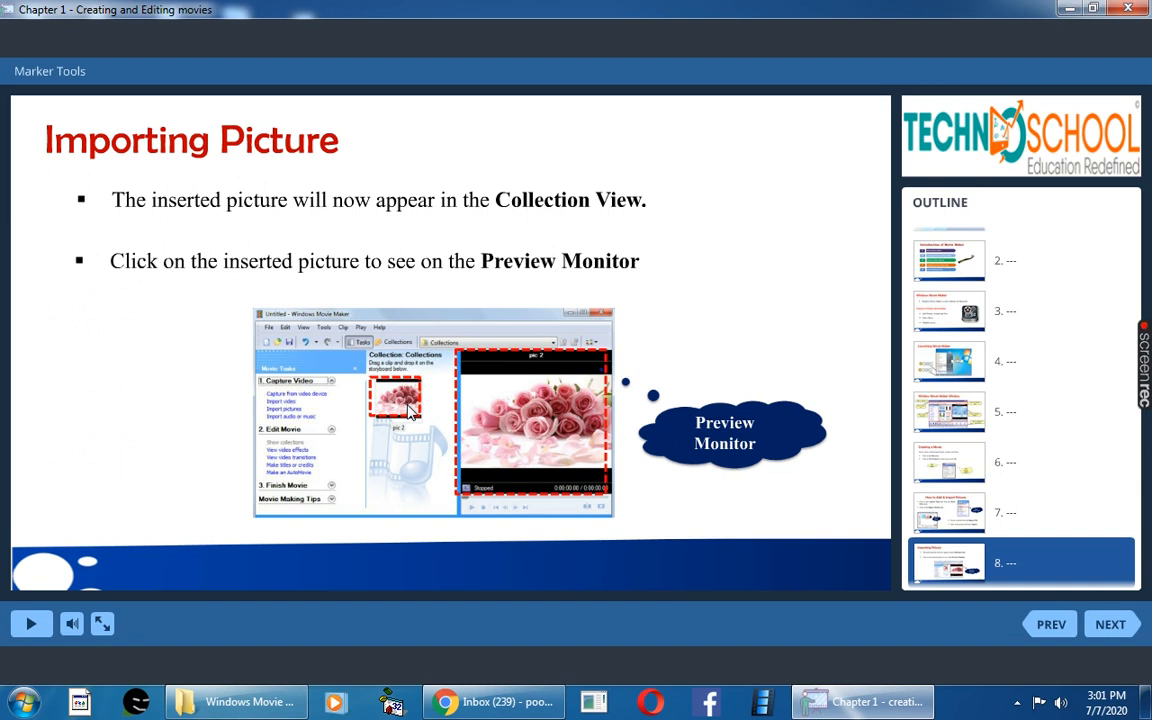
mouse_move(600, 461)
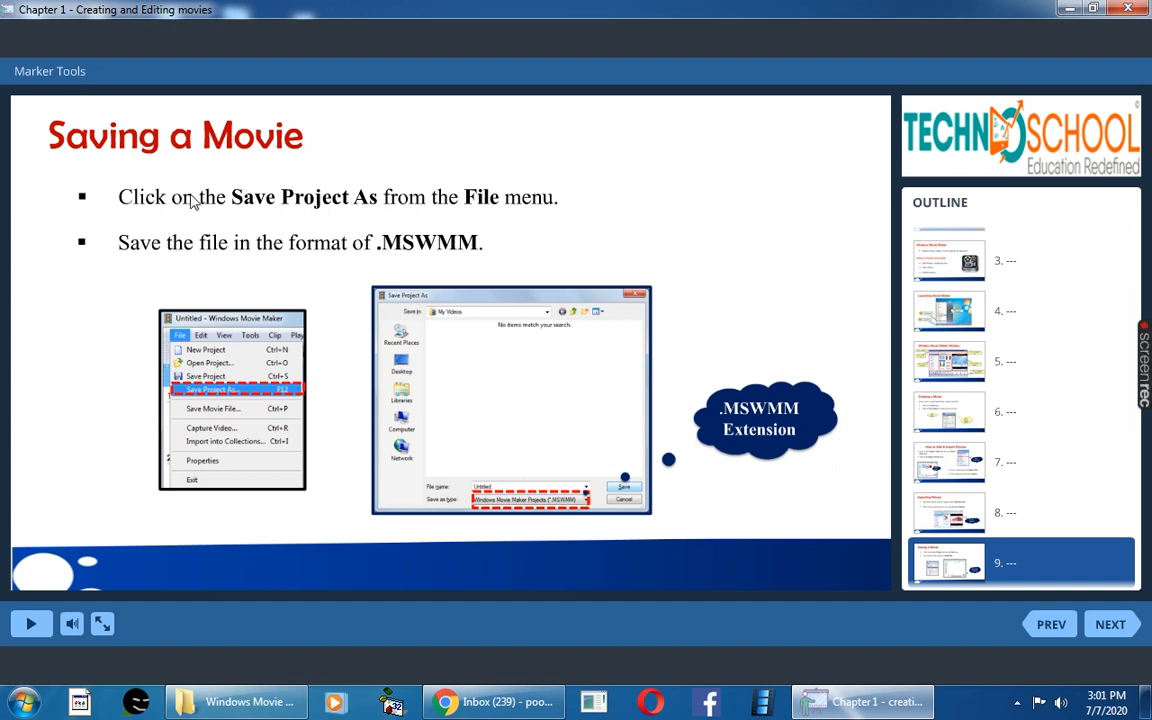
mouse_move(195, 207)
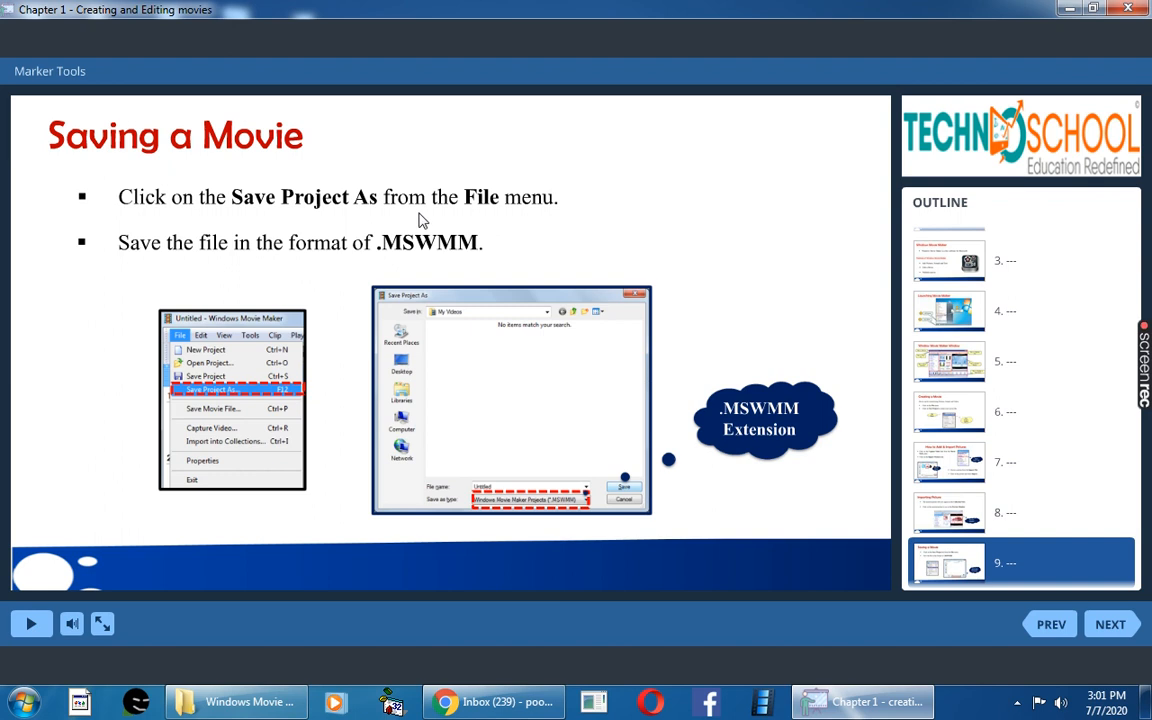
mouse_move(188, 333)
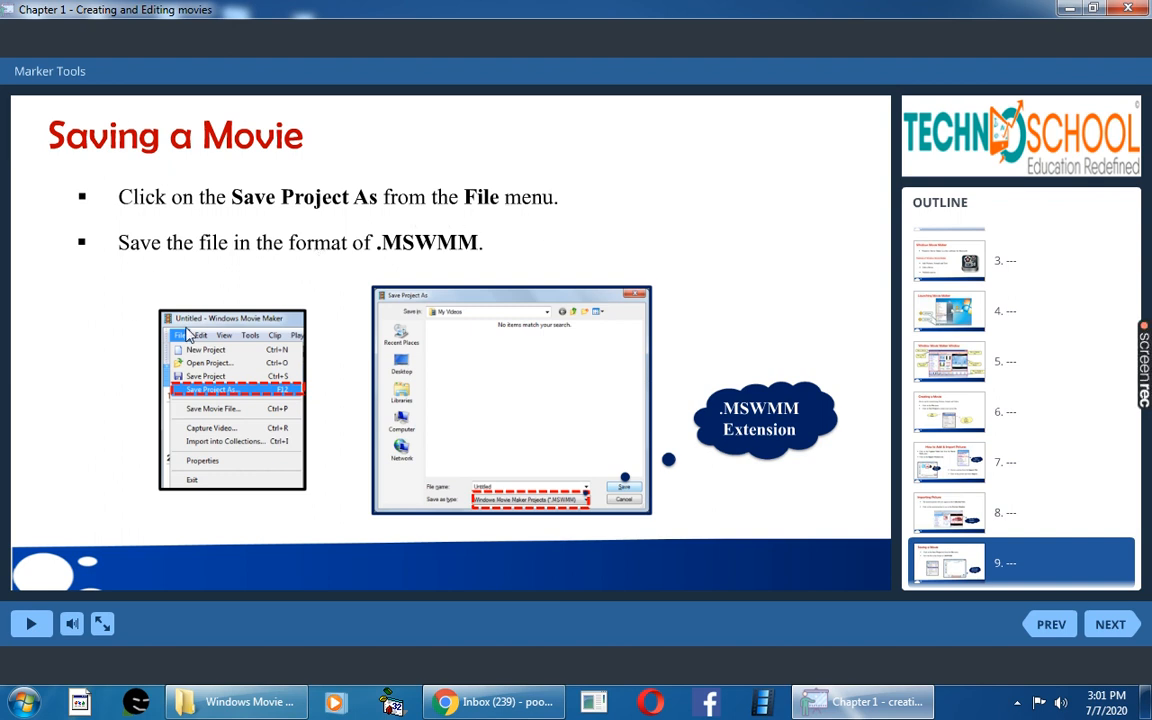
mouse_move(233, 403)
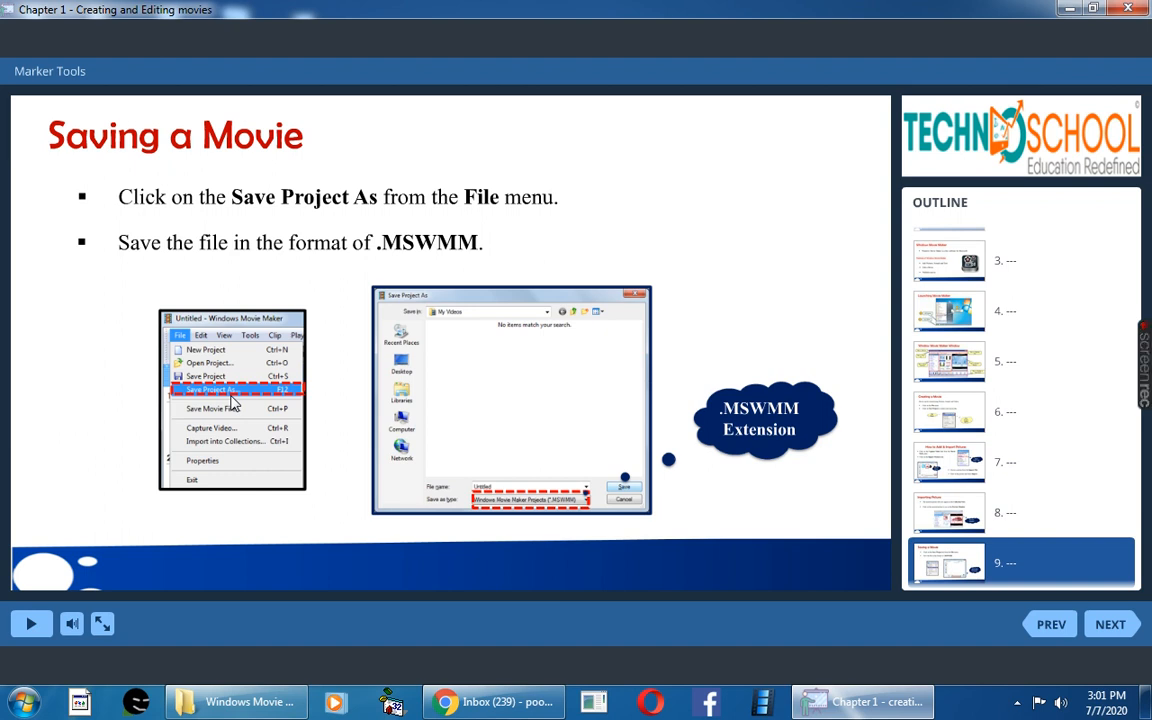
mouse_move(413, 306)
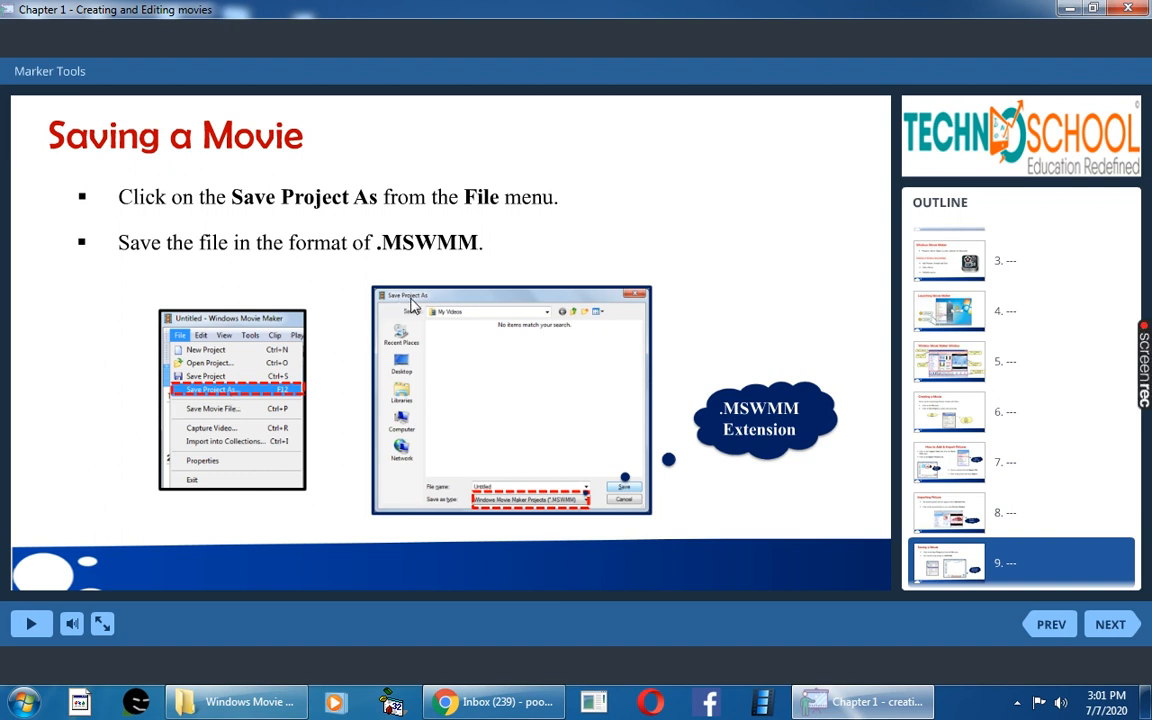
mouse_move(438, 307)
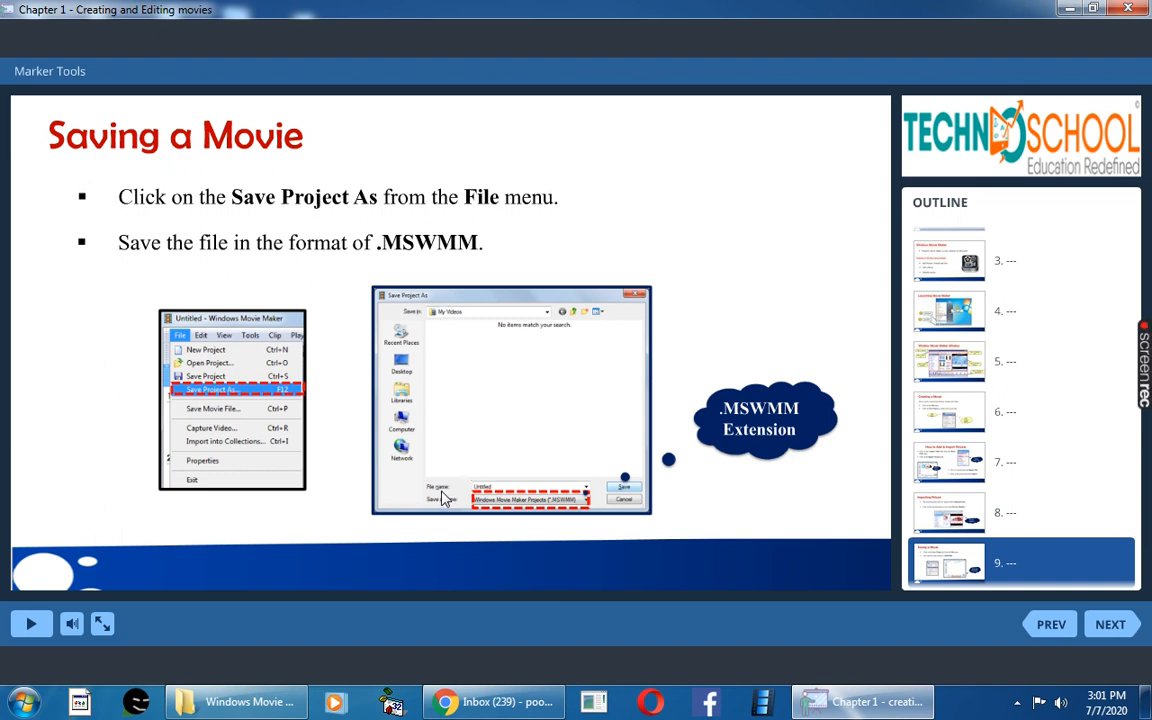
mouse_move(489, 499)
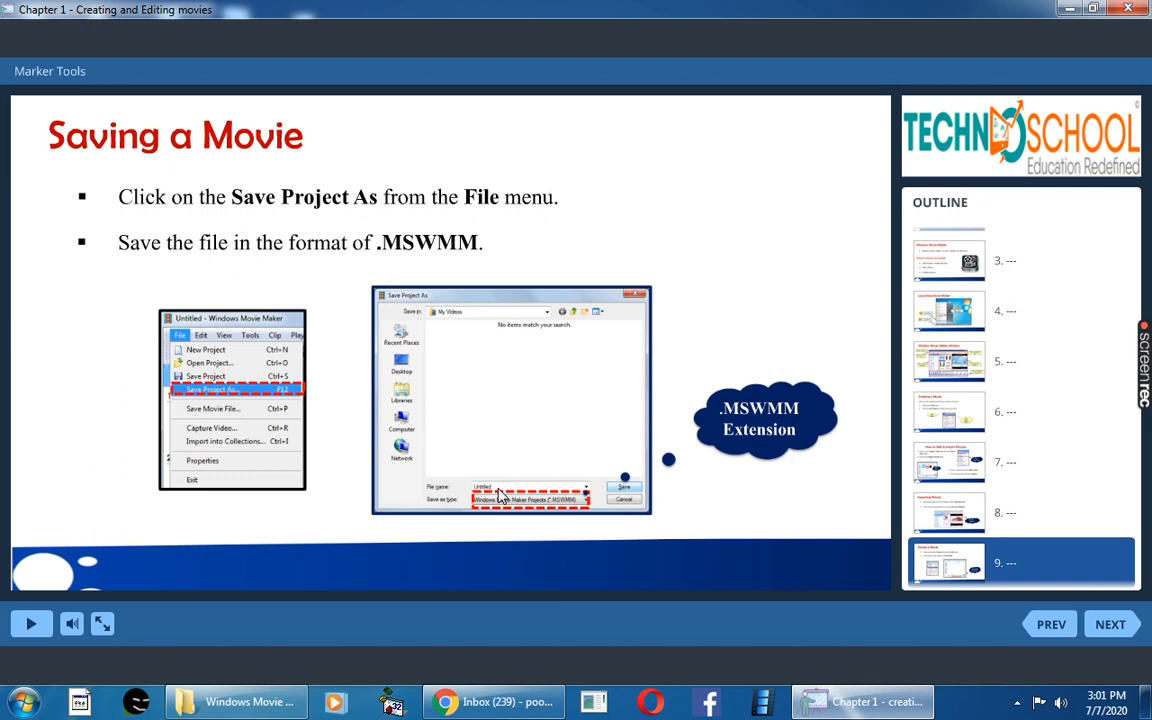
mouse_move(485, 515)
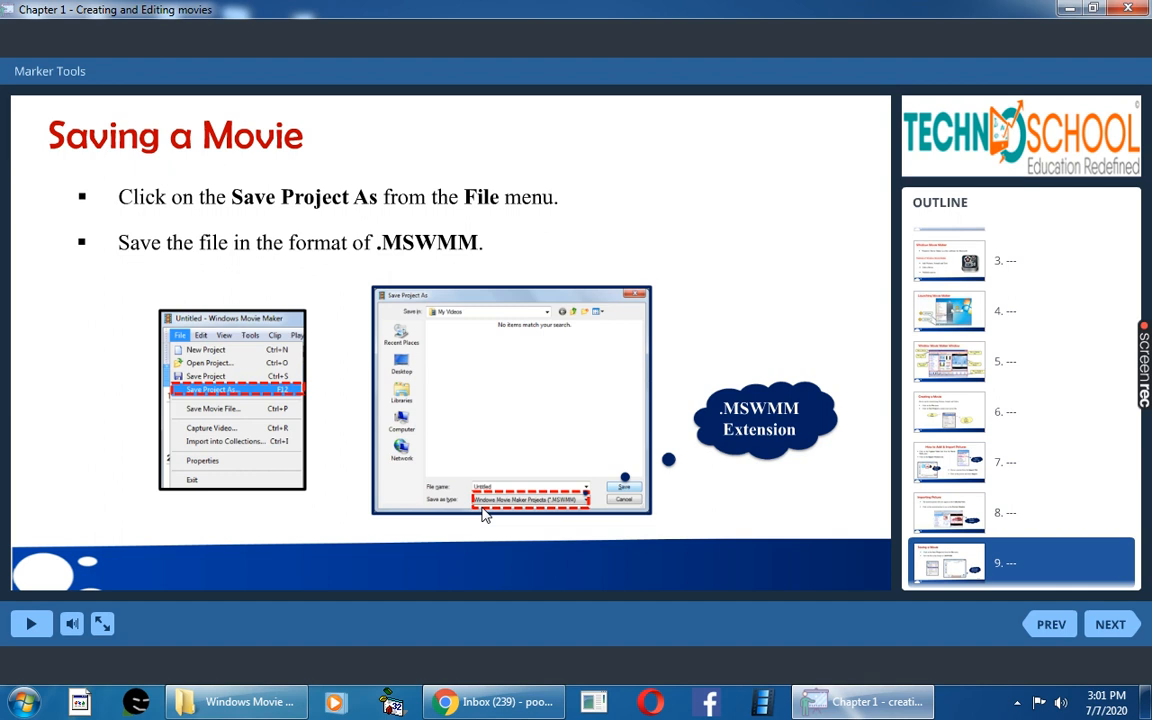
mouse_move(558, 510)
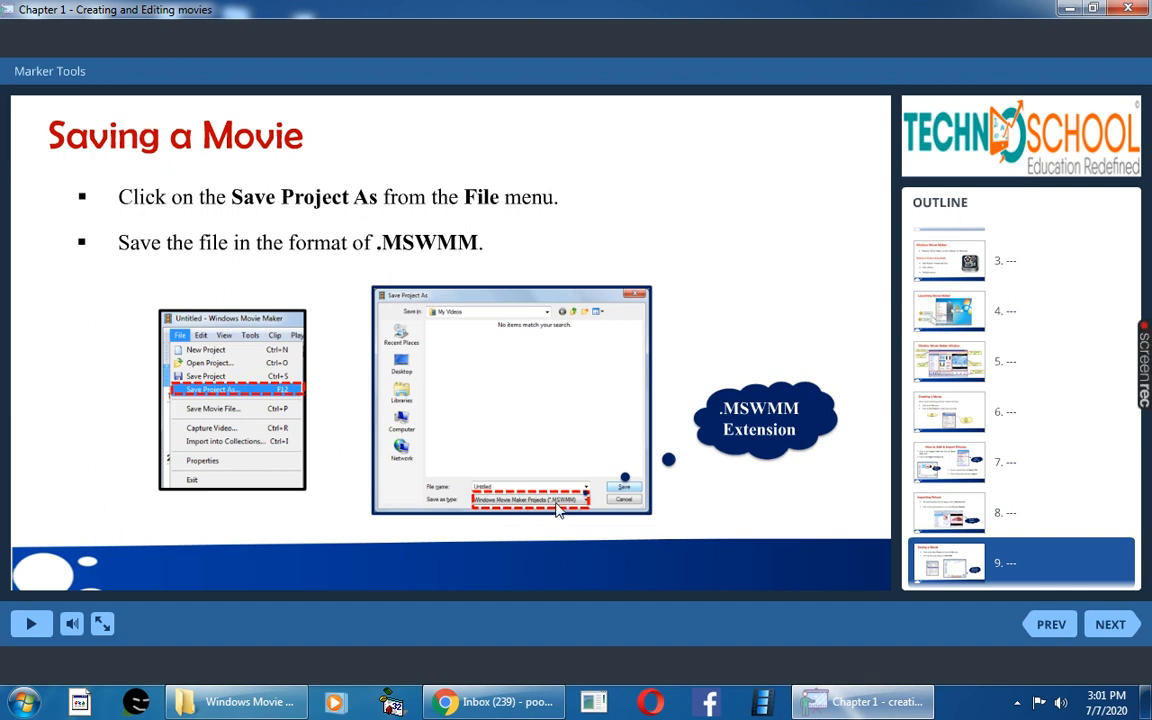
mouse_move(575, 511)
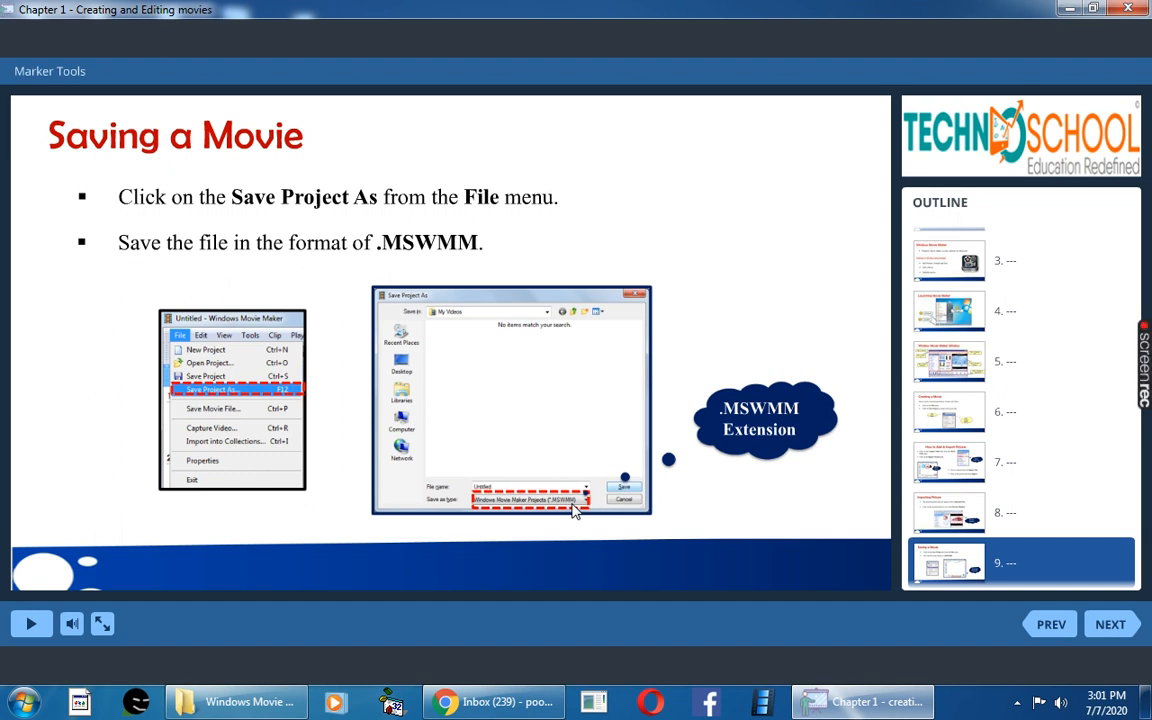
mouse_move(628, 502)
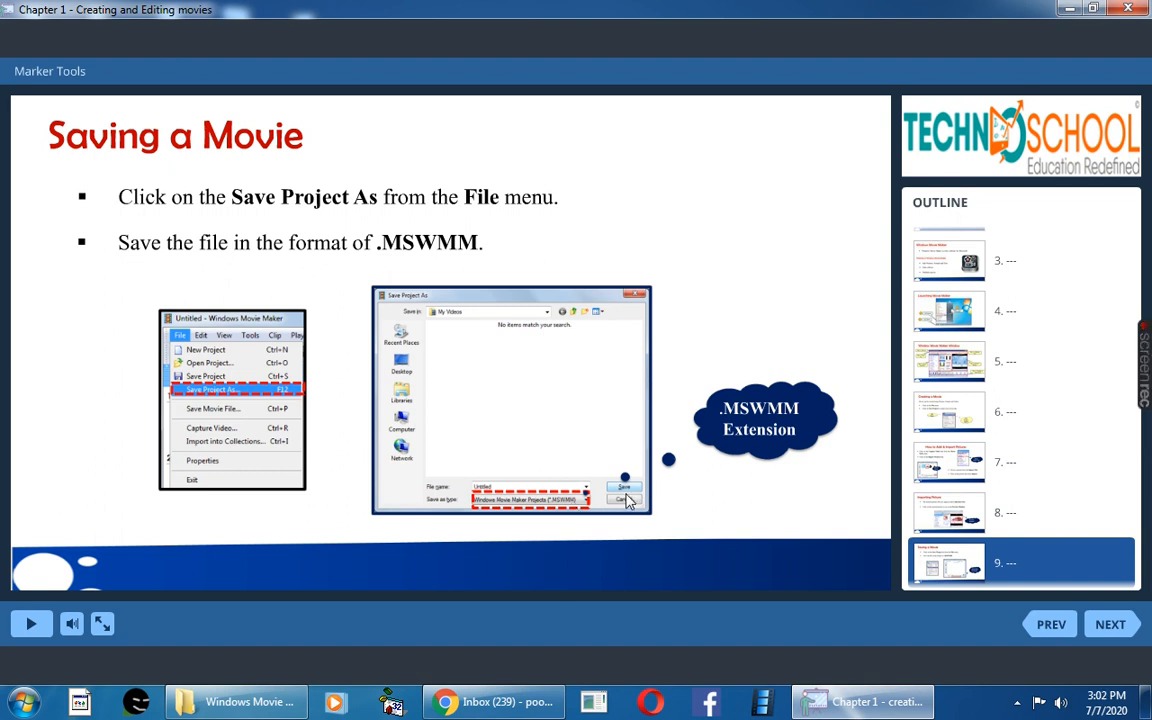
mouse_move(631, 497)
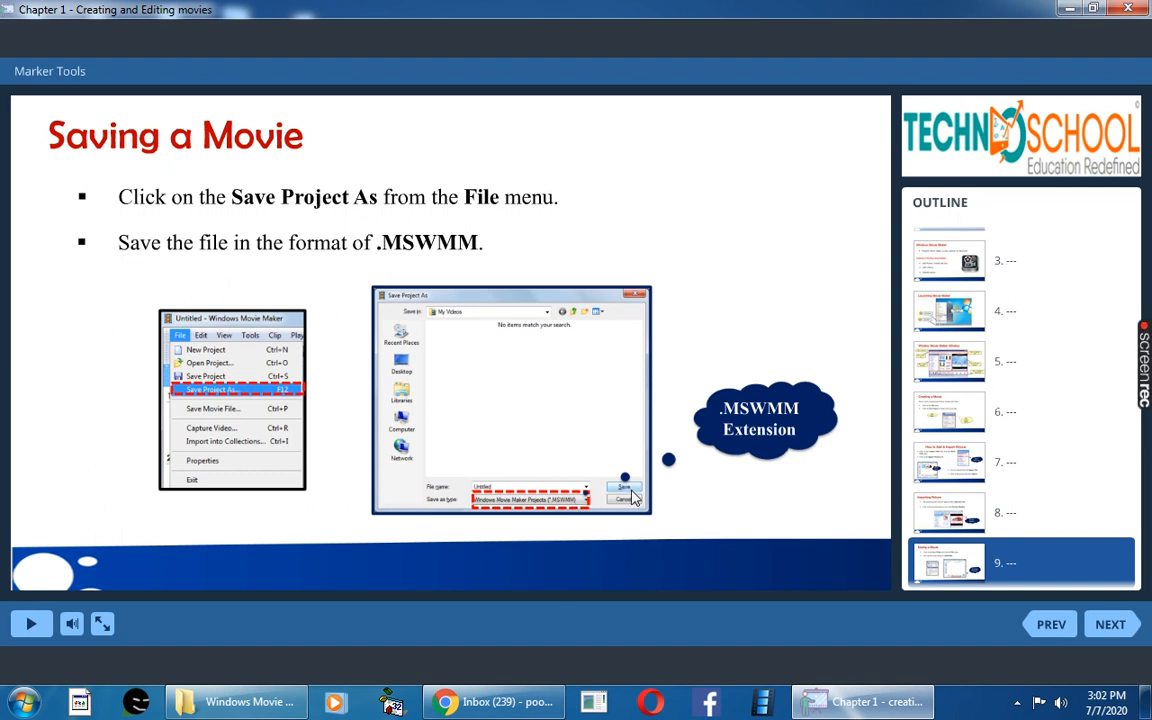
mouse_move(449, 325)
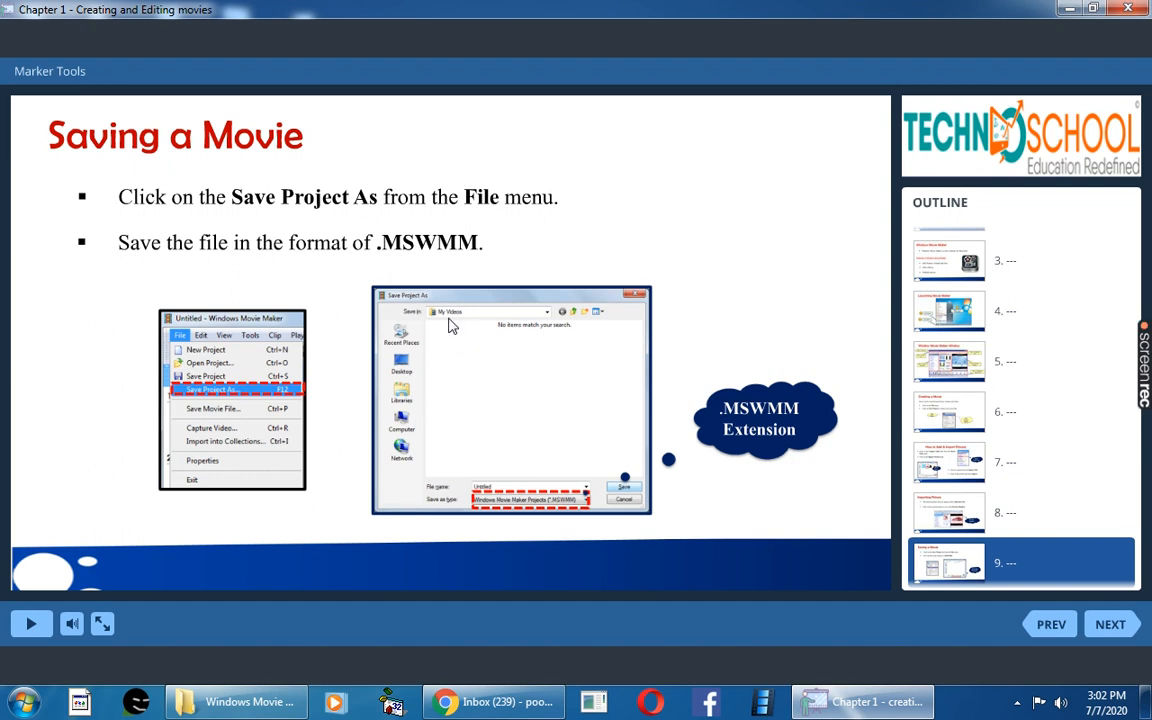
mouse_move(460, 324)
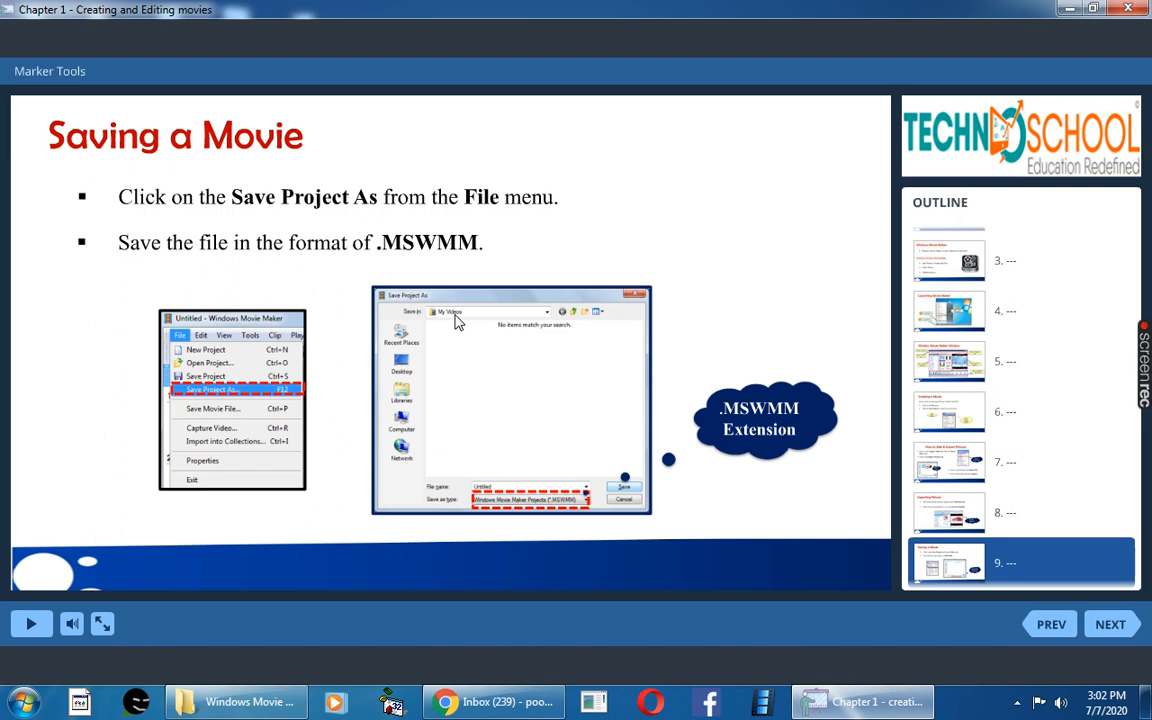
Advance from slide 9, Saving a Movie, to slide 10, Adding Video Clips
click(1110, 623)
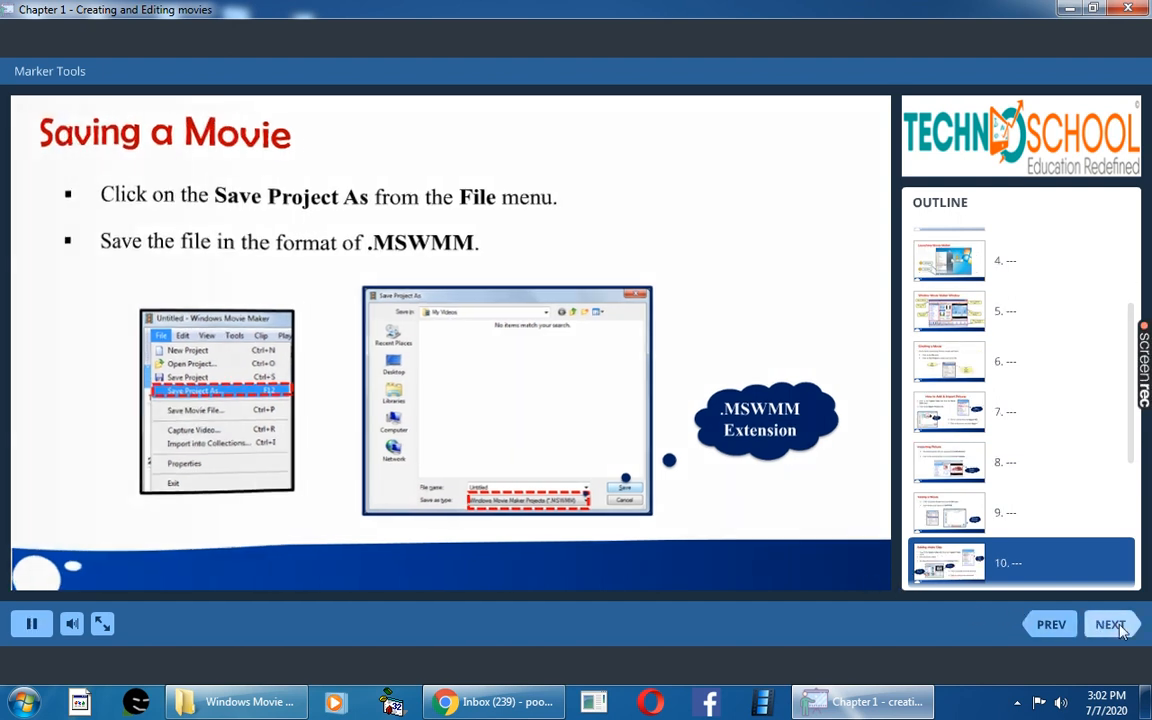
click(1110, 624)
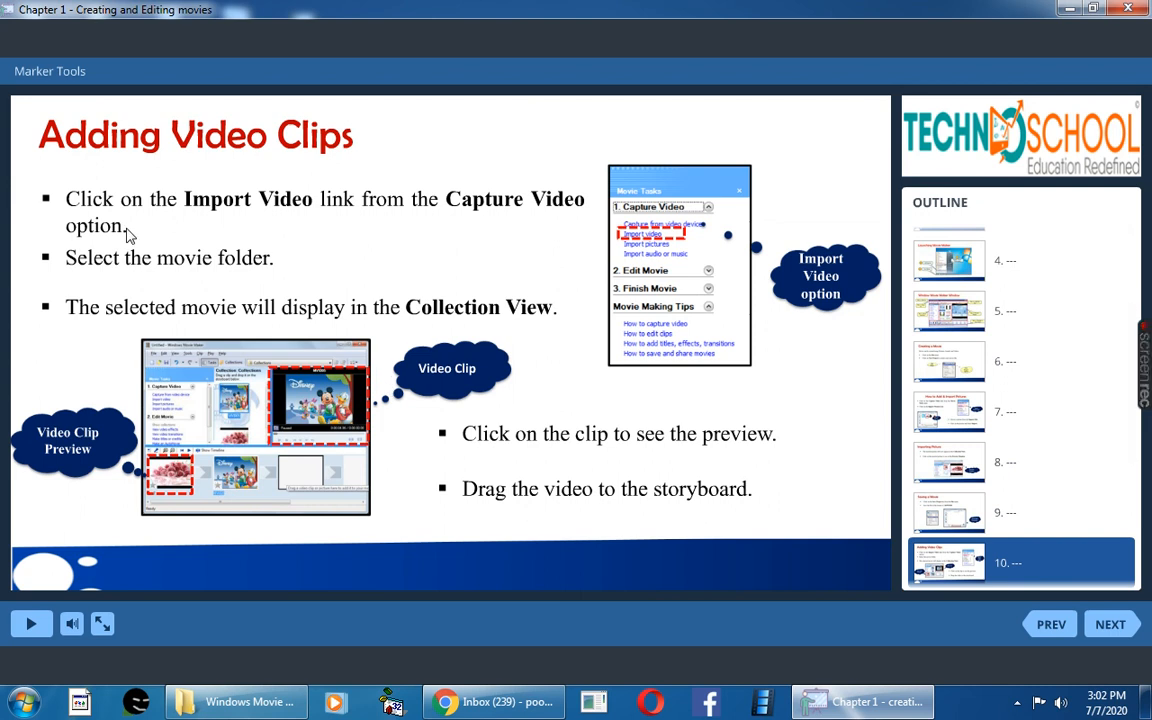
mouse_move(120, 208)
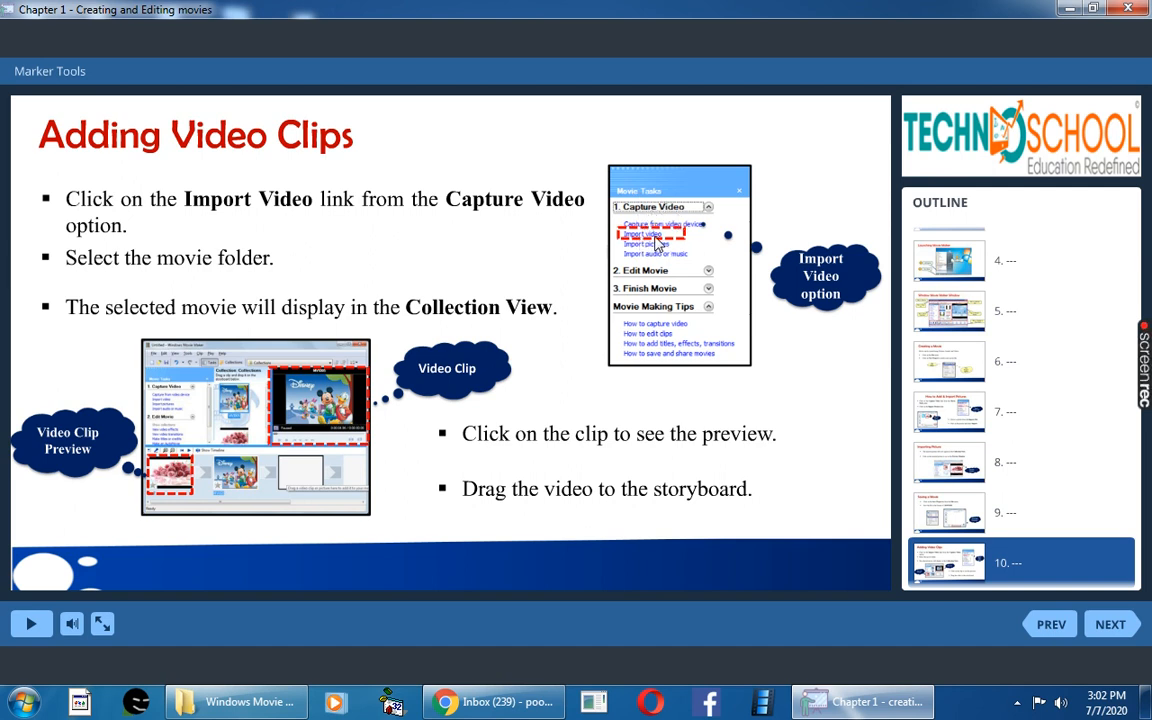
mouse_move(638, 255)
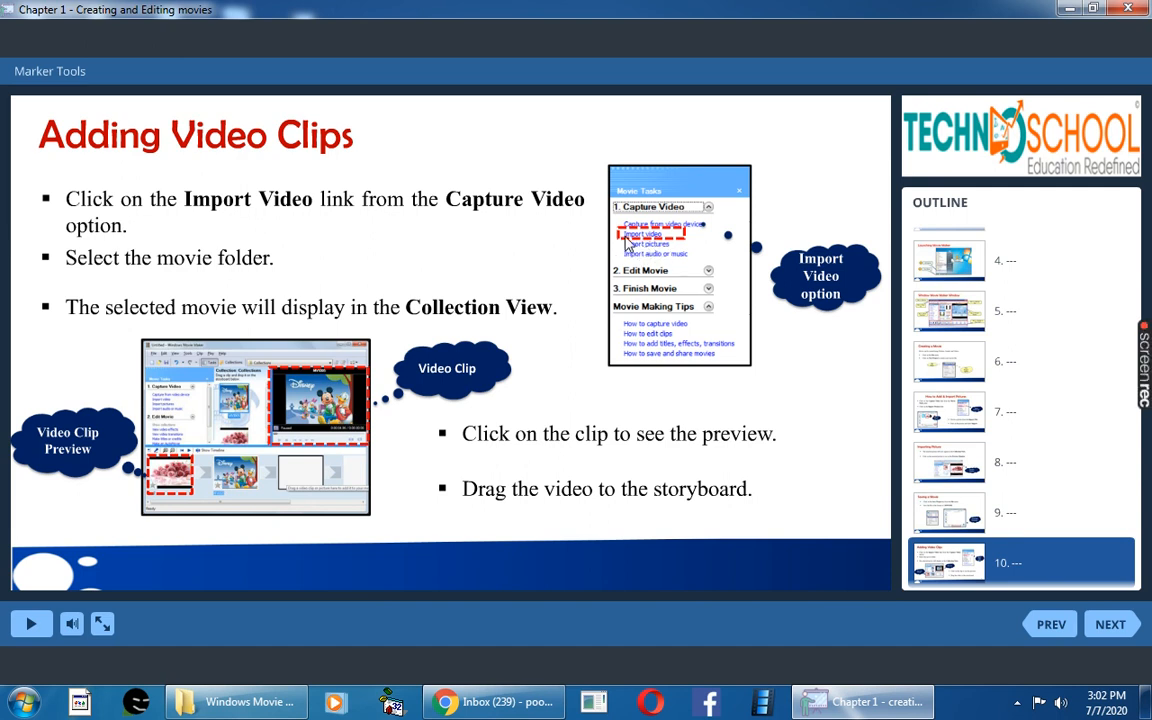
mouse_move(645, 247)
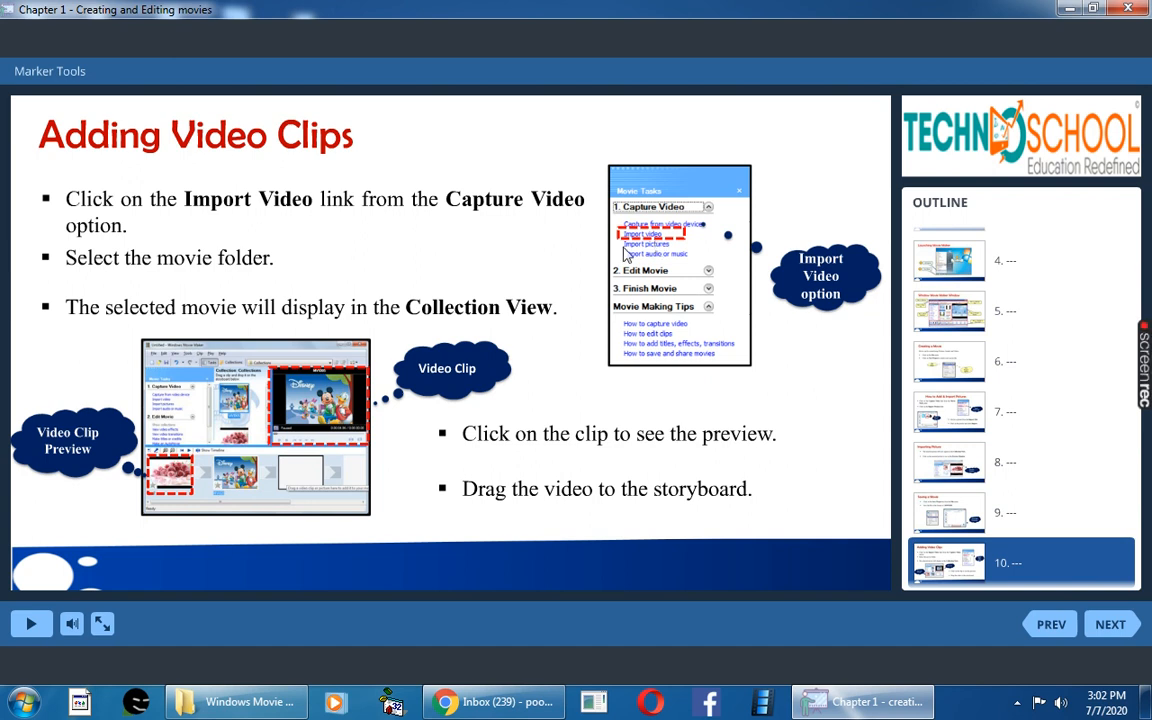
mouse_move(245, 410)
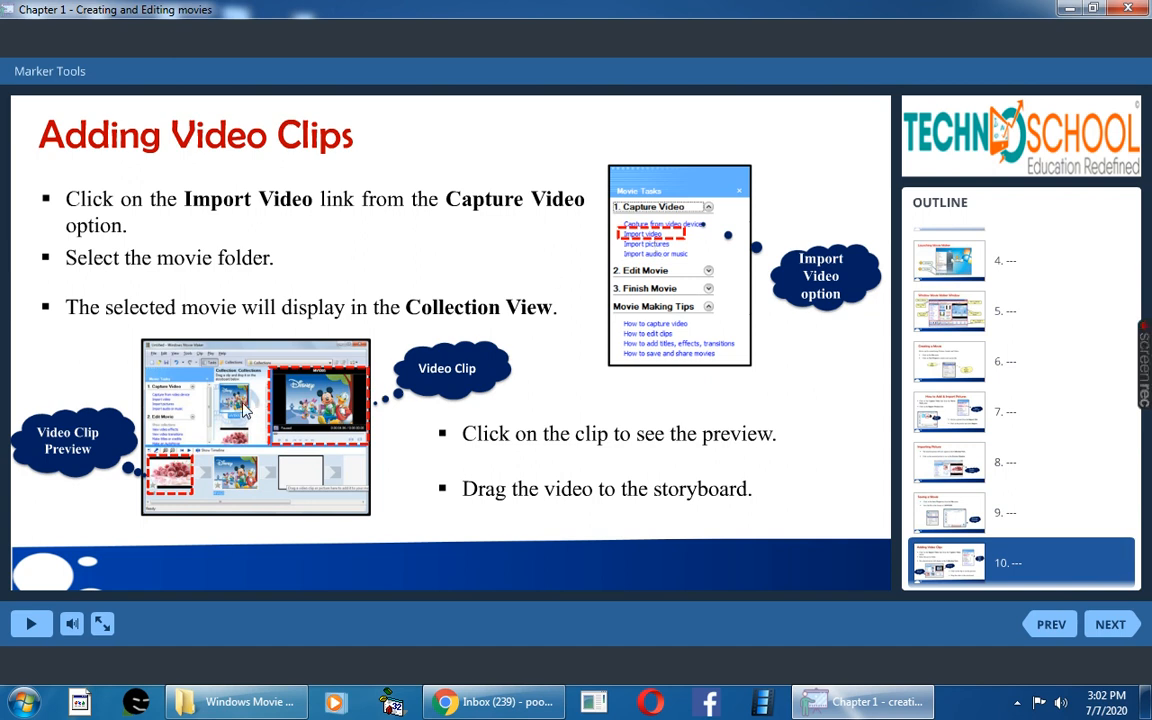
mouse_move(325, 410)
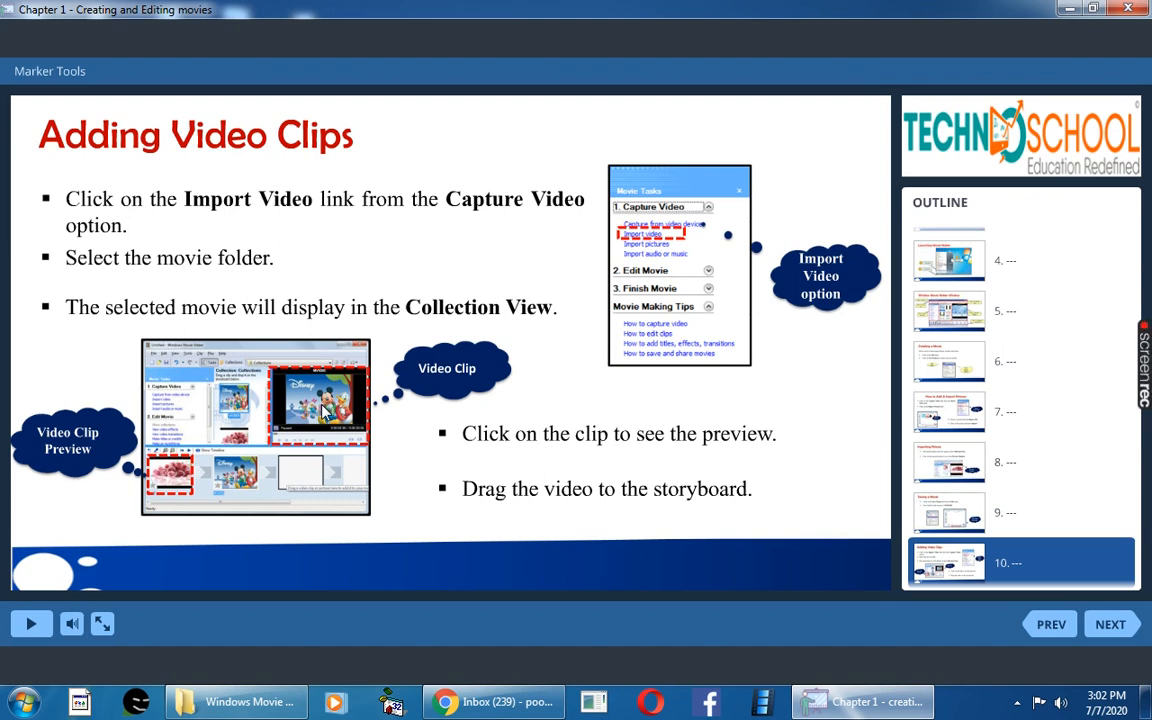
mouse_move(228, 415)
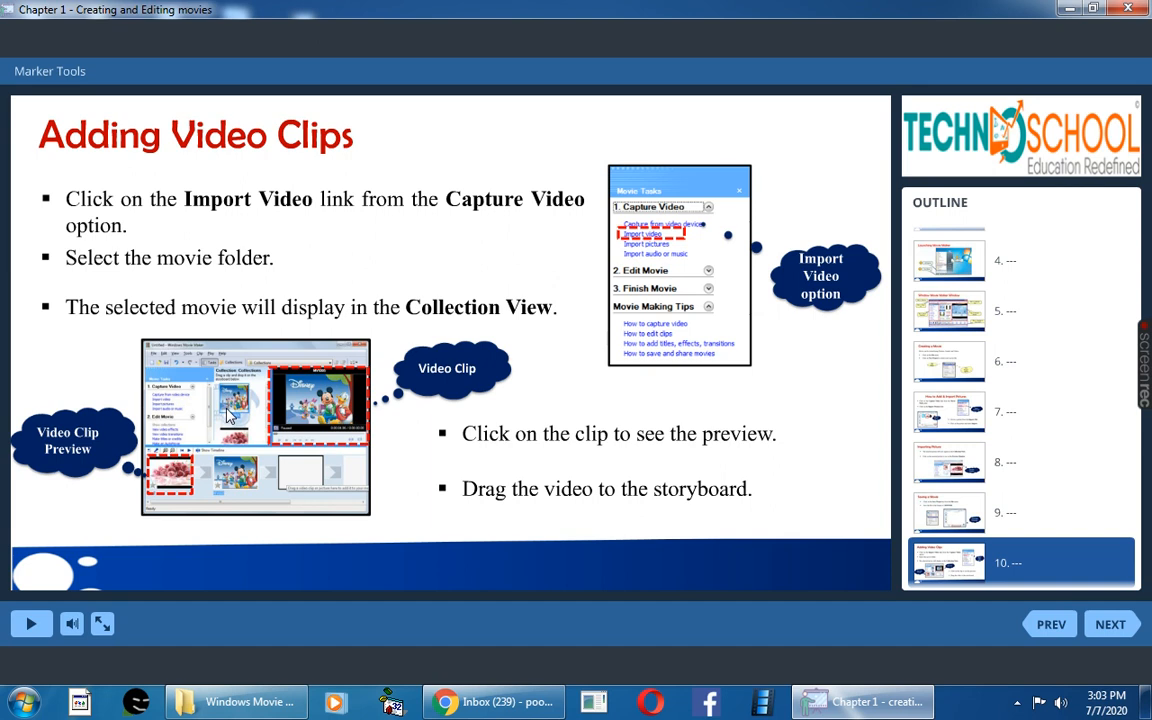
mouse_move(188, 488)
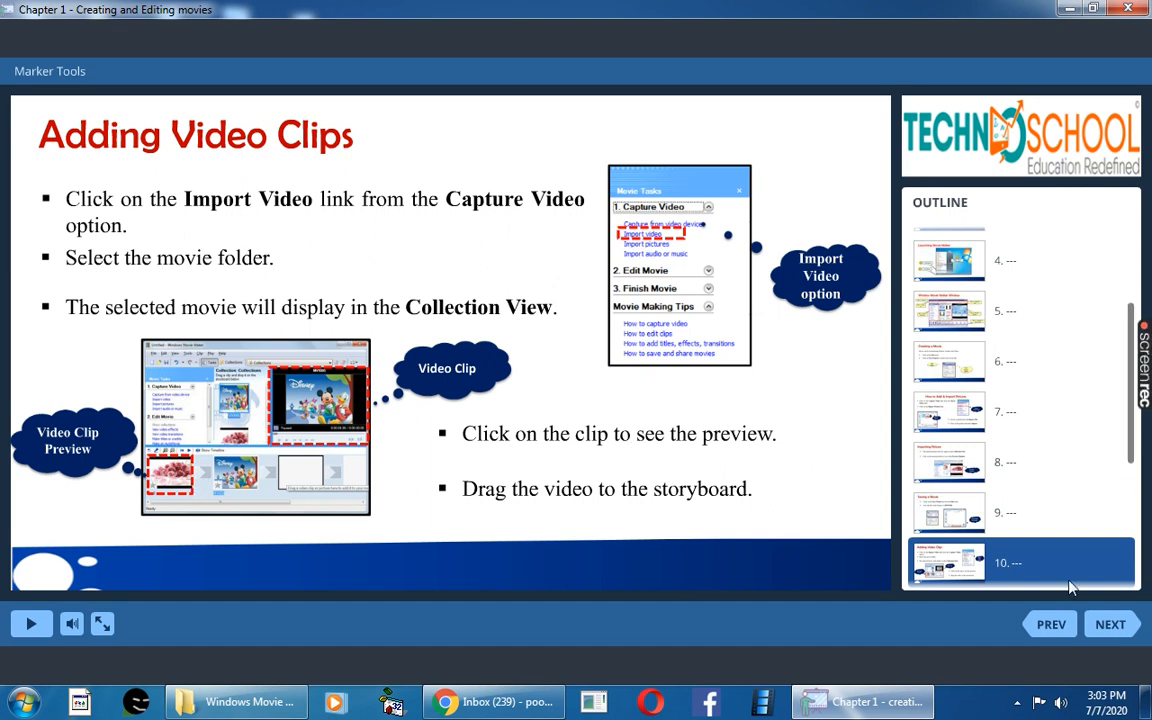
Advance from slide 10, Adding Video Clips, to slide 11, Preview Monitor
click(1110, 624)
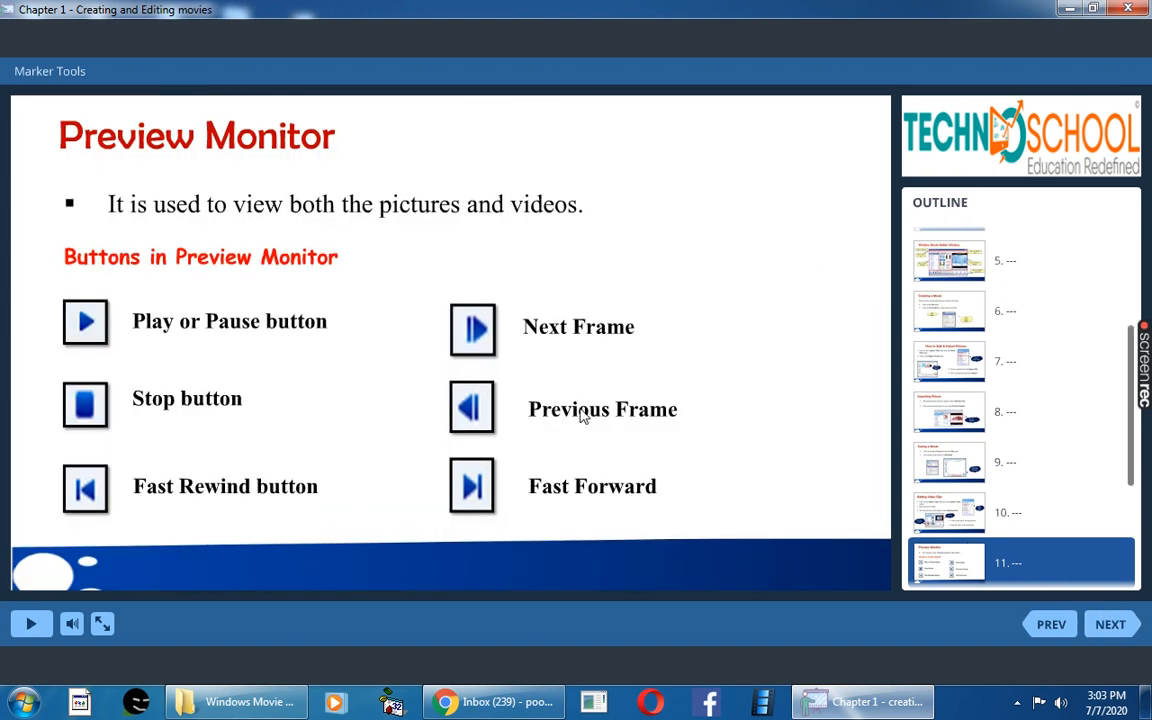
mouse_move(320, 190)
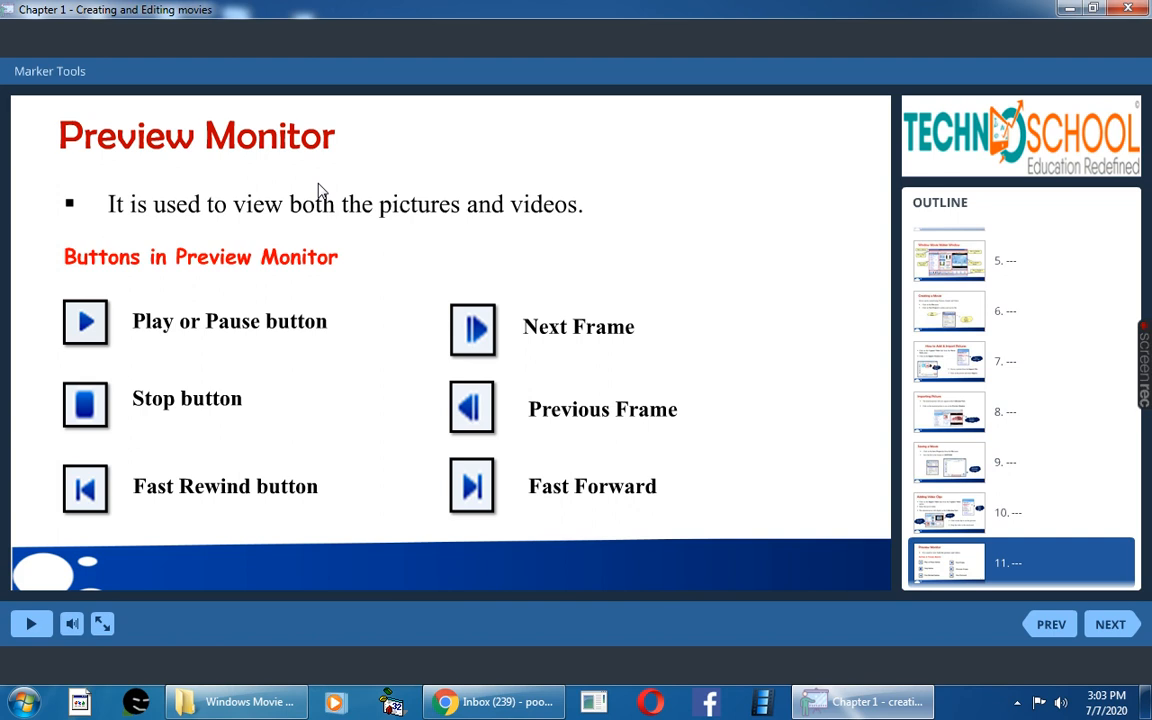
mouse_move(310, 233)
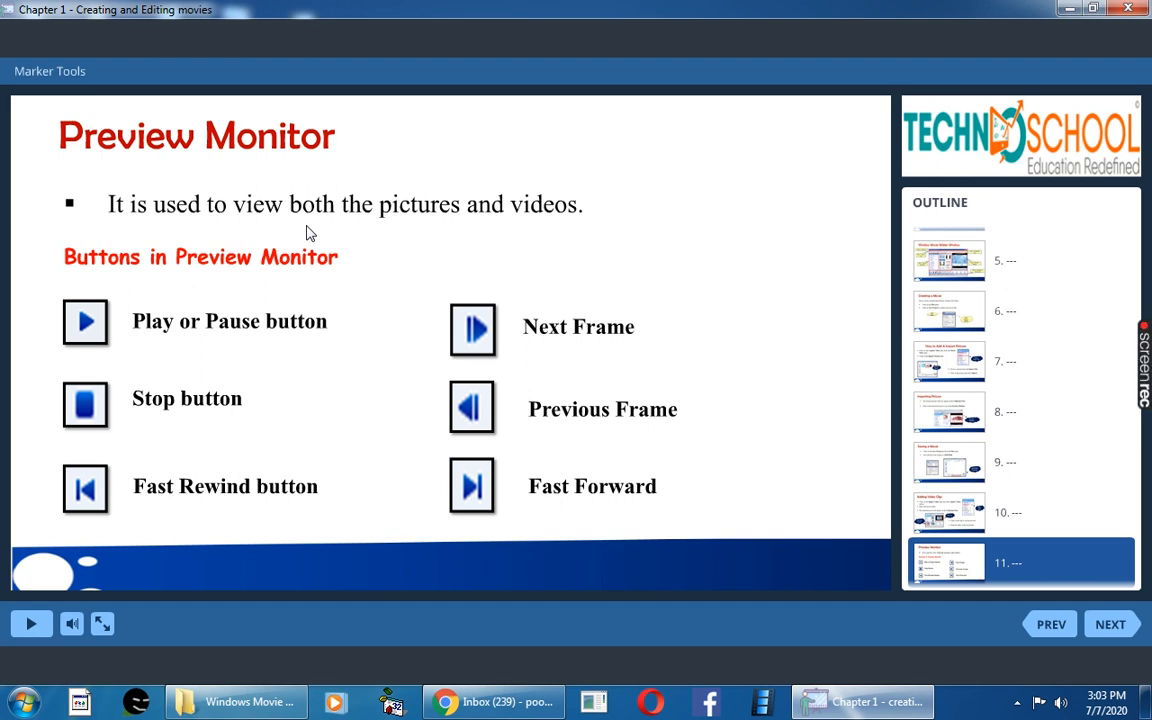
mouse_move(173, 427)
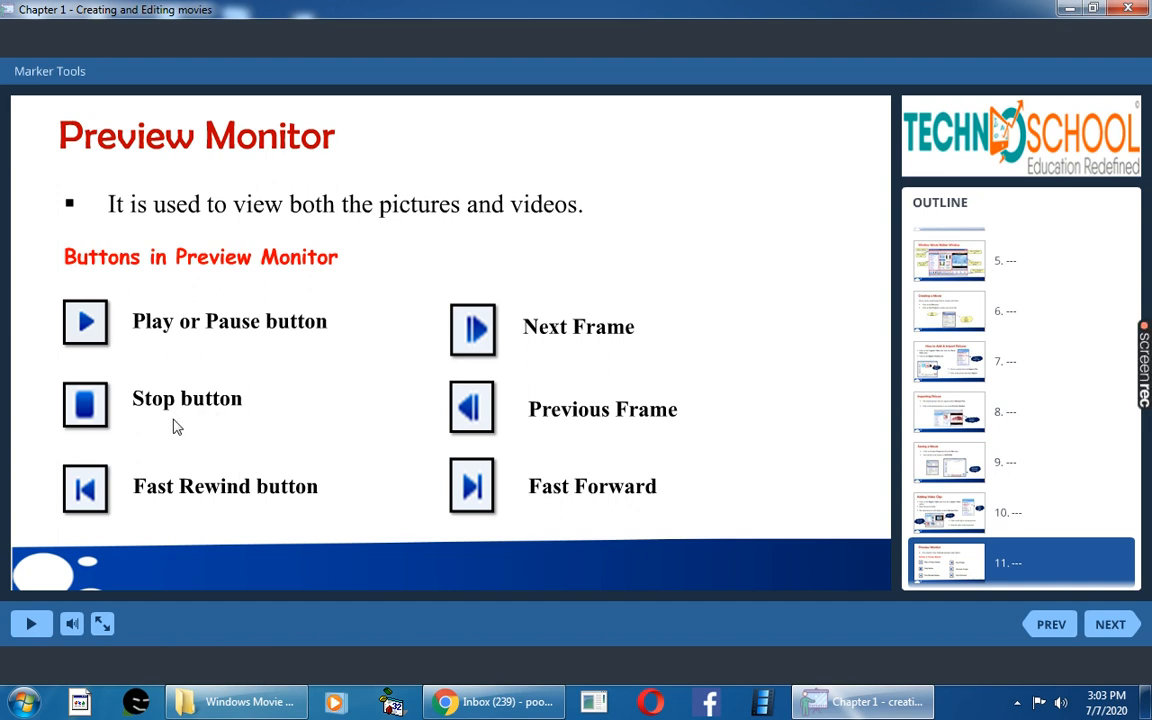
mouse_move(283, 507)
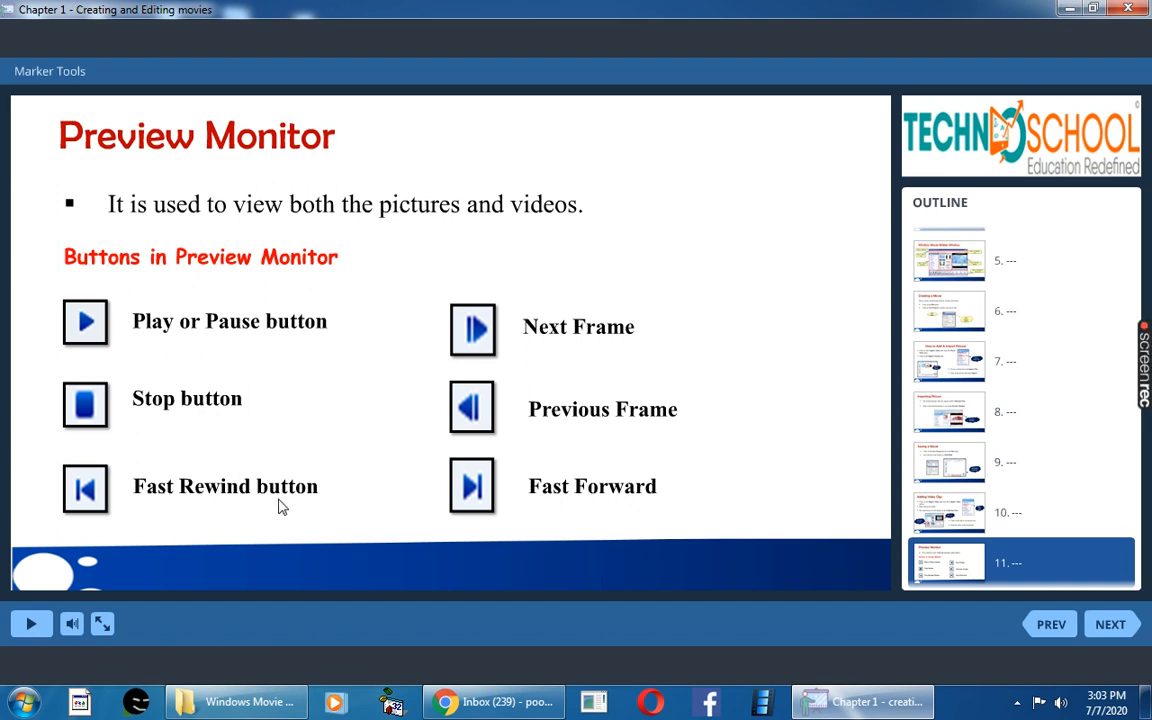
mouse_move(620, 352)
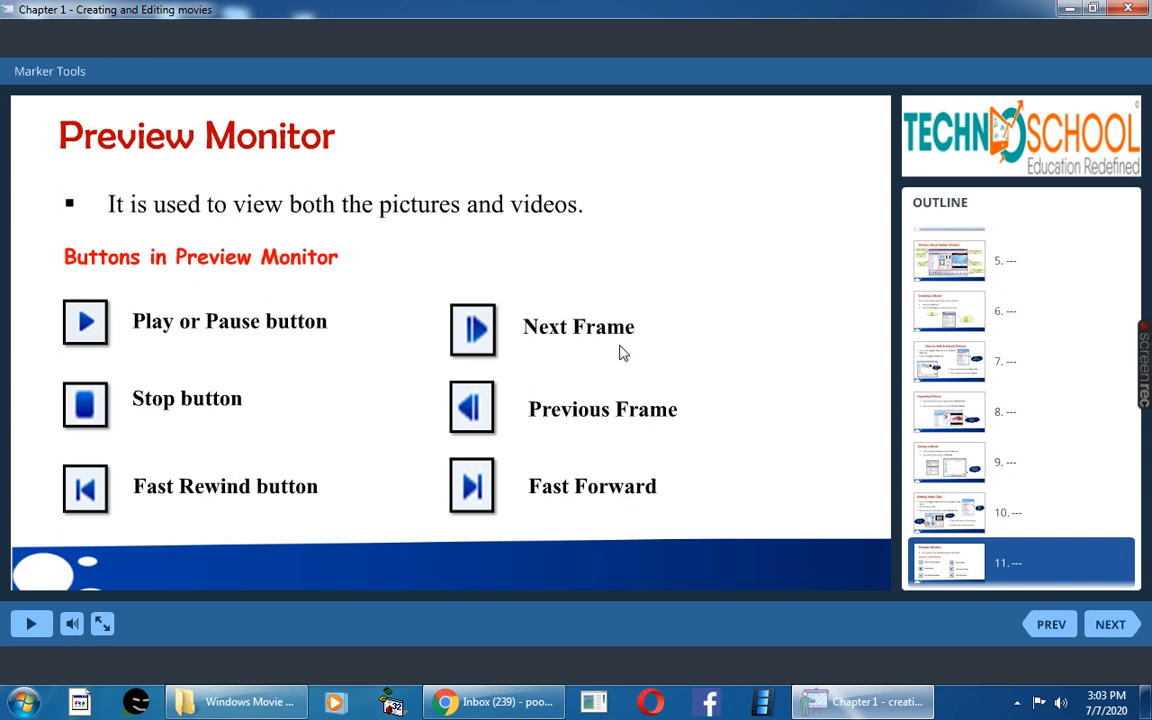
mouse_move(639, 446)
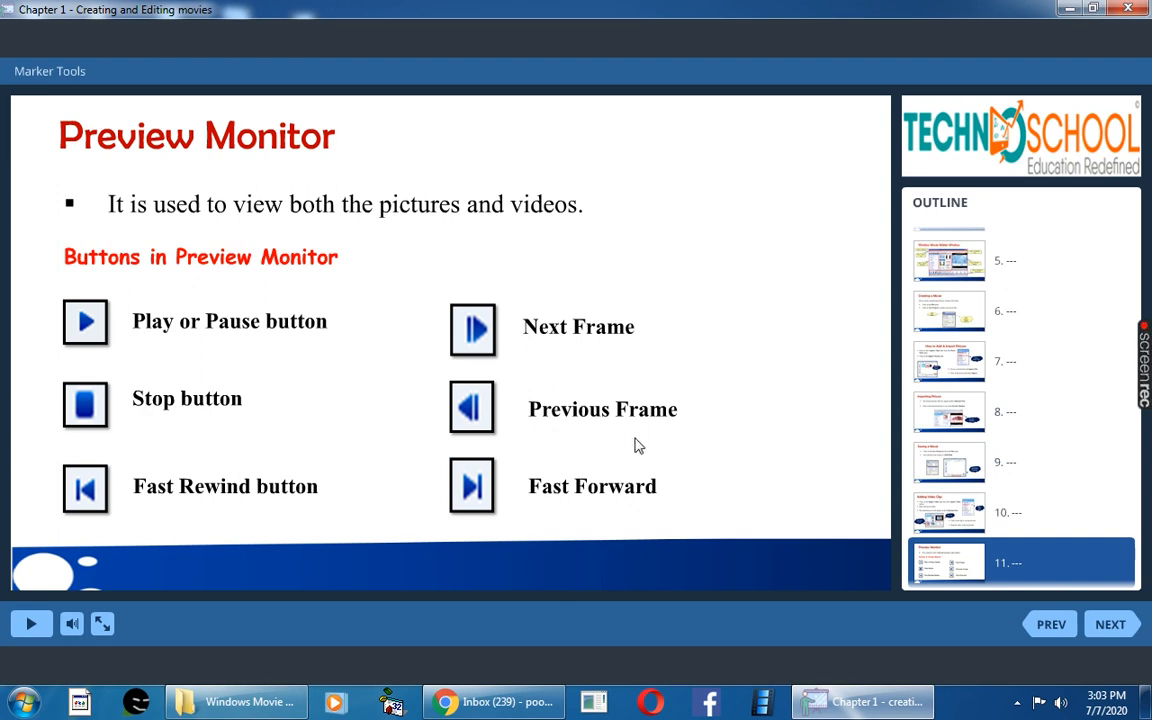
mouse_move(640, 508)
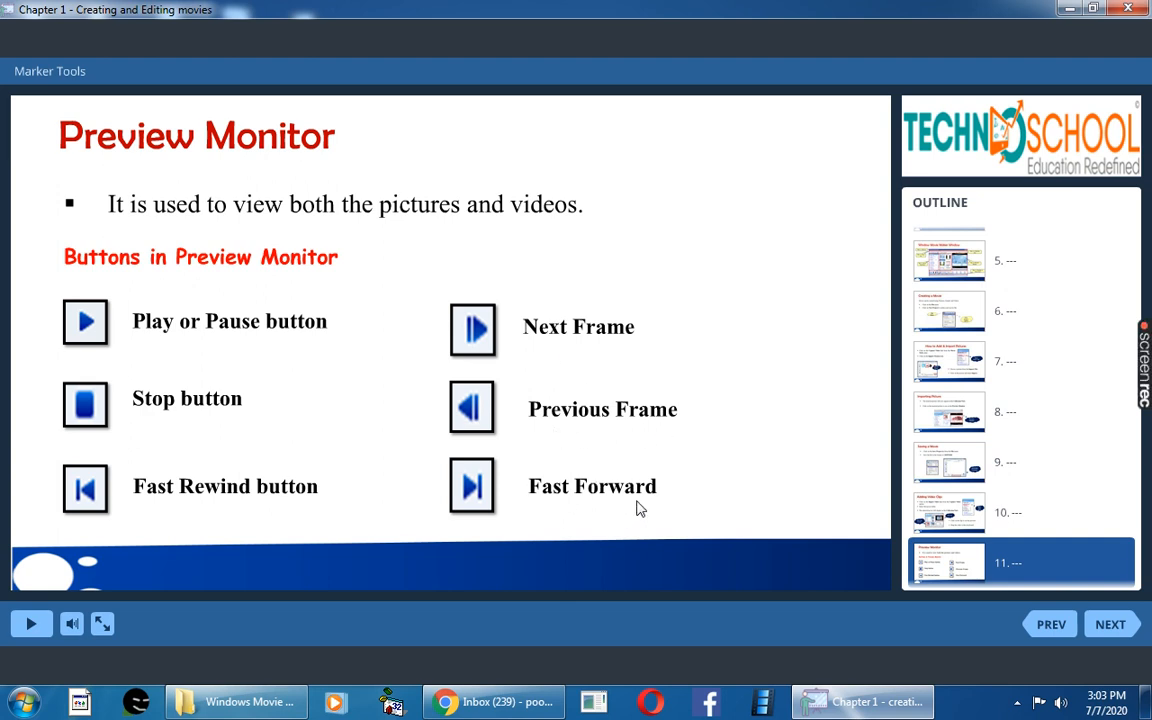
mouse_move(332, 522)
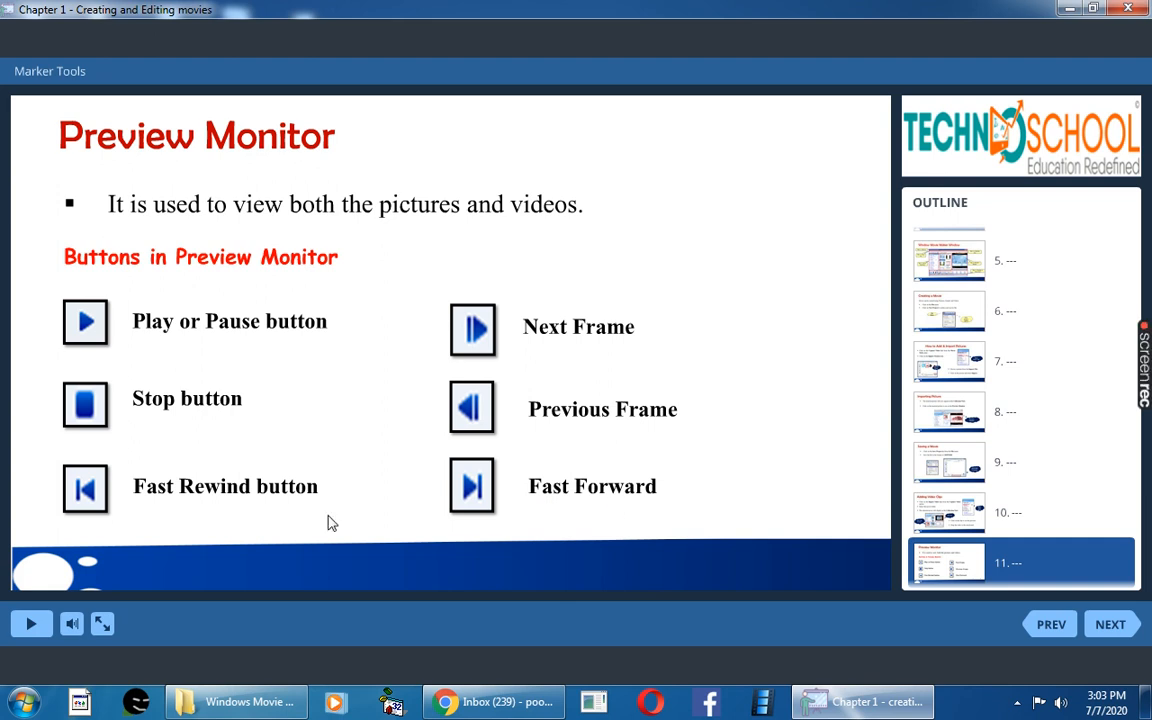
mouse_move(67, 517)
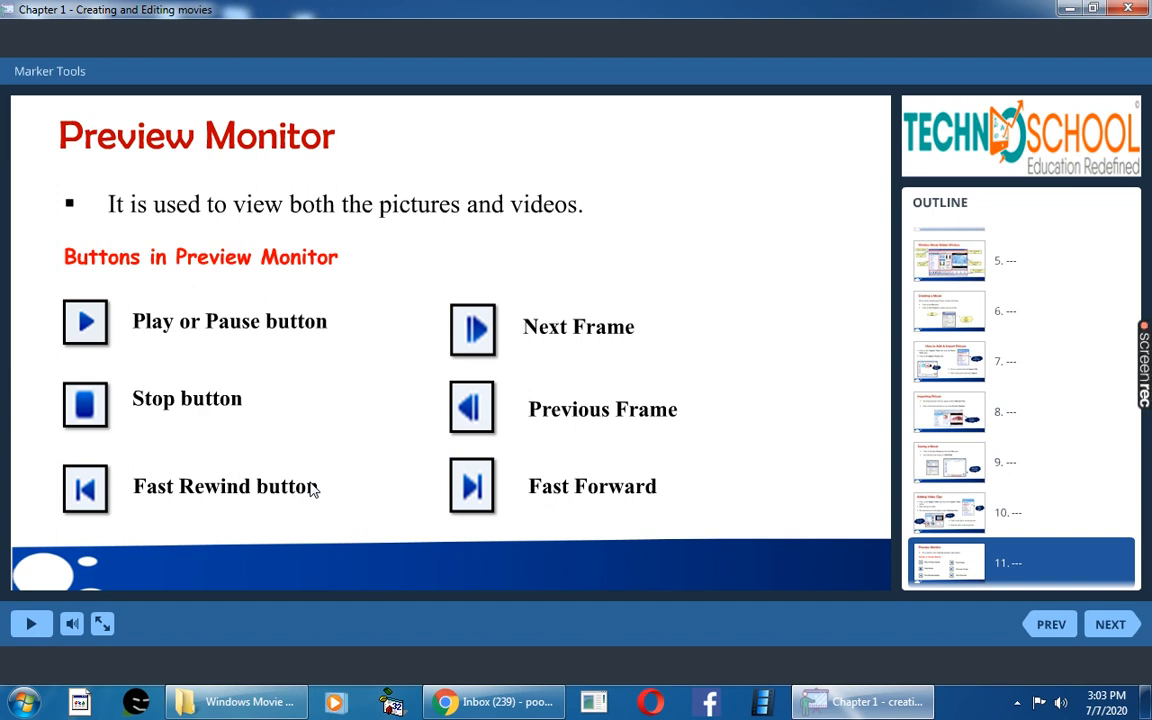
mouse_move(155, 504)
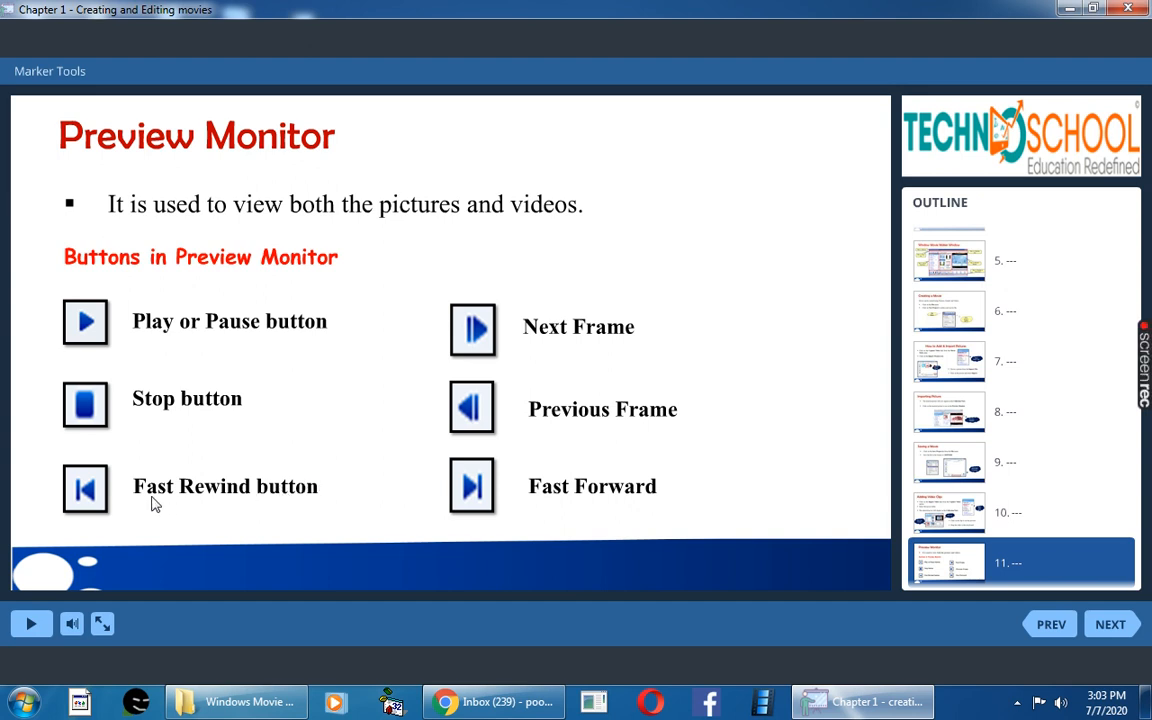
mouse_move(647, 512)
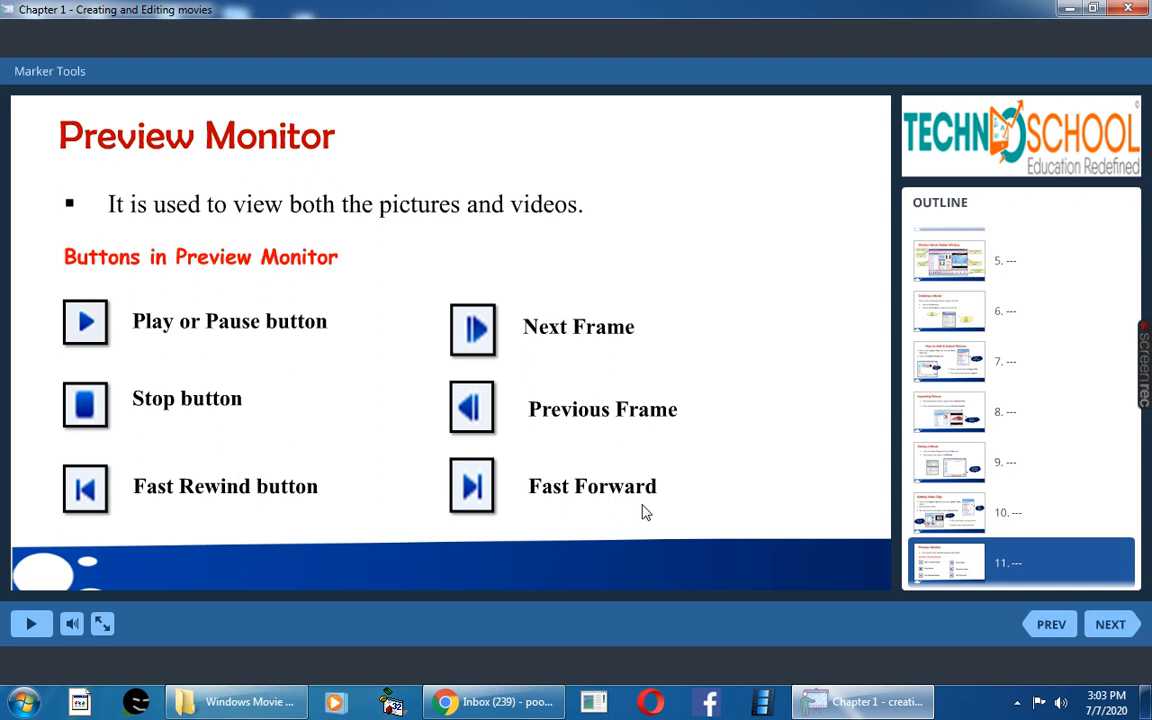
mouse_move(1007, 625)
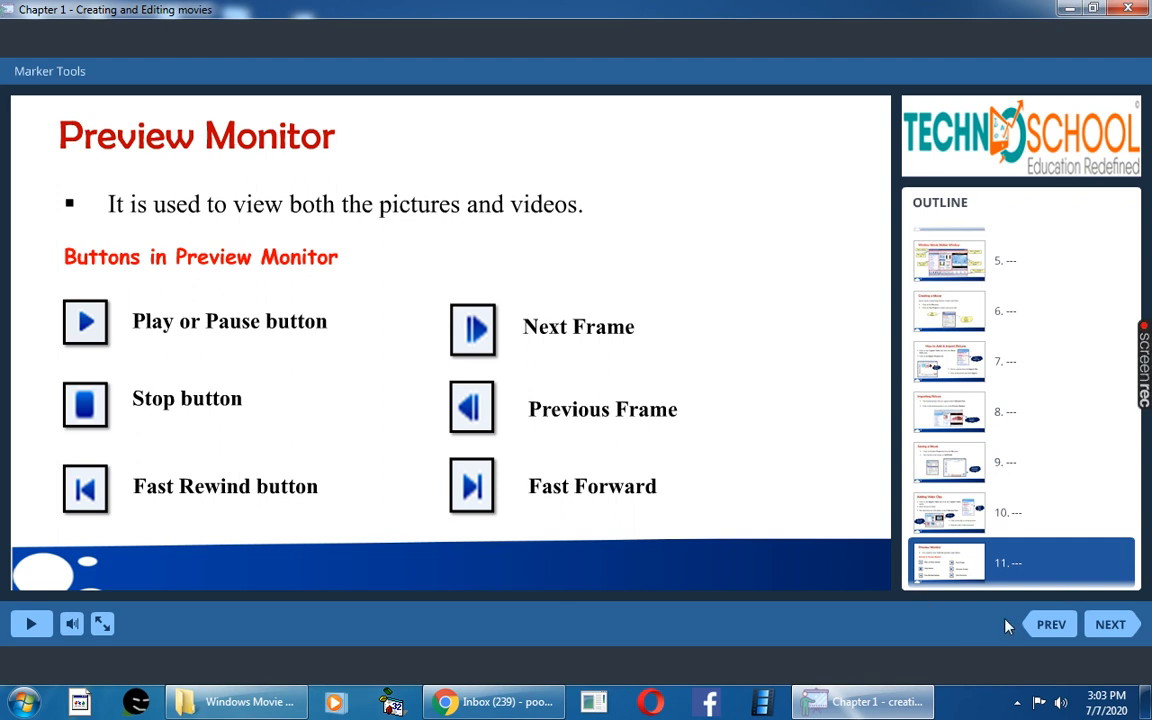
mouse_move(1110, 624)
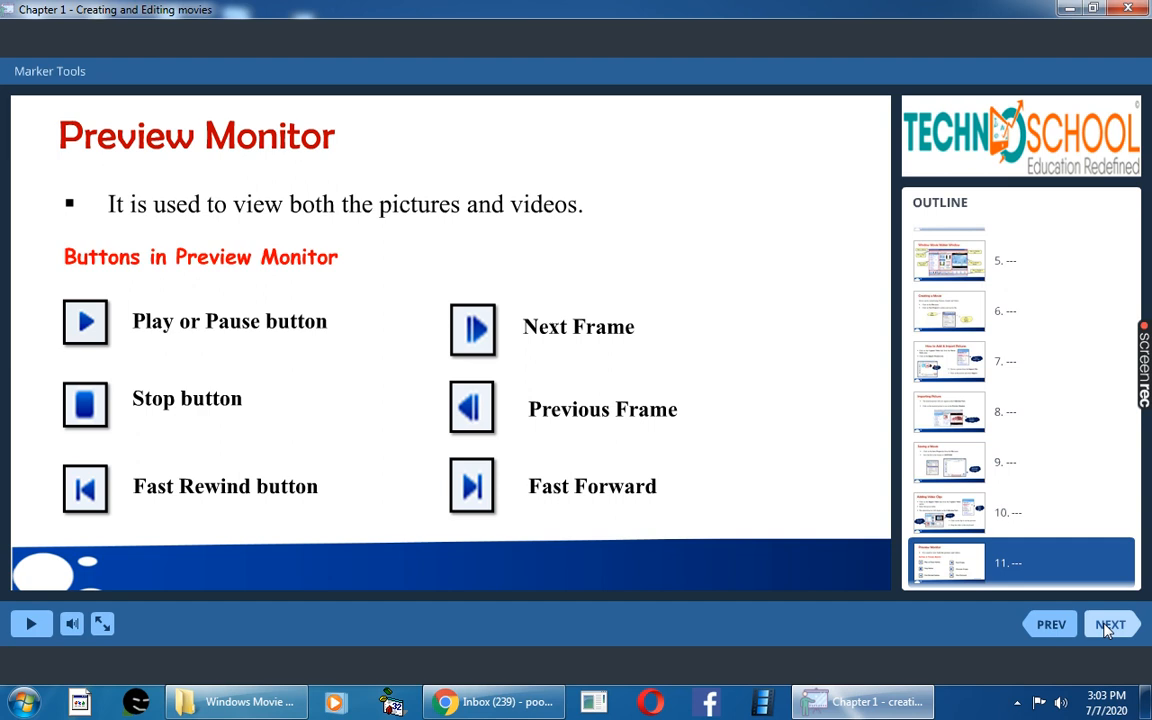
Advance from slide 11, Preview Monitor, to slide 12, Adding Audio Files
click(1111, 624)
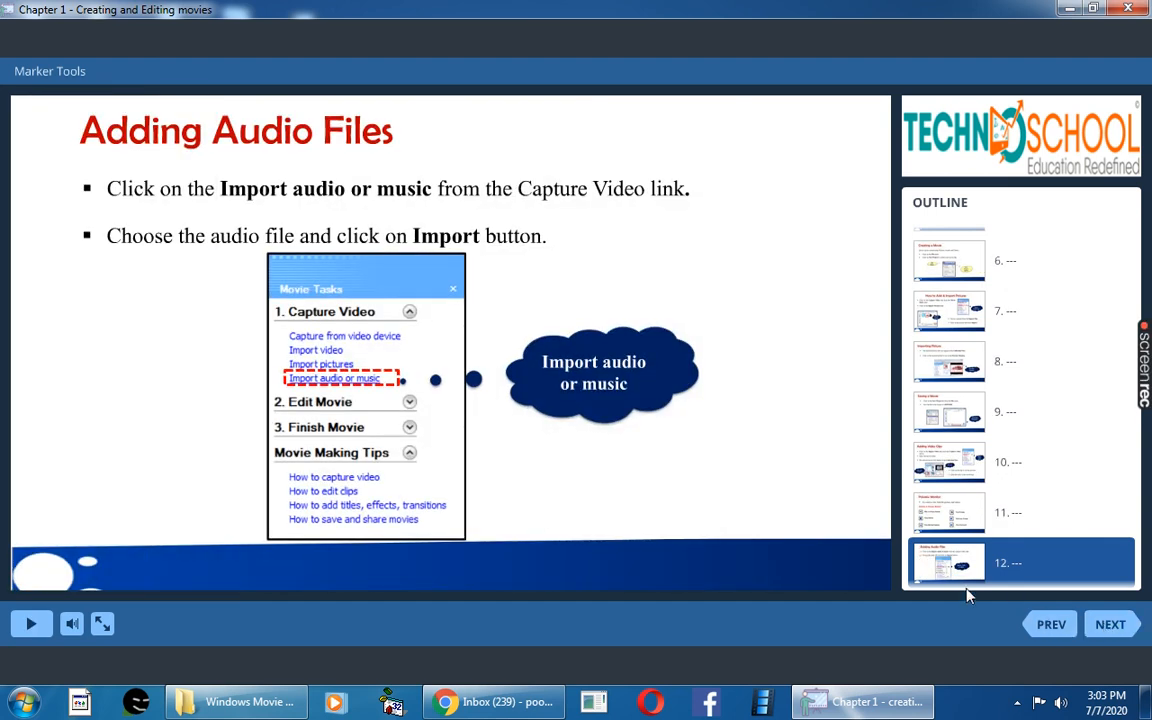
mouse_move(612, 450)
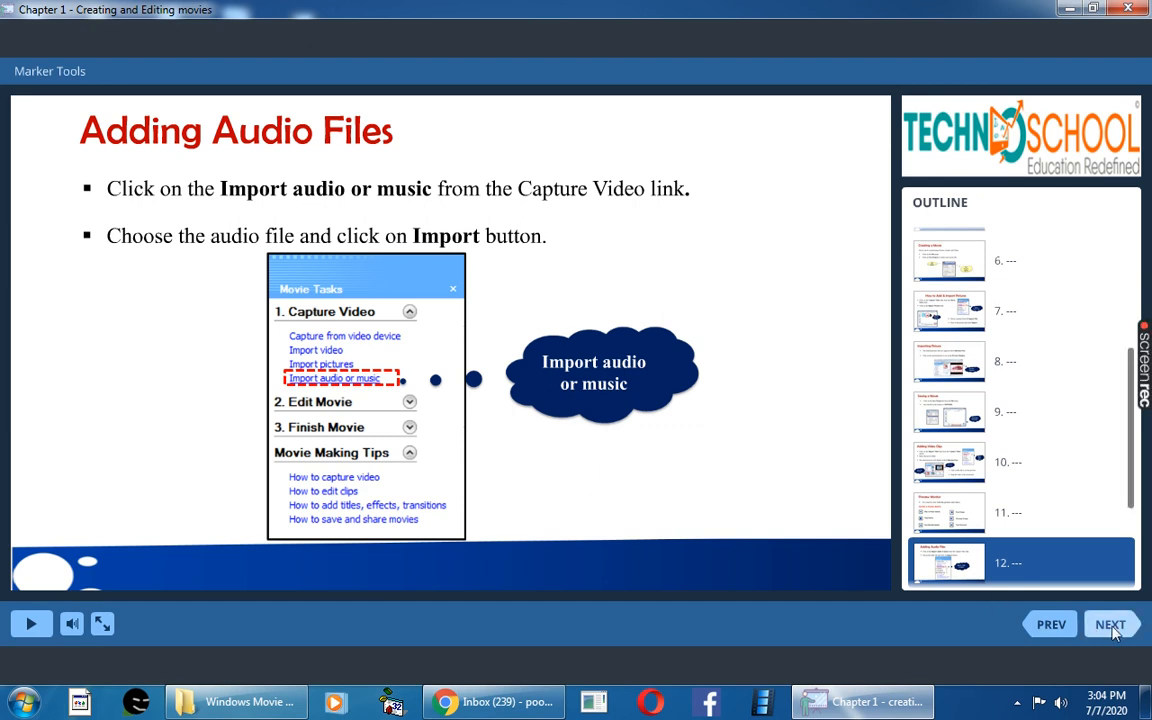
Advance from slide 12, Adding Audio Files, to slide 13, the Quick Review quiz
click(1110, 624)
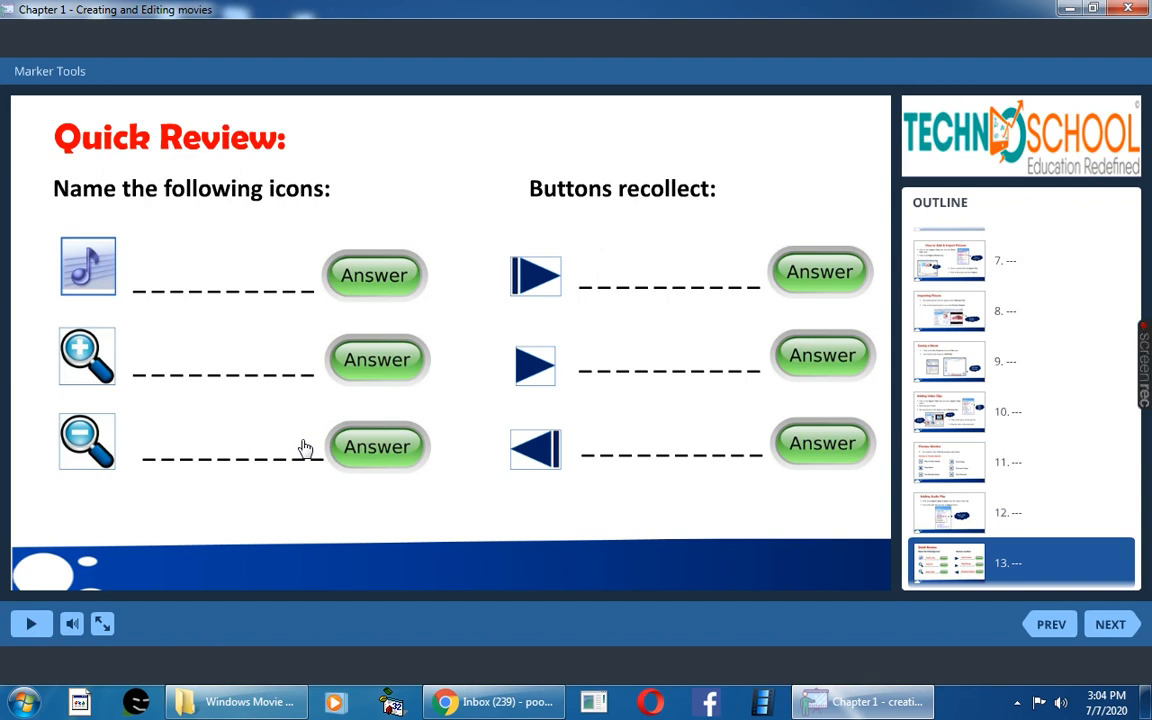
mouse_move(260, 394)
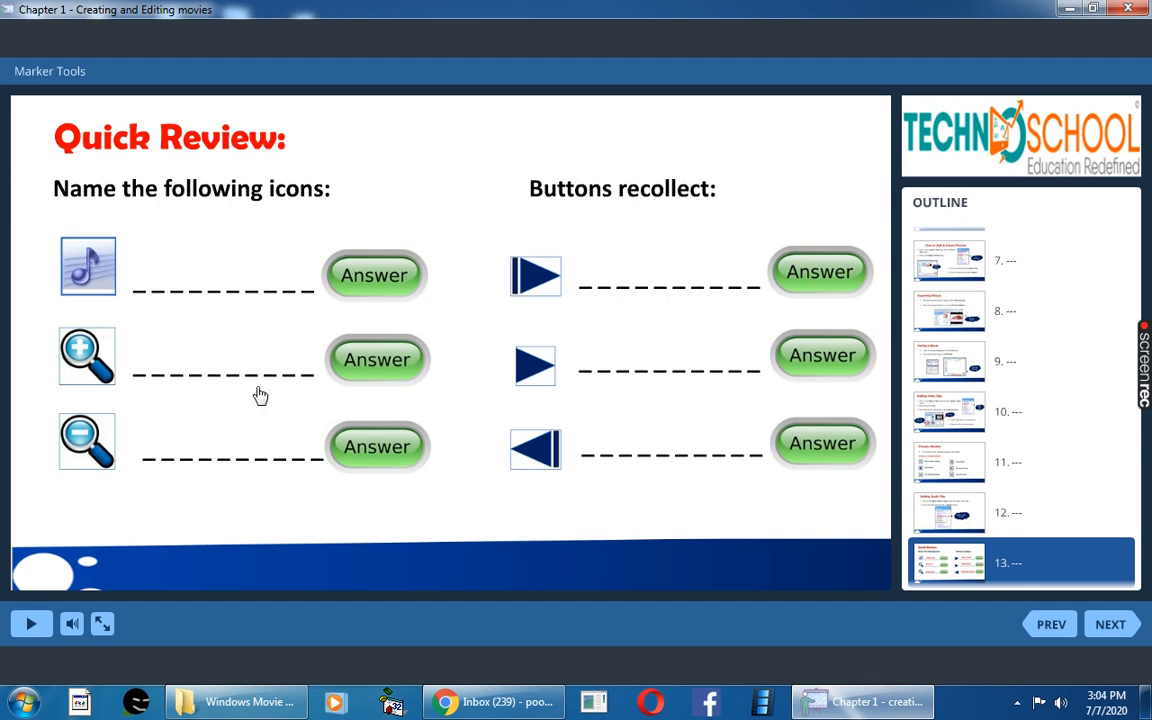
mouse_move(92, 291)
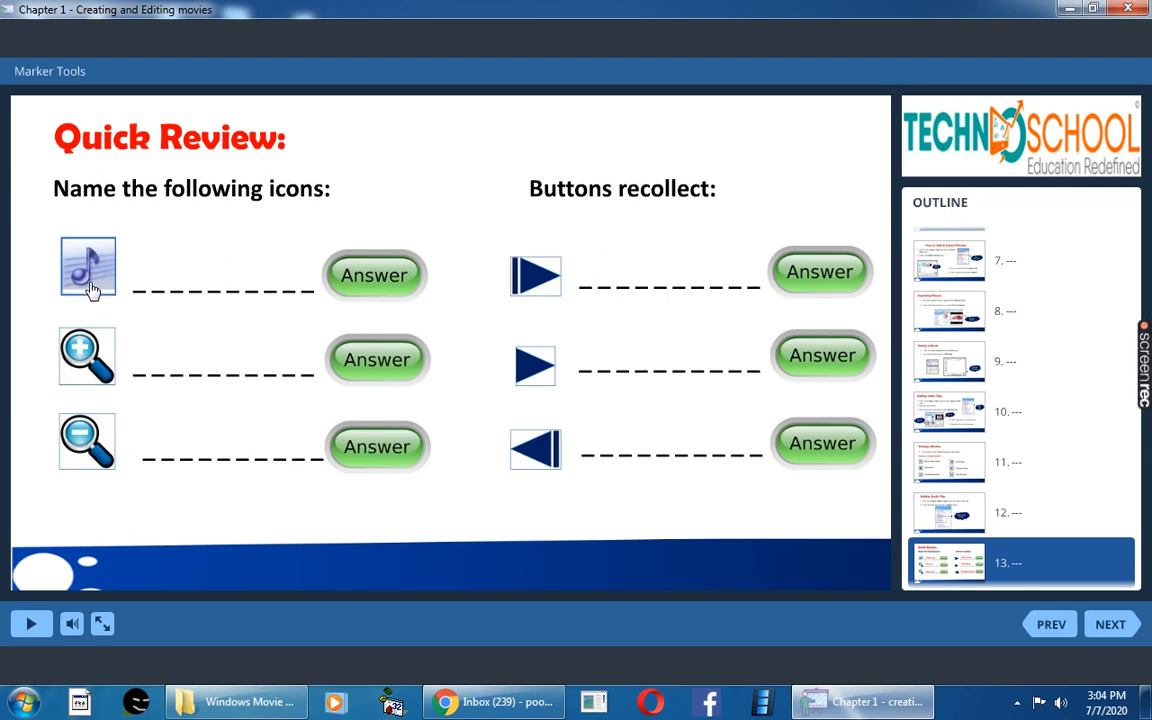
Reveal the answers naming the music note, plus magnifier and minus magnifier icons
click(375, 275)
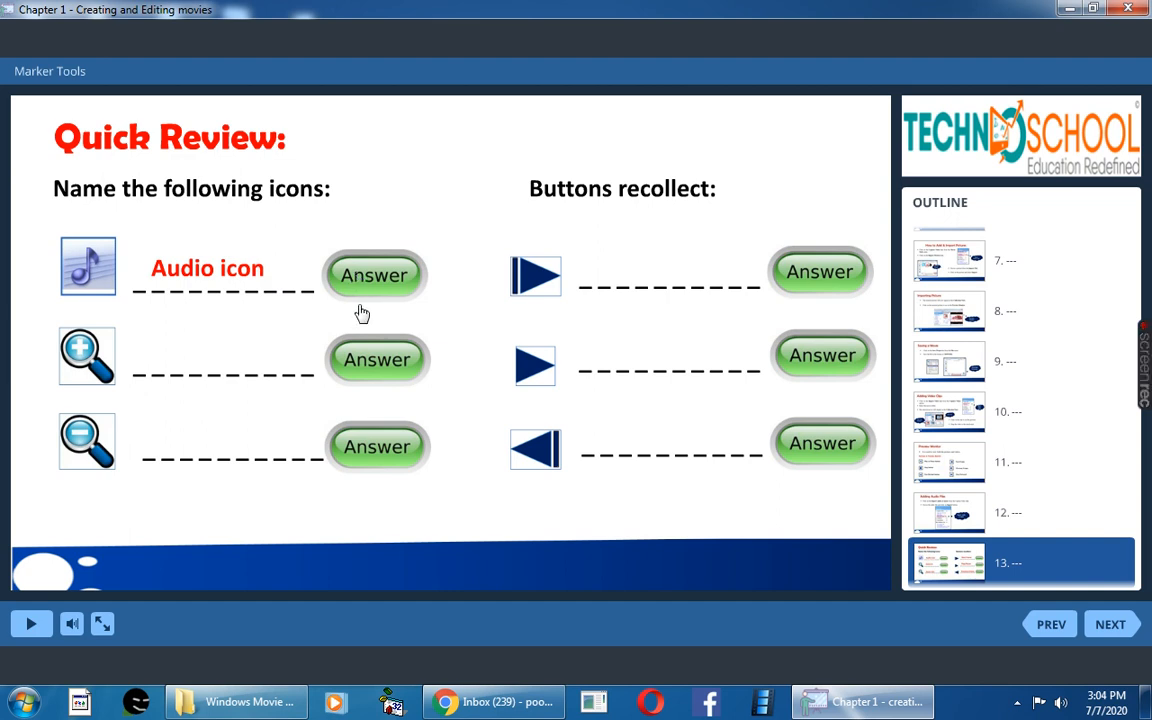
click(377, 360)
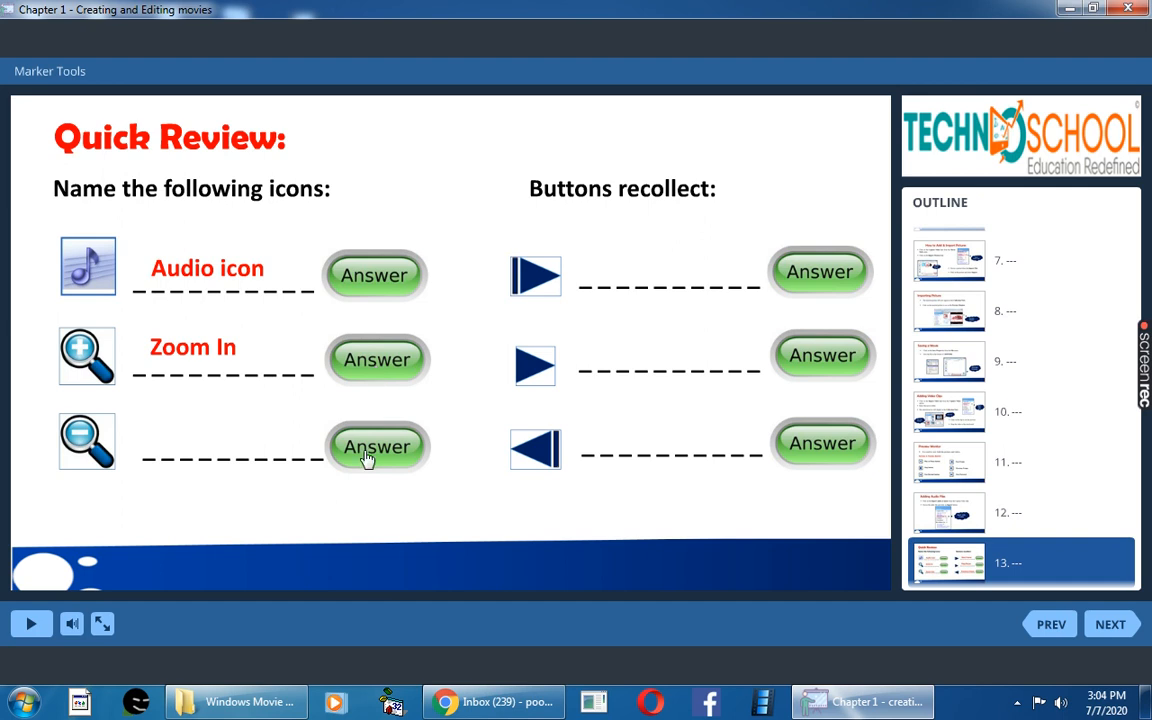
click(377, 446)
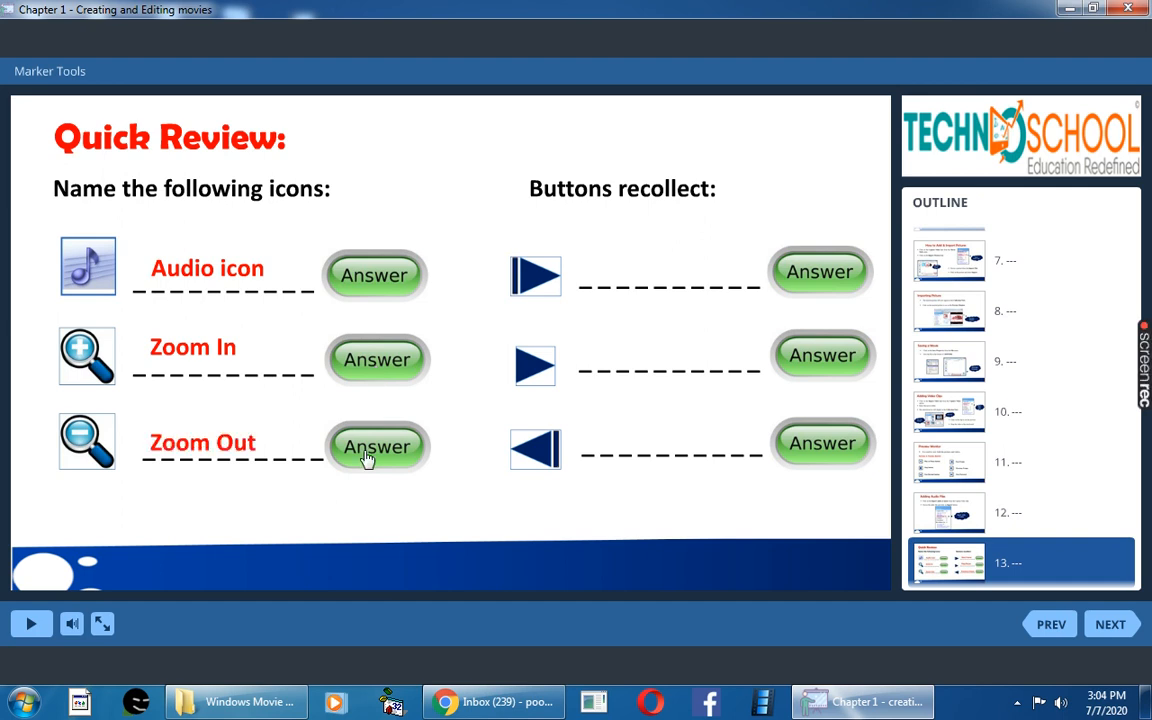
Reveal the three playback-symbol answers, then move on to slide 14, Name the hidden options
click(820, 272)
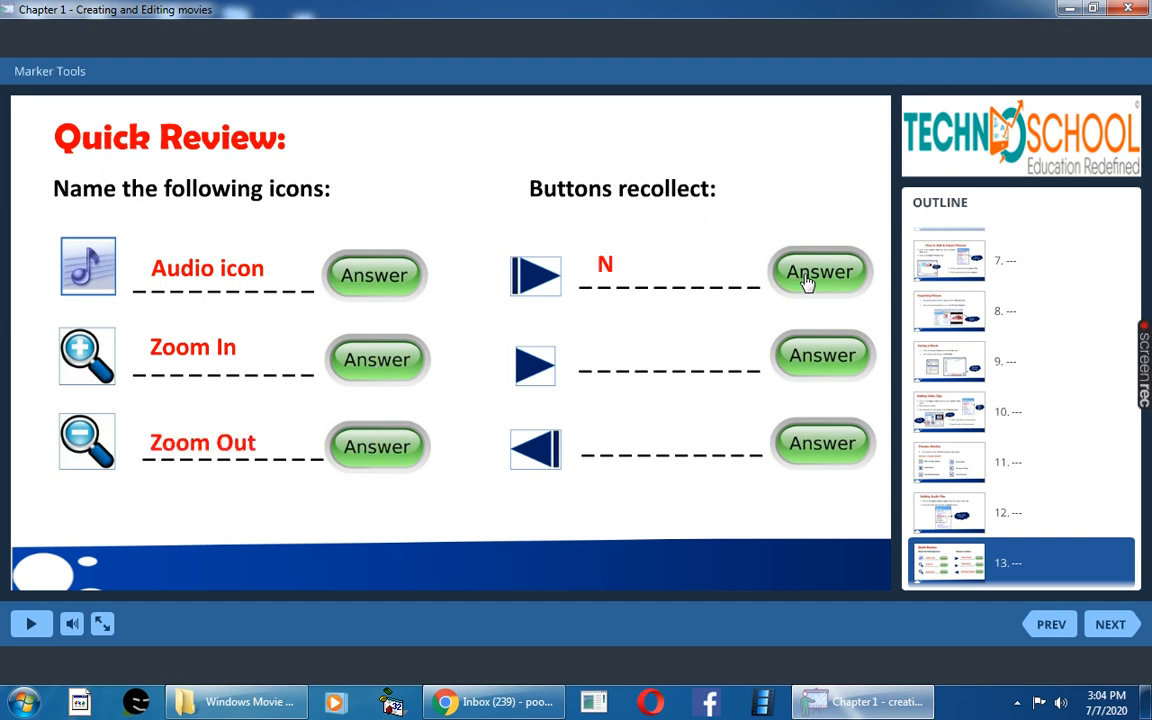
click(820, 272)
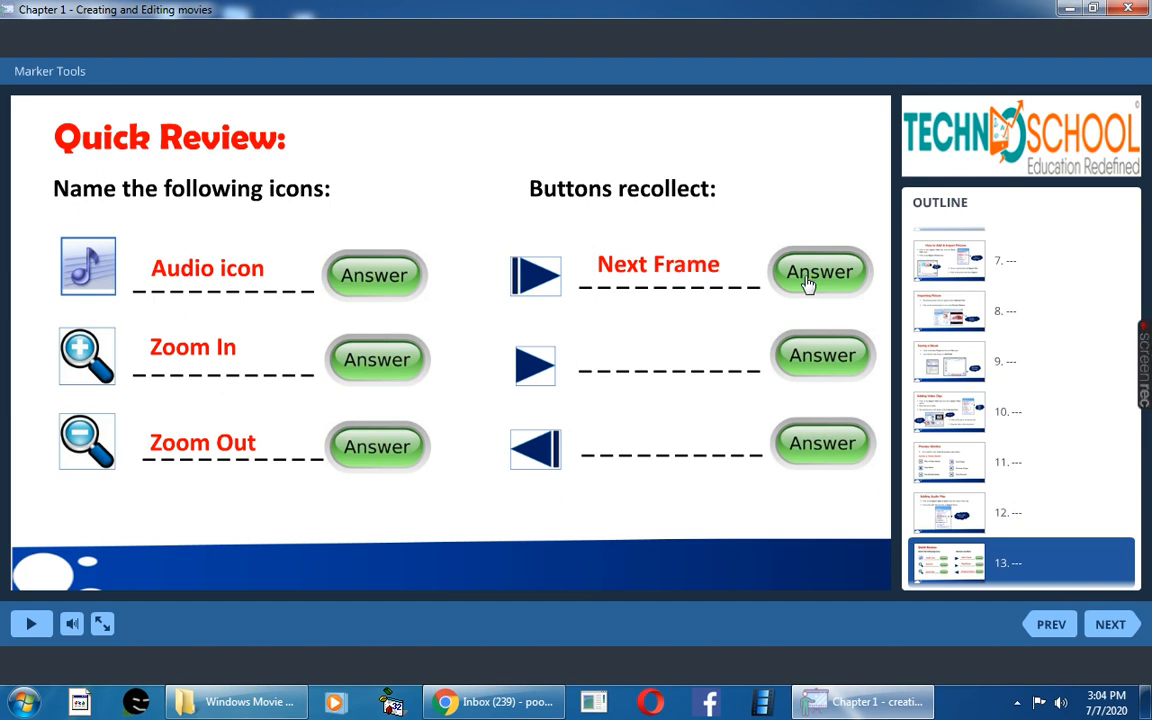
click(821, 356)
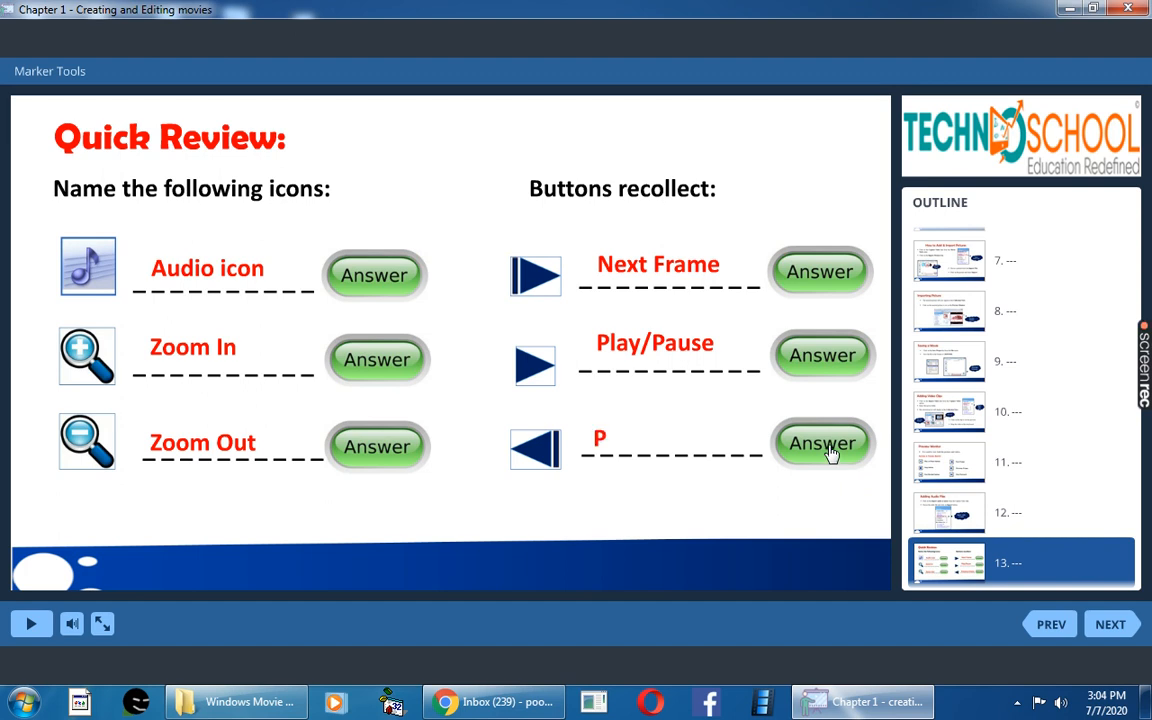
click(821, 443)
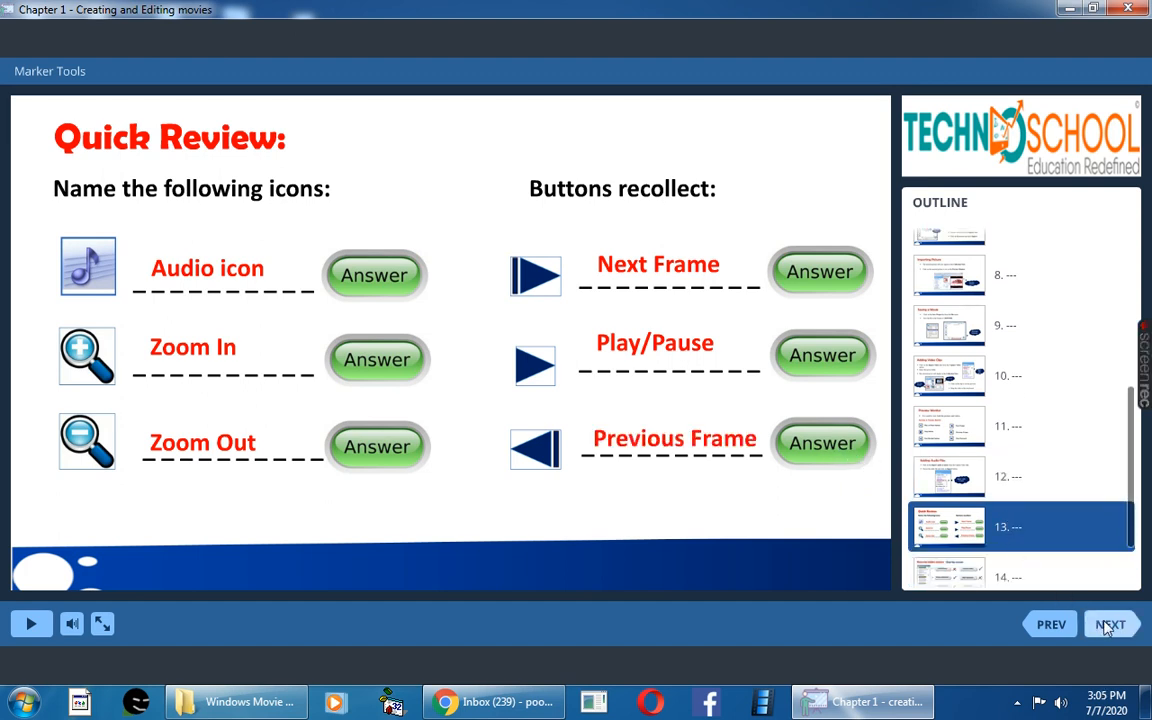
click(1111, 624)
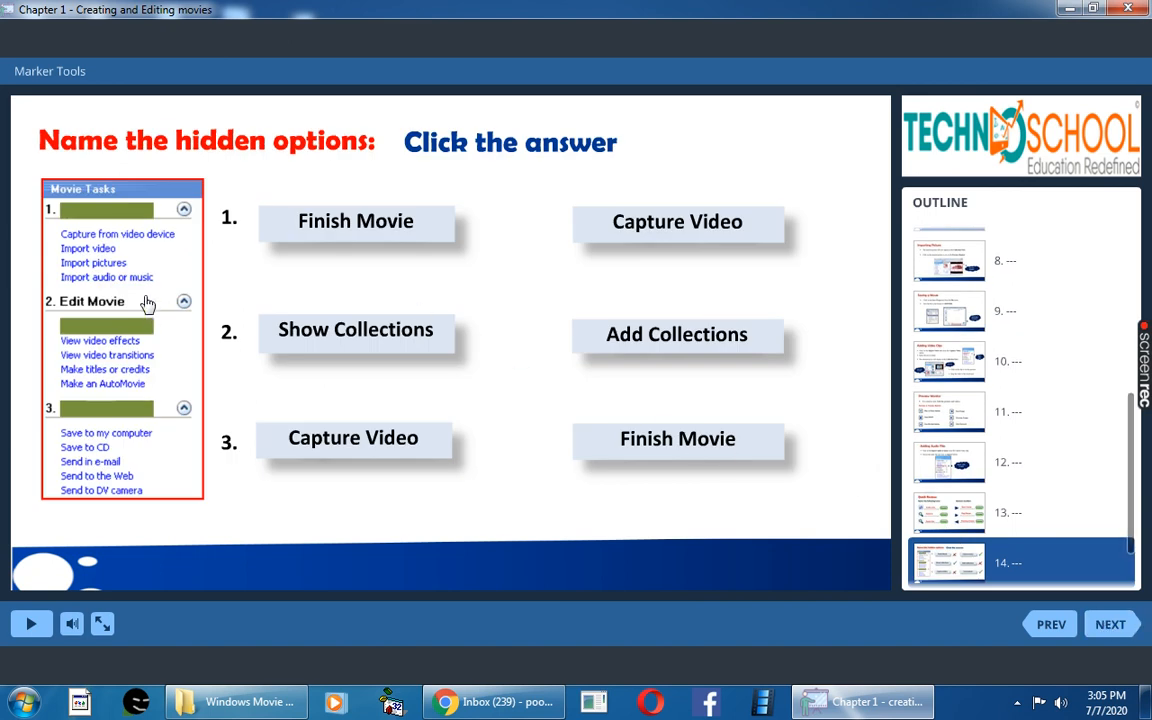
mouse_move(175, 503)
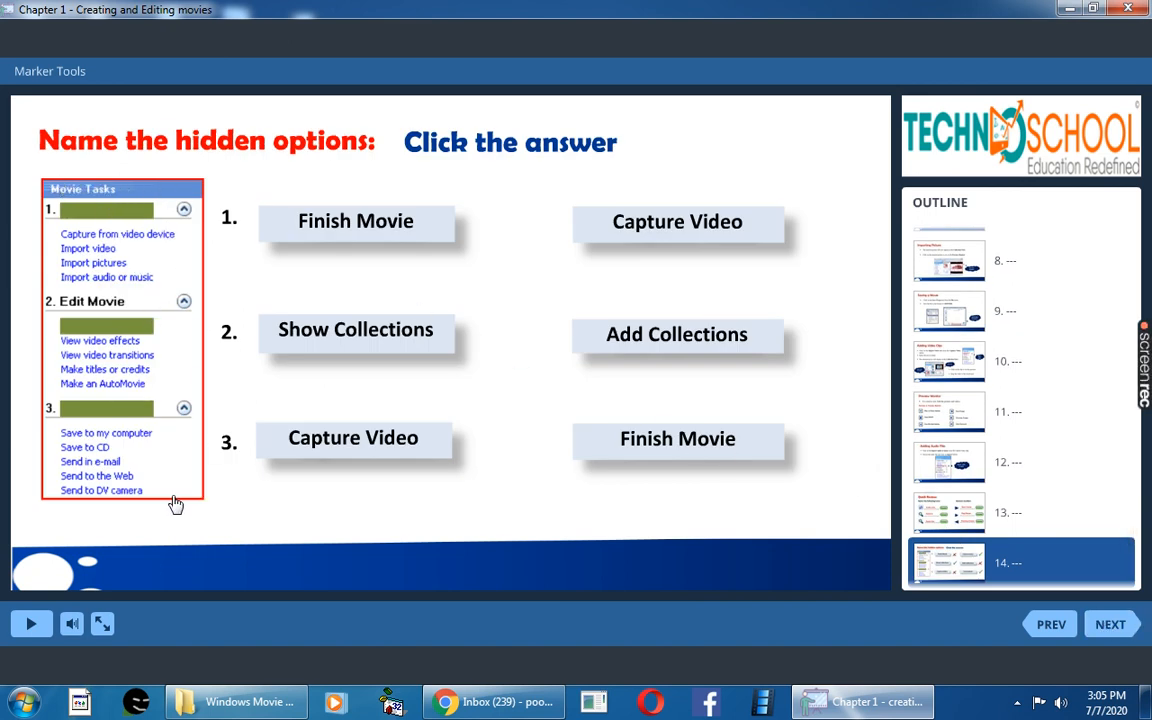
mouse_move(80, 223)
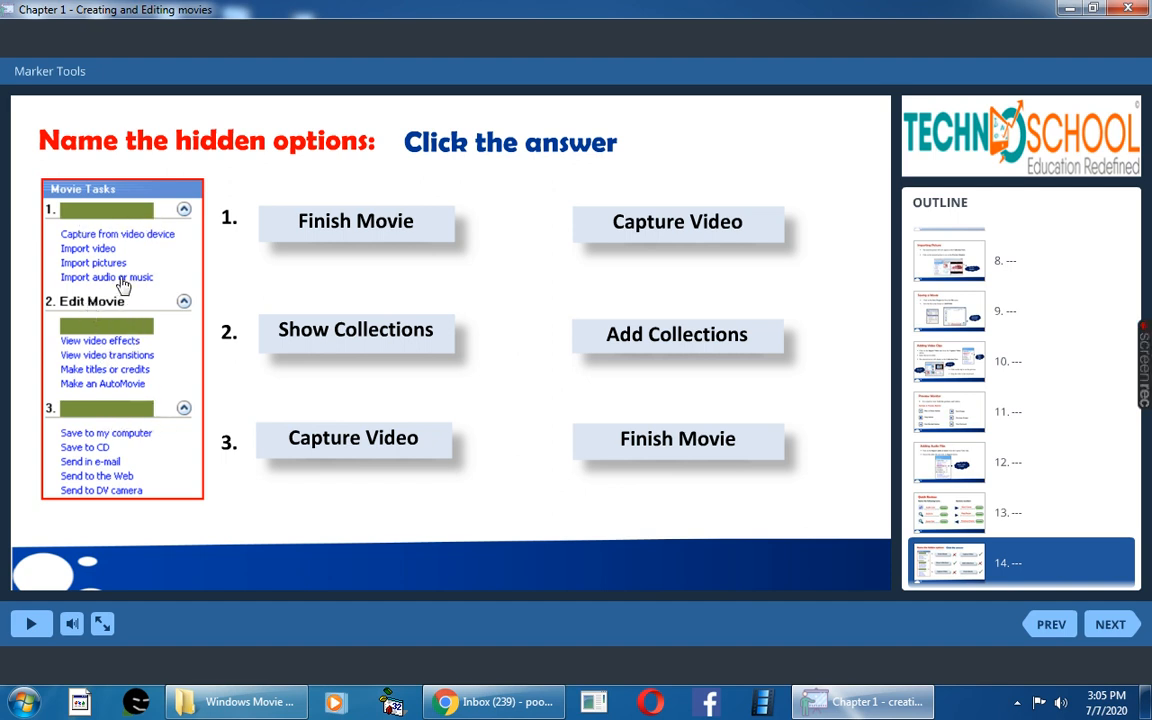
mouse_move(85, 220)
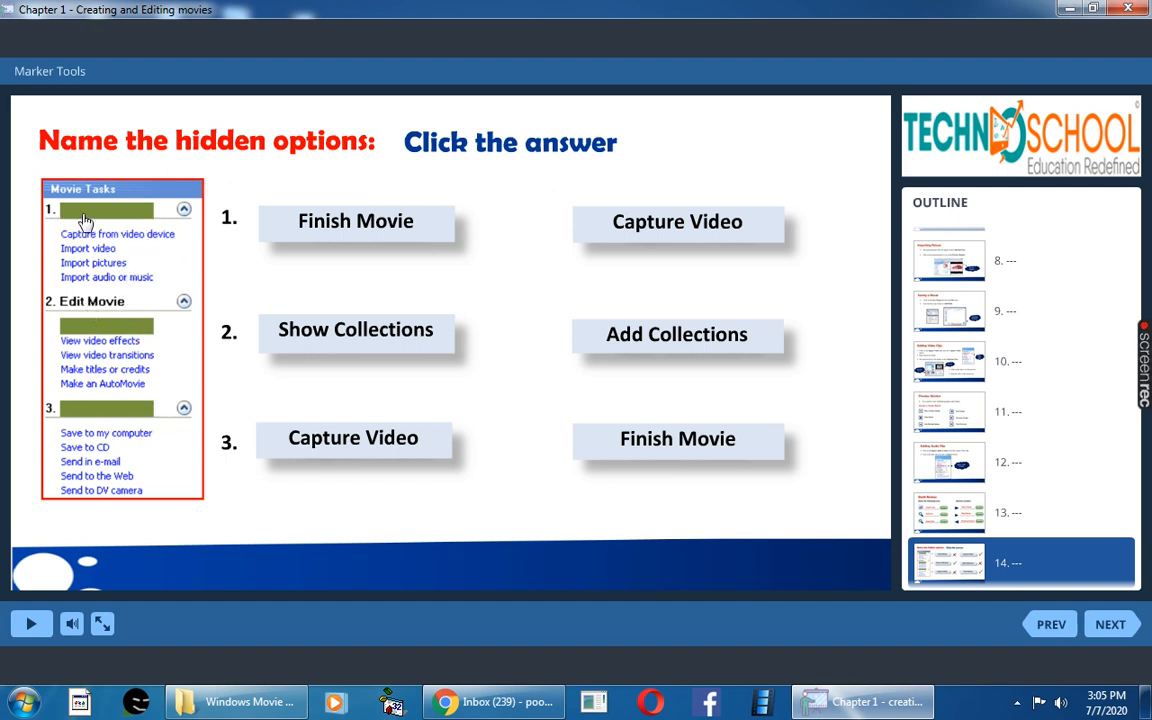
mouse_move(140, 218)
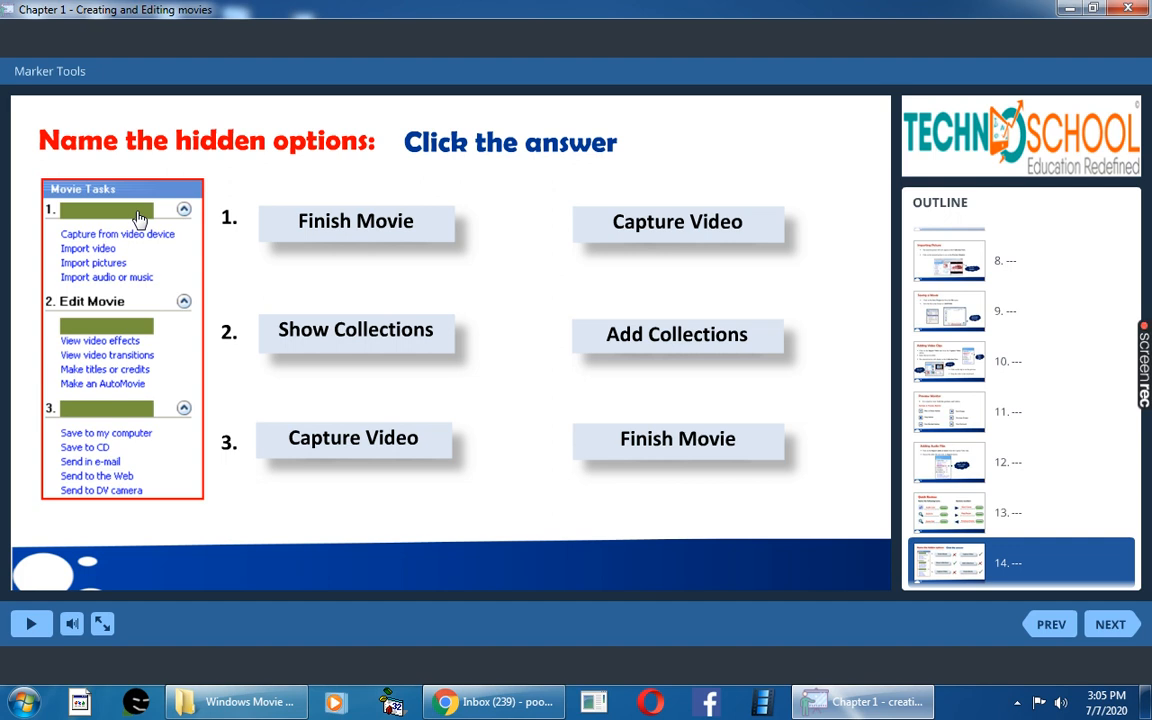
mouse_move(708, 240)
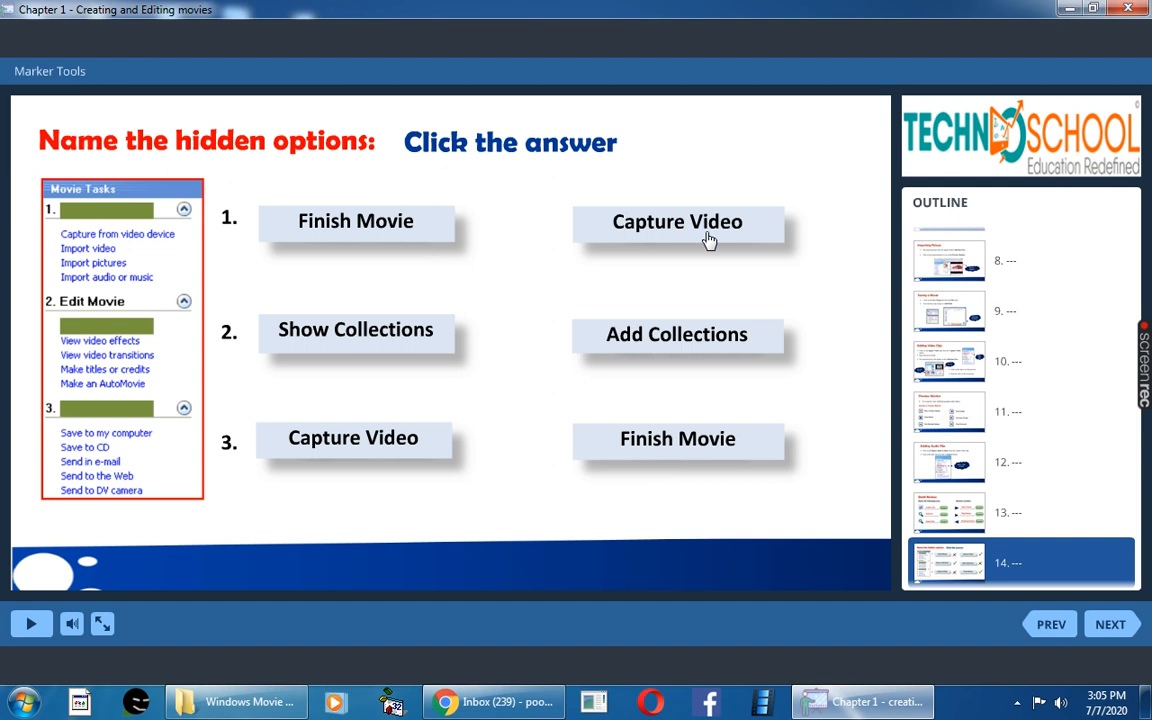
Mark Capture Video and Finish Movie as hidden options, then move on to slide 15's Yes/No quiz
click(677, 221)
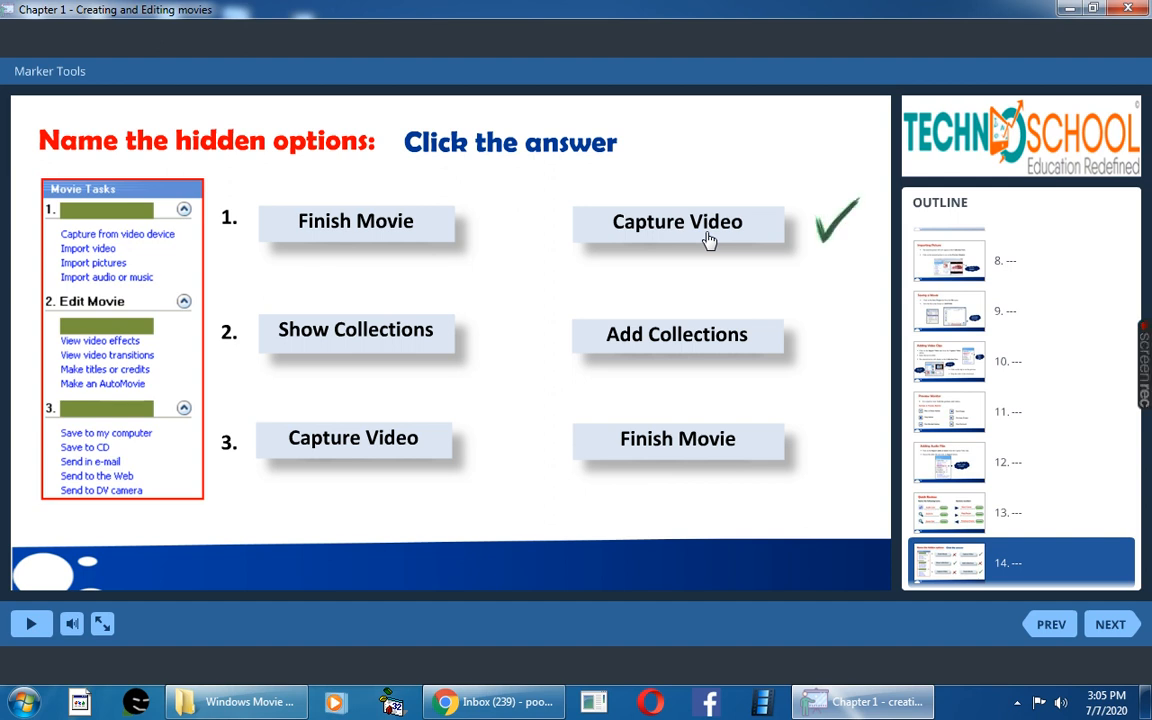
mouse_move(108, 318)
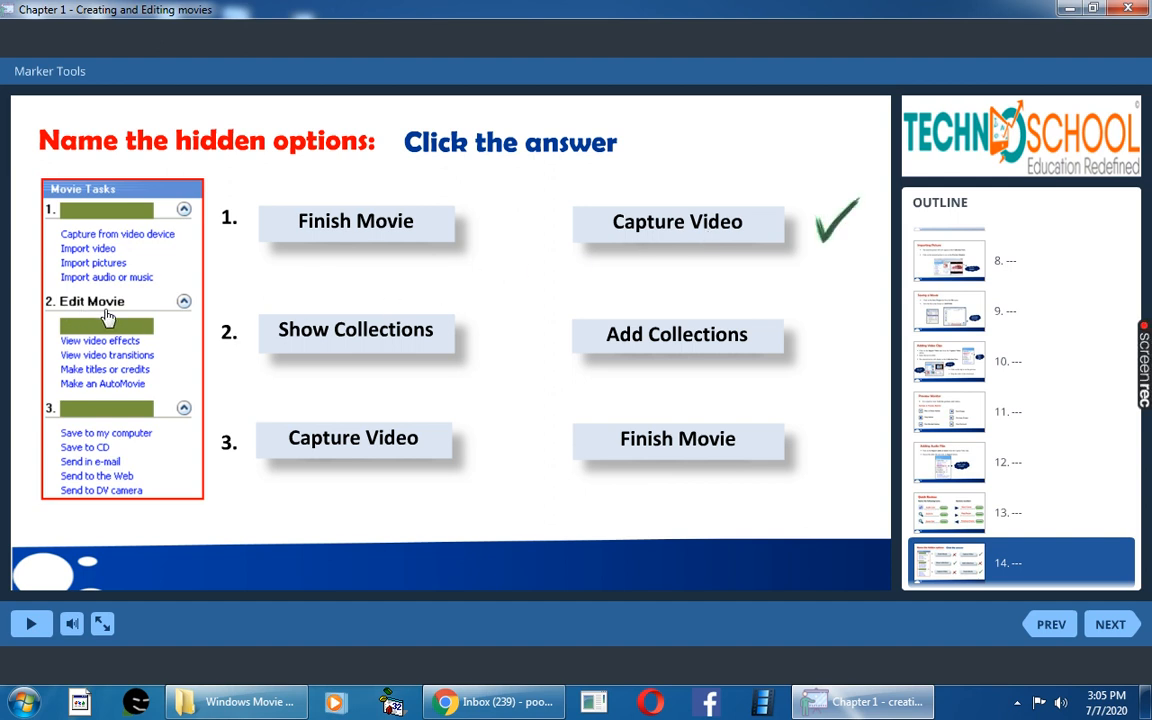
mouse_move(199, 347)
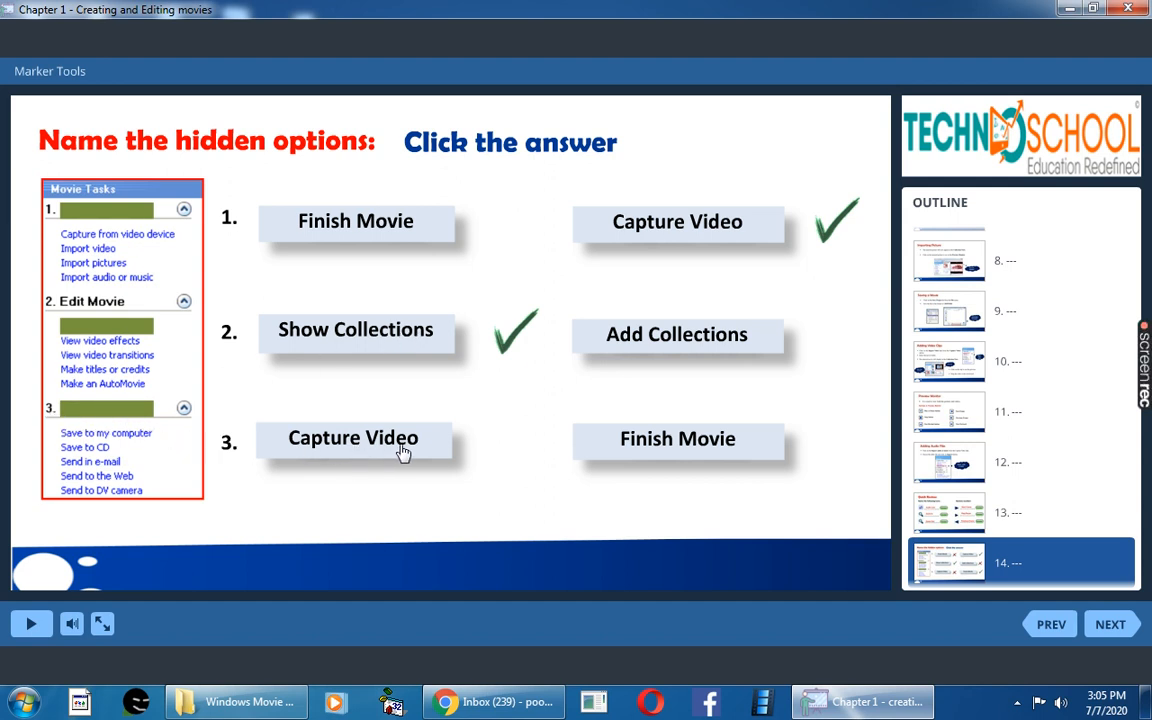
mouse_move(675, 448)
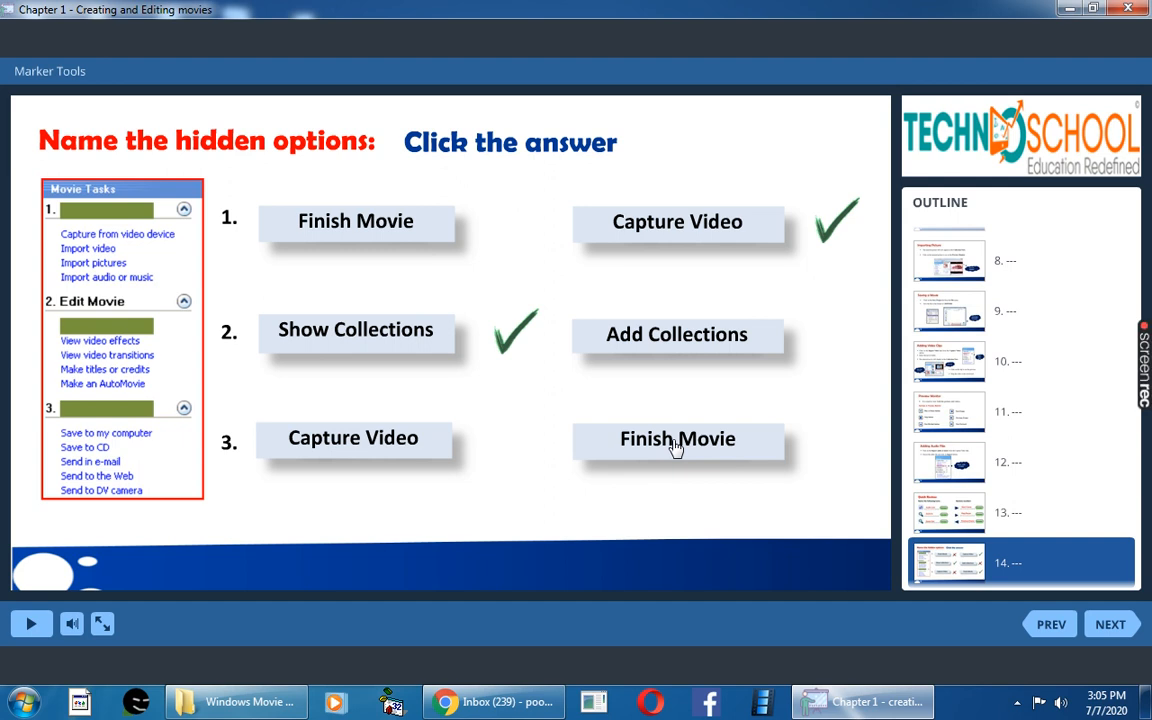
click(677, 439)
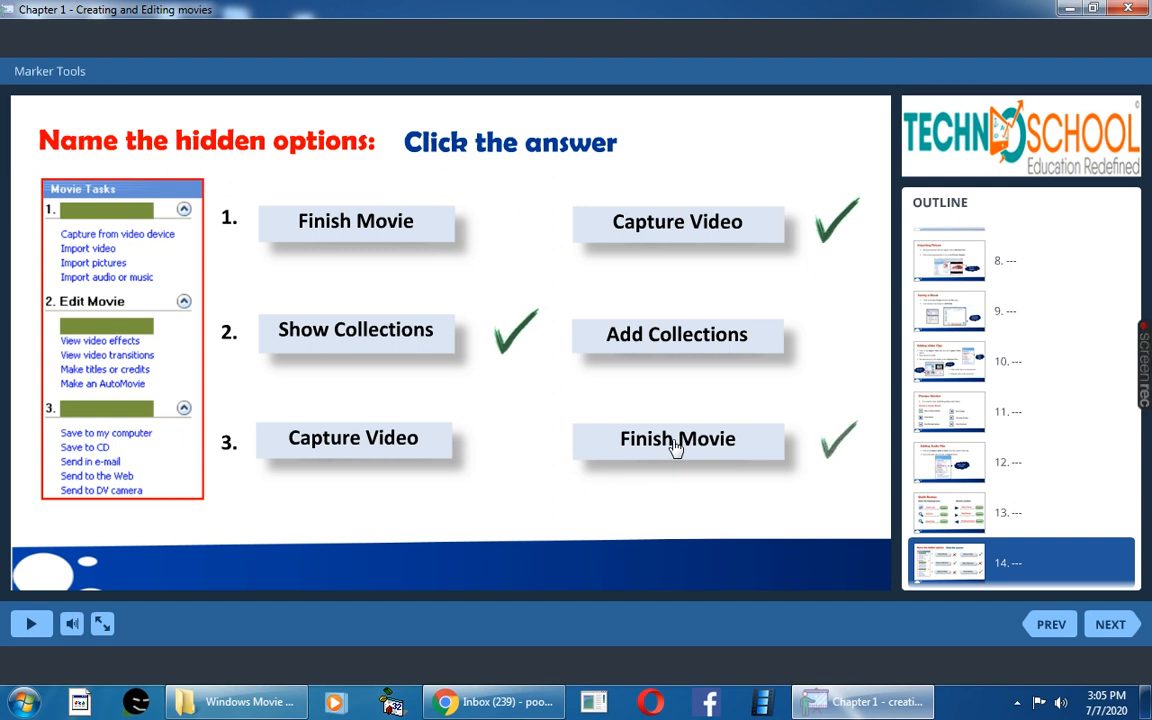
scroll(down, 3)
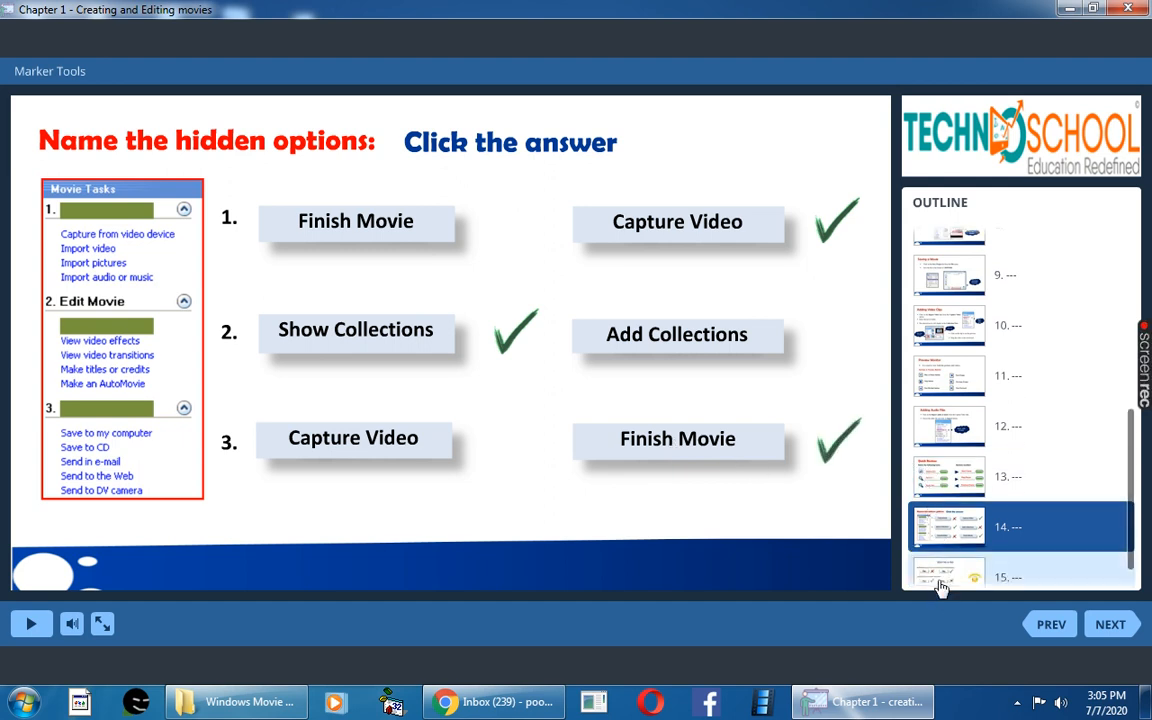
click(1109, 624)
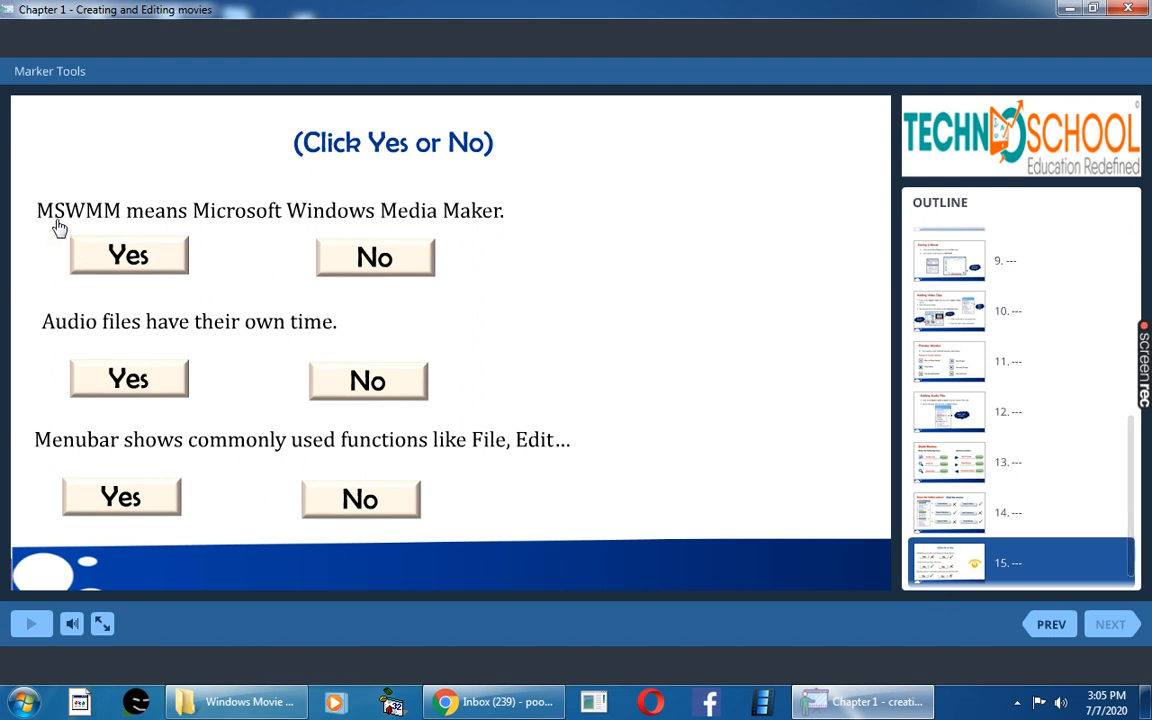
mouse_move(144, 226)
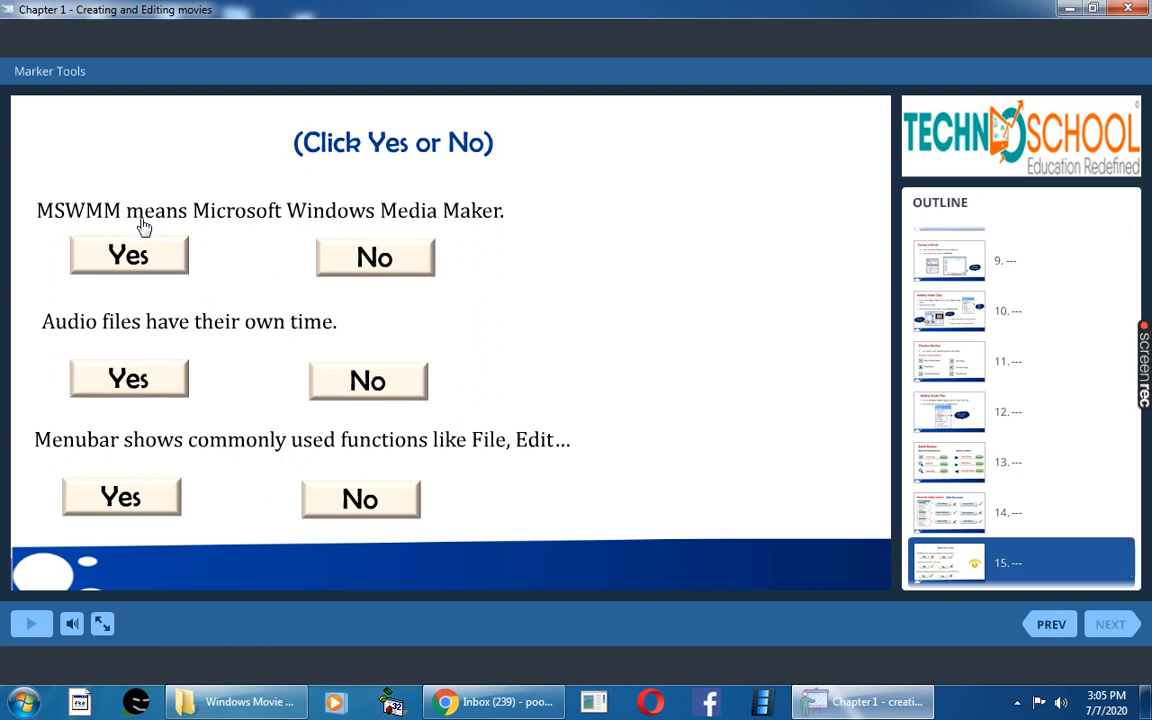
mouse_move(343, 225)
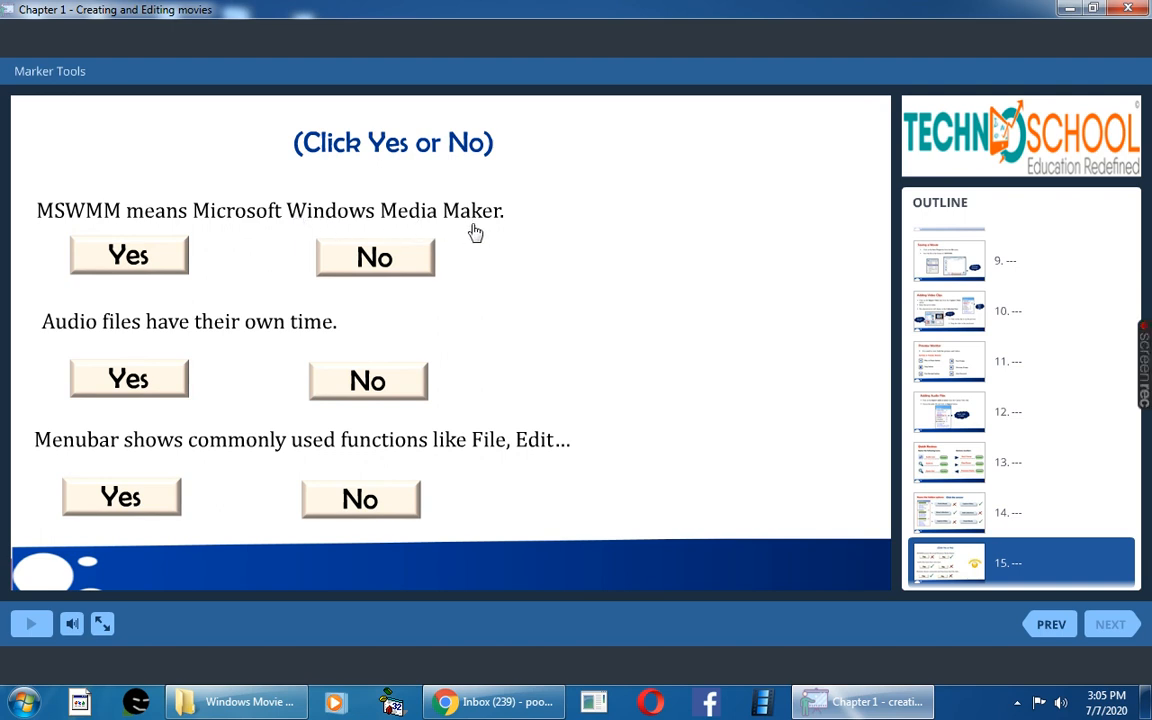
mouse_move(489, 166)
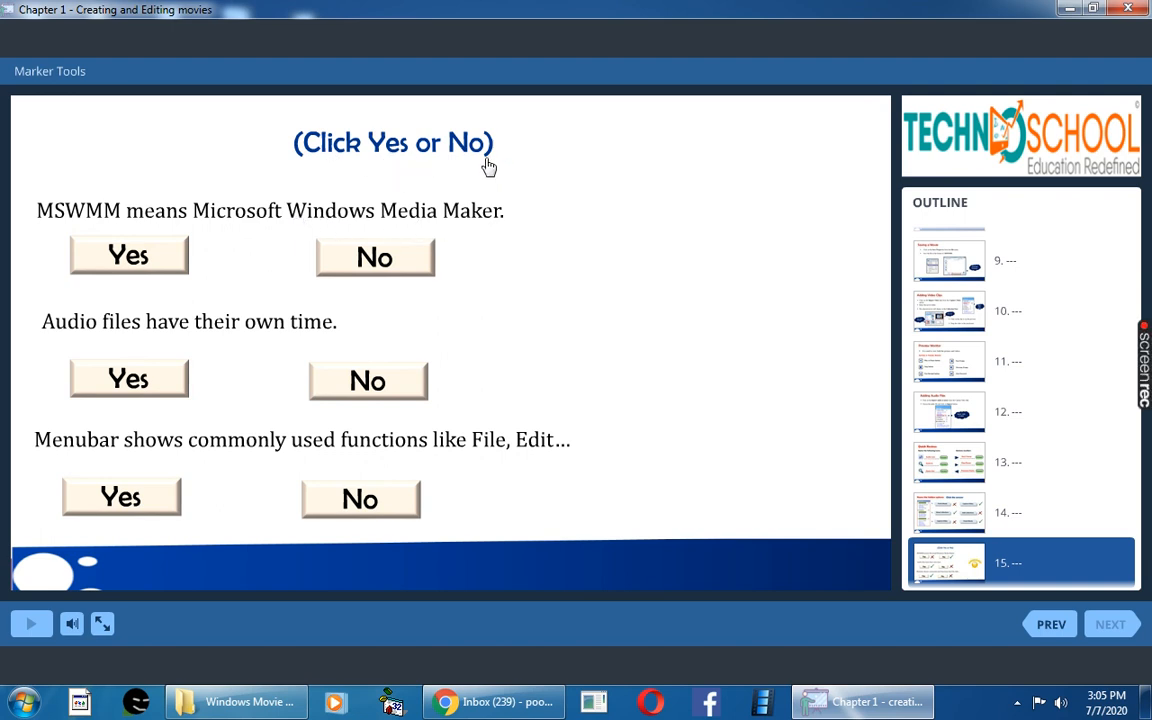
mouse_move(120, 225)
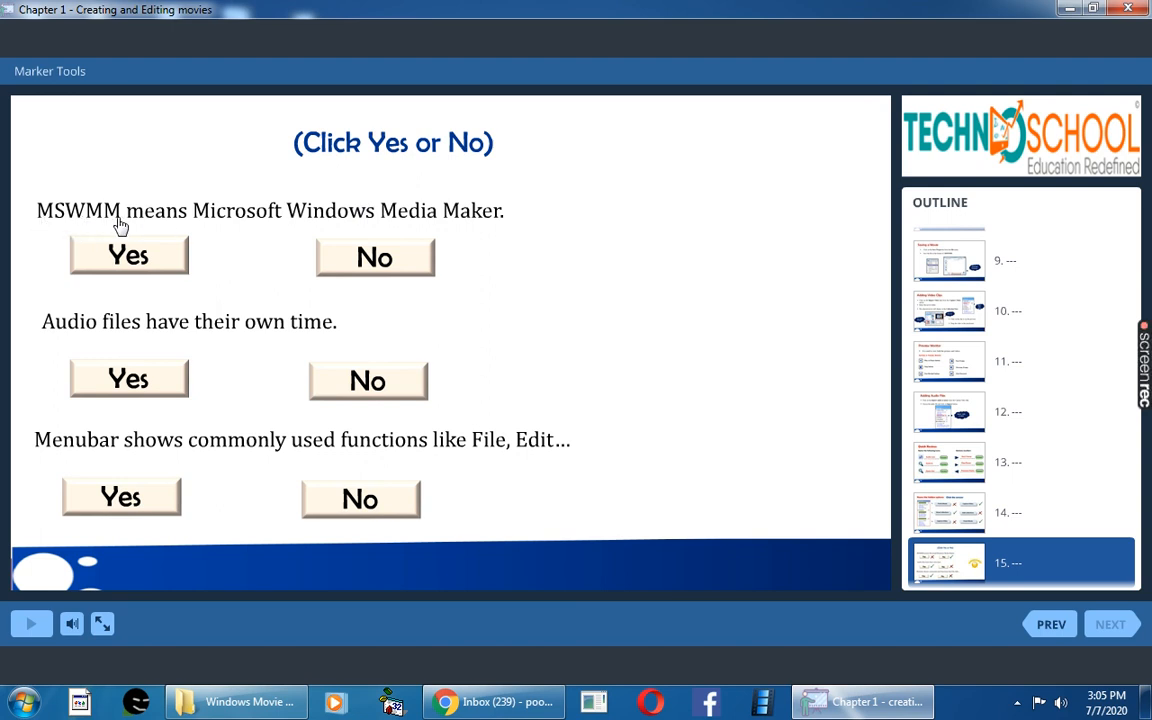
mouse_move(355, 230)
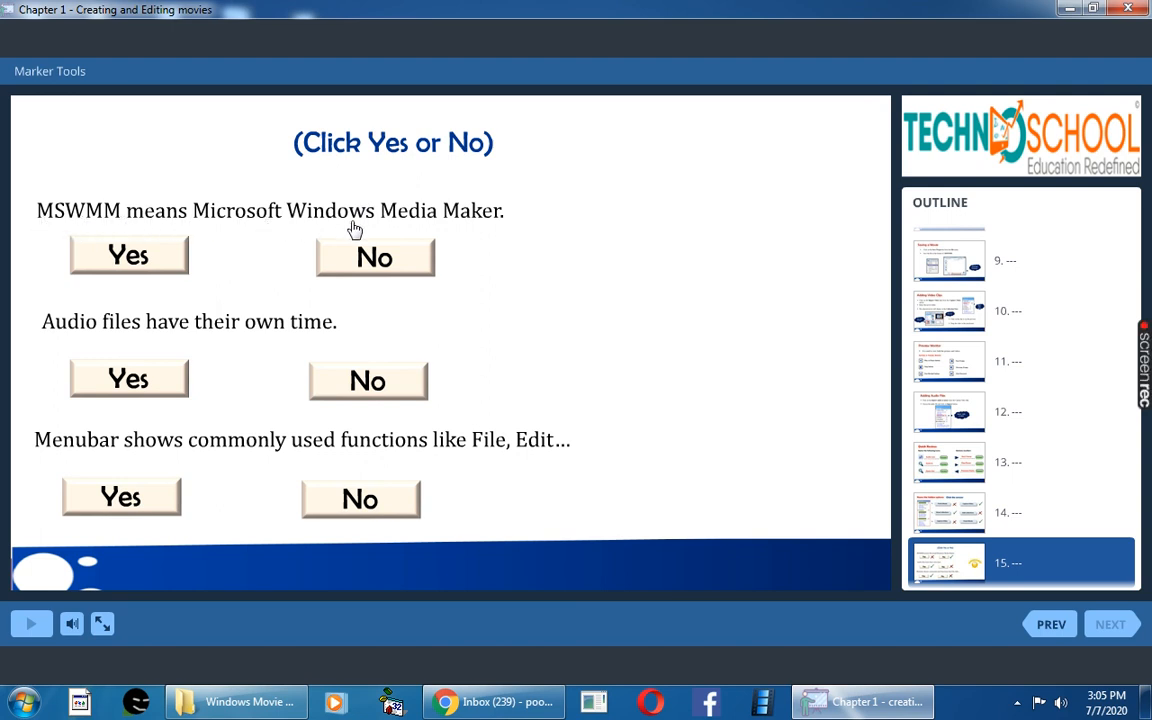
mouse_move(484, 230)
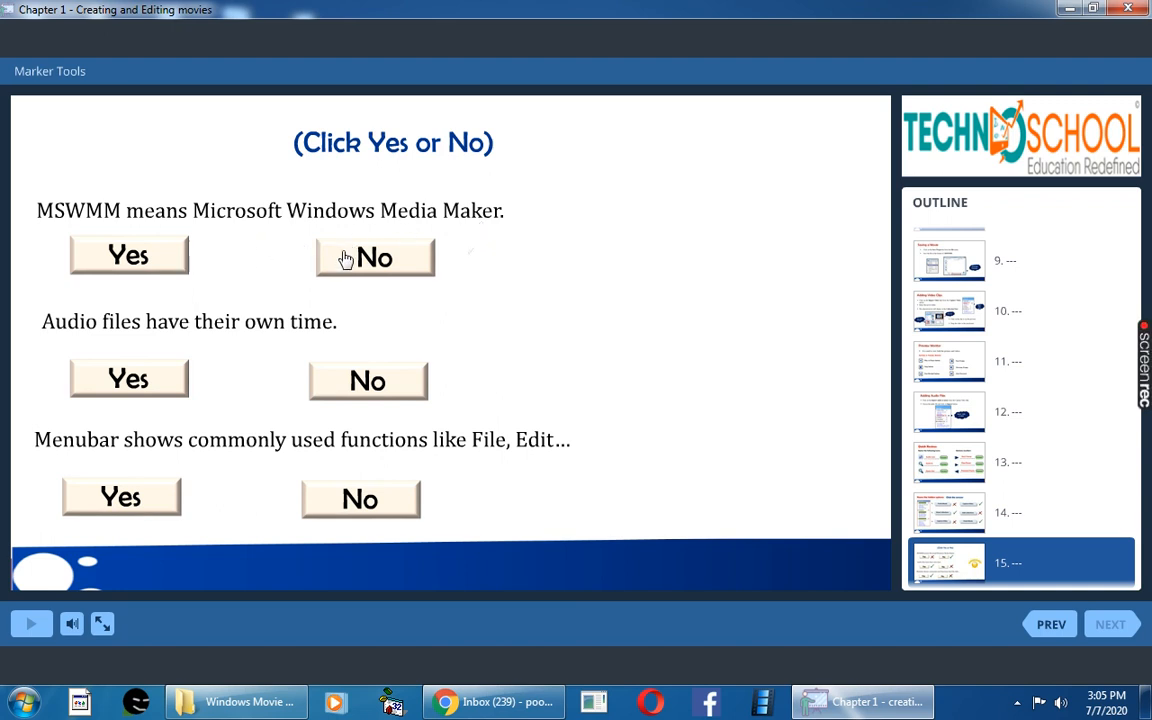
Answer No for the MSWMM statement and Yes for the audio files and menubar statements
click(374, 257)
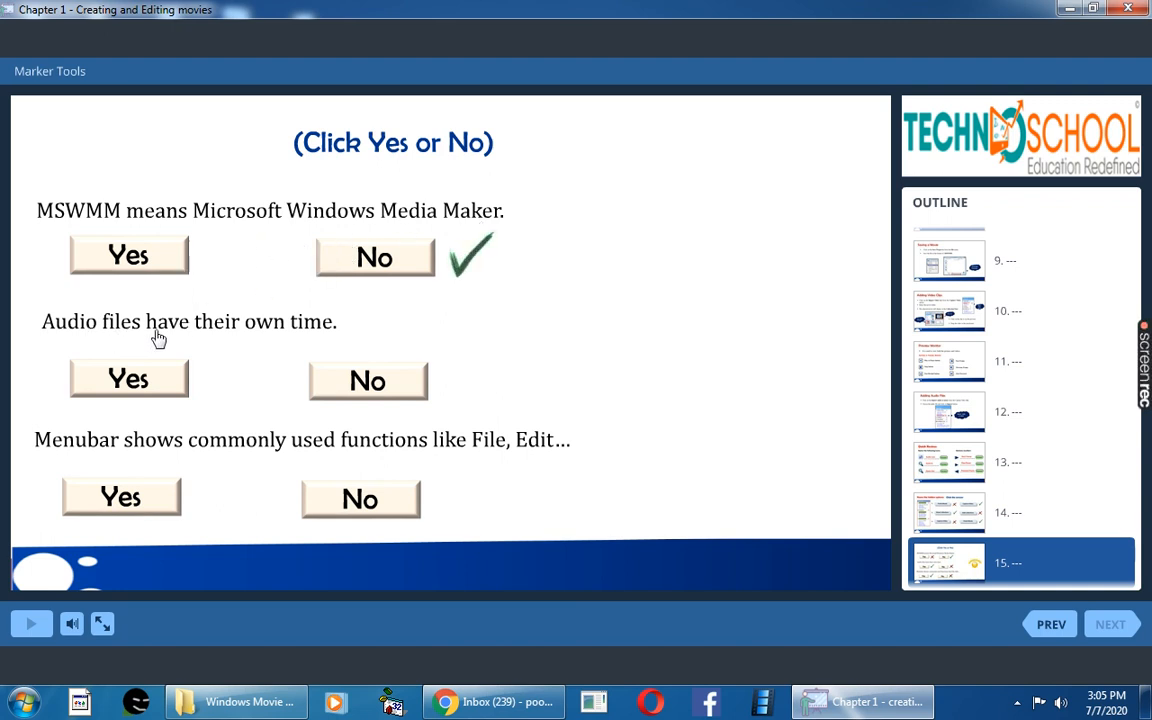
mouse_move(331, 337)
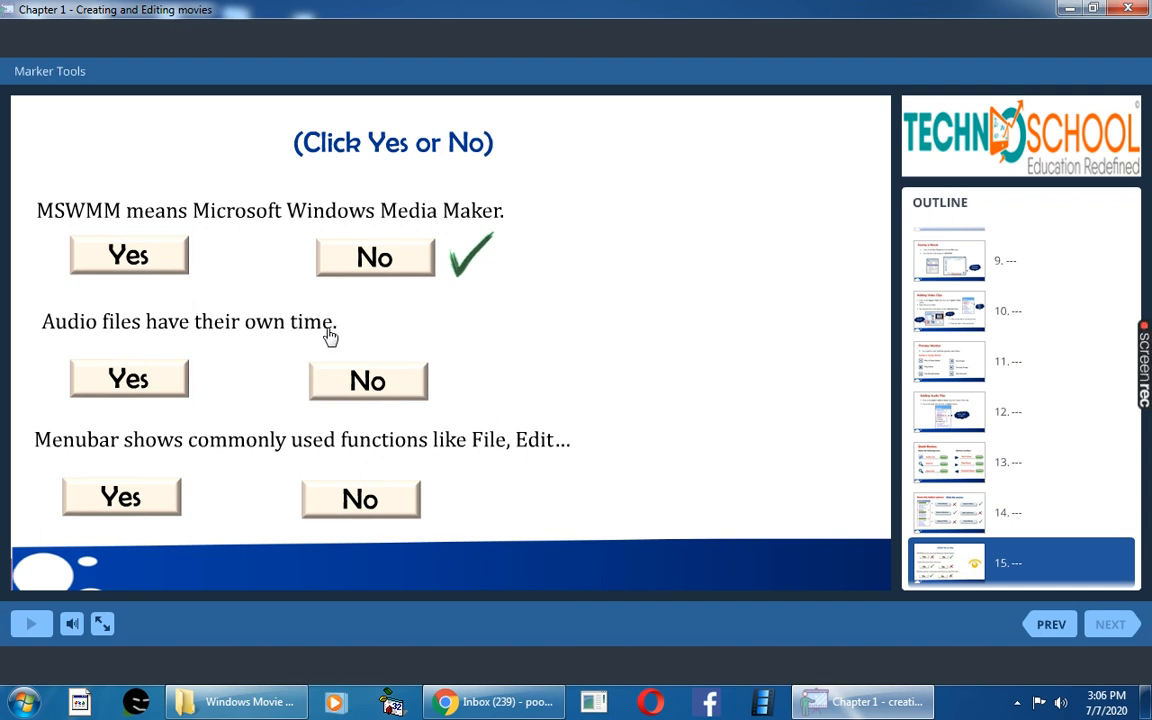
mouse_move(293, 338)
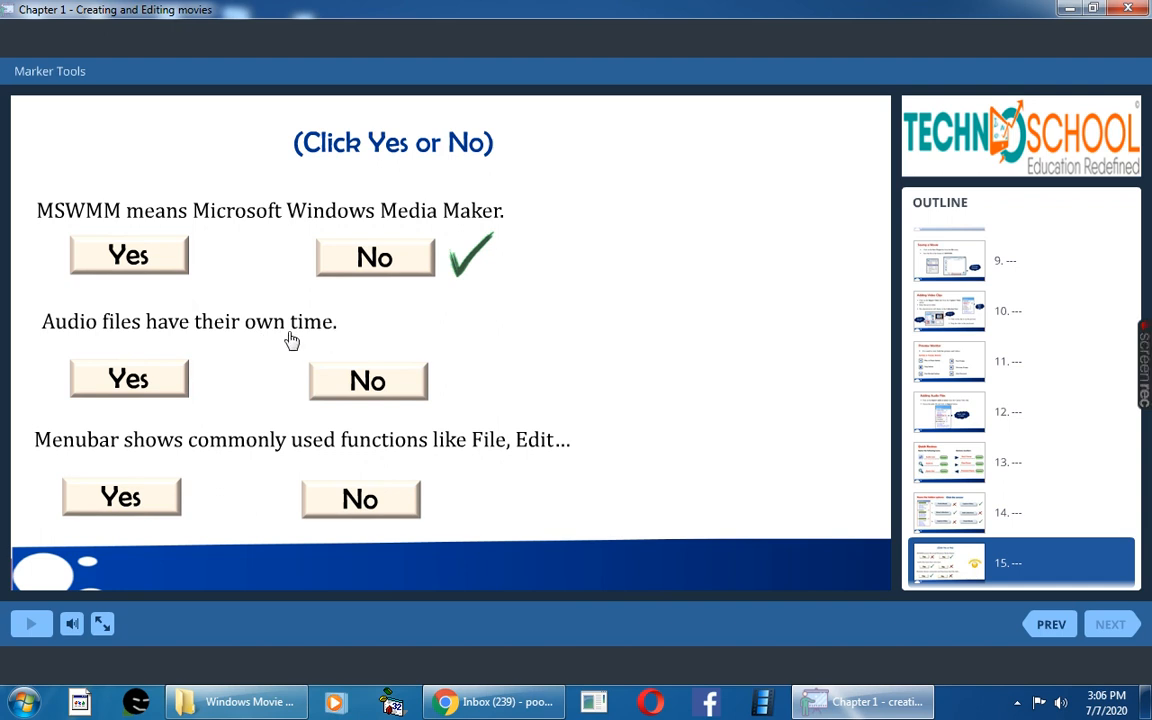
click(128, 378)
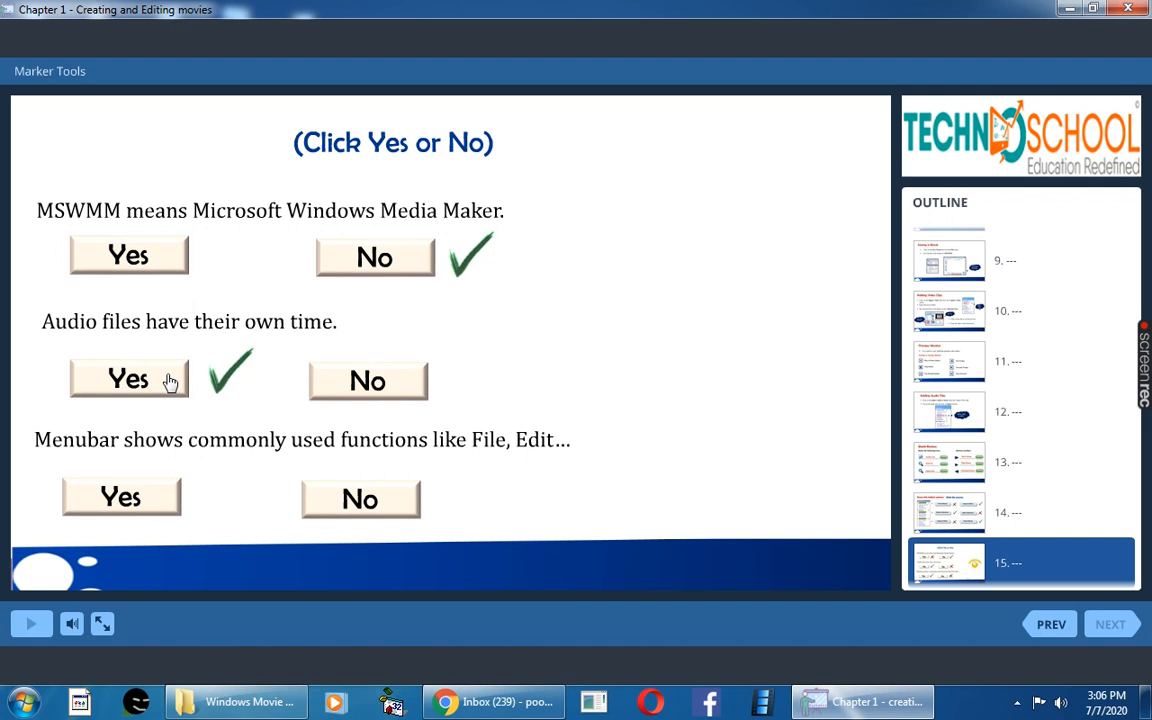
mouse_move(127, 458)
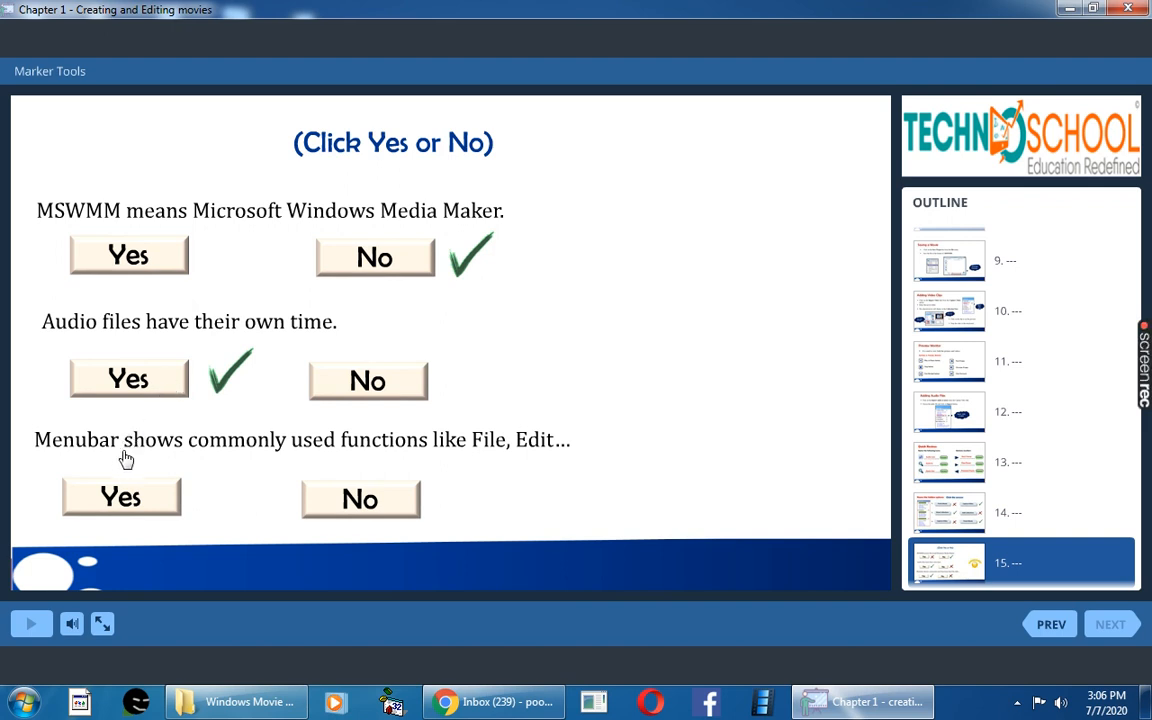
mouse_move(426, 467)
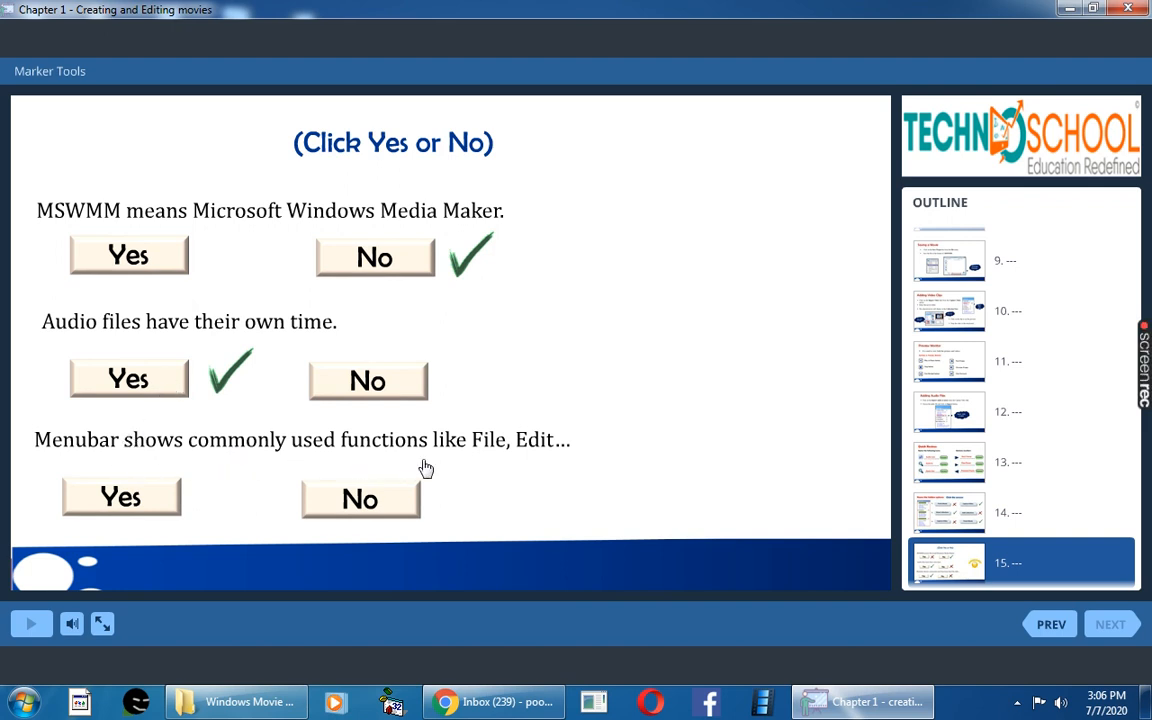
mouse_move(566, 453)
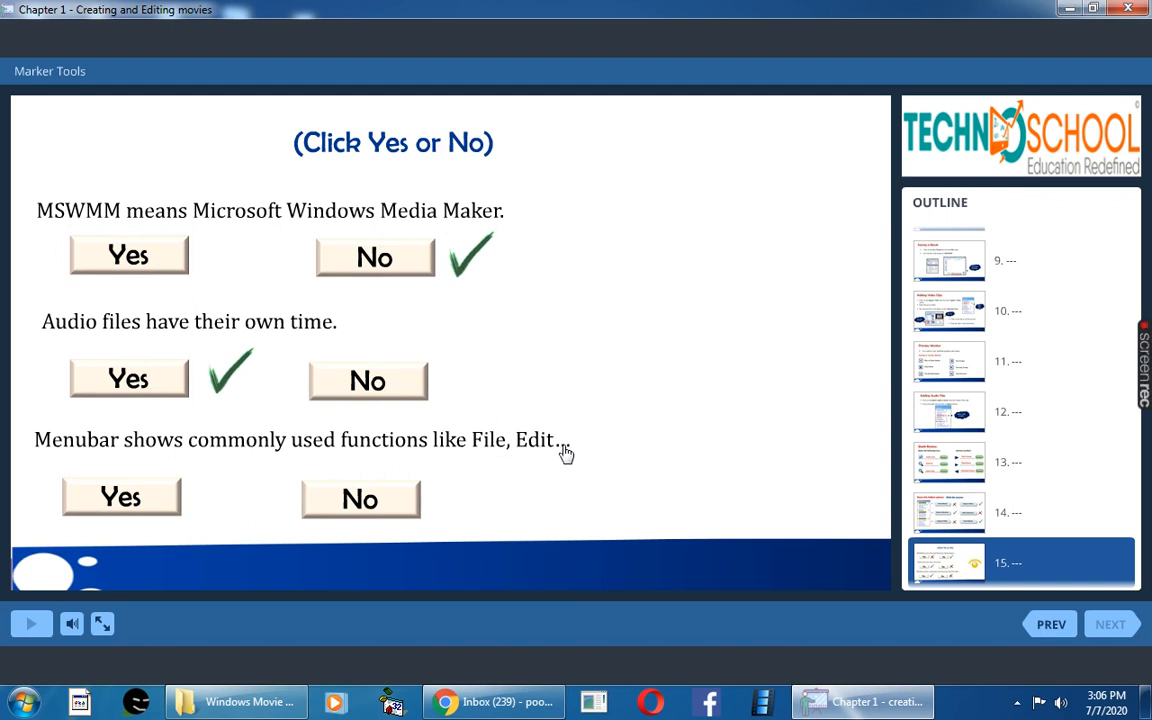
mouse_move(532, 455)
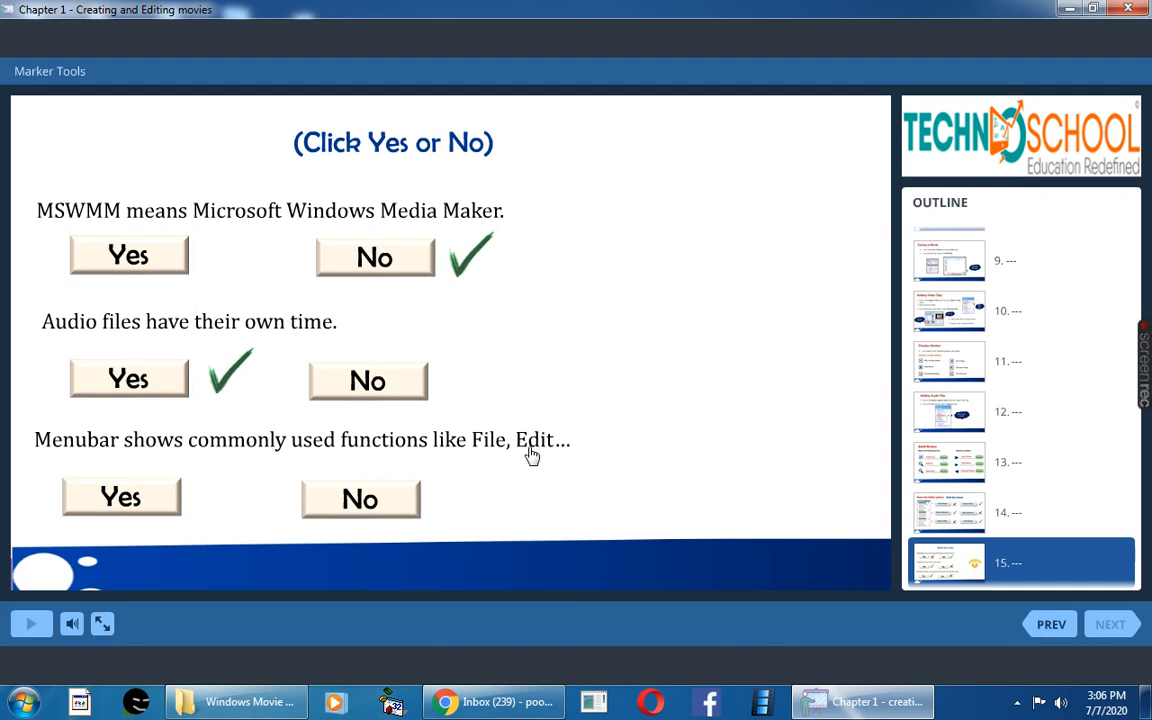
click(120, 497)
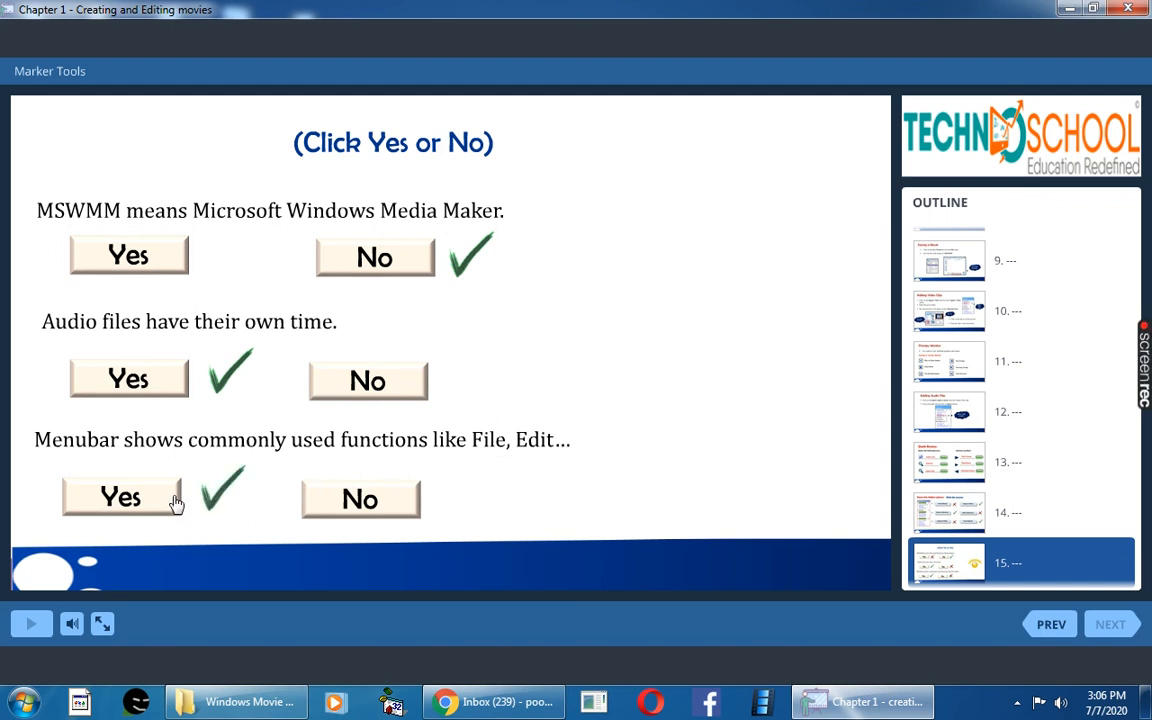
mouse_move(518, 480)
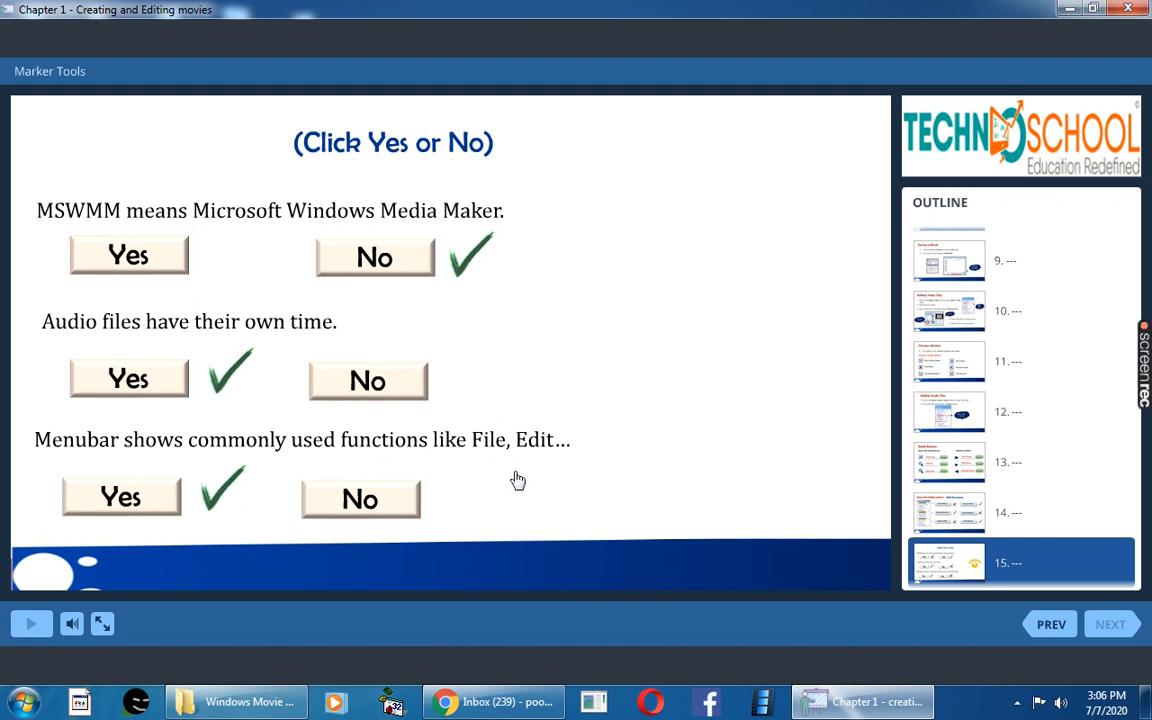